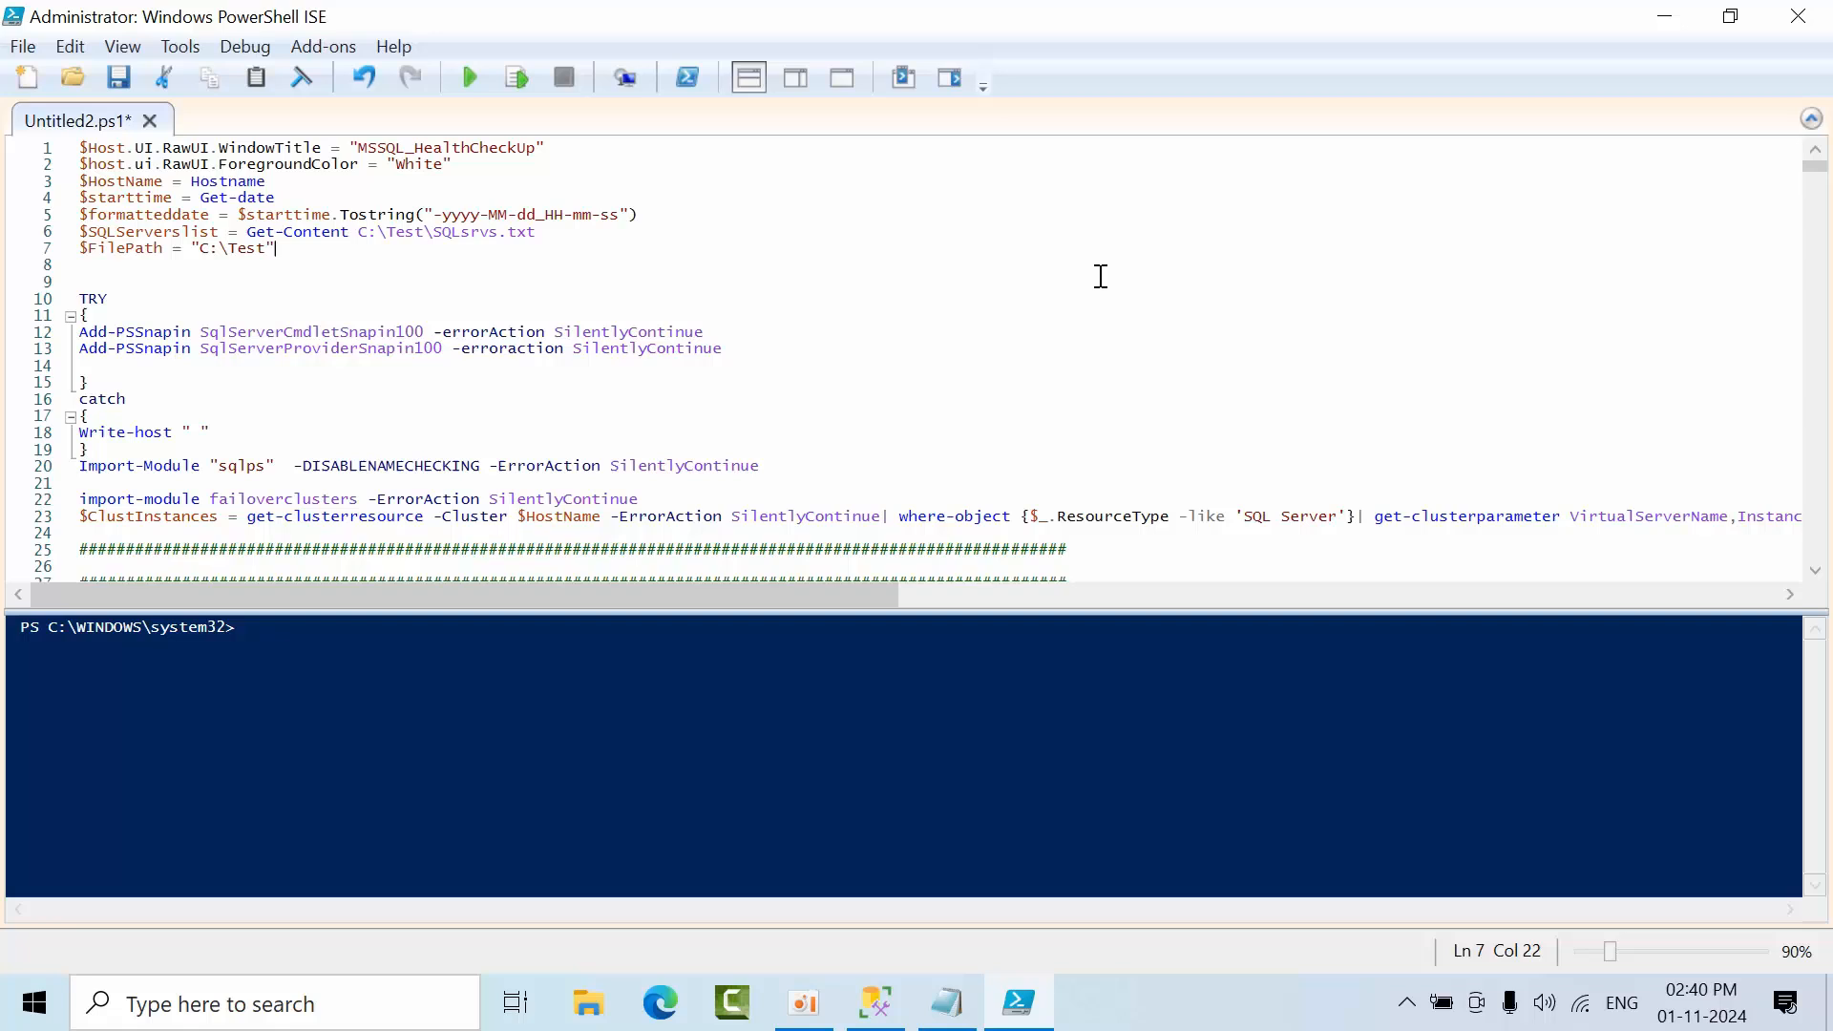
# Highlight the Get-Content C:\Test\SQLsrvs.txt server list path on line 6 of the script.
pyautogui.scroll(-3)
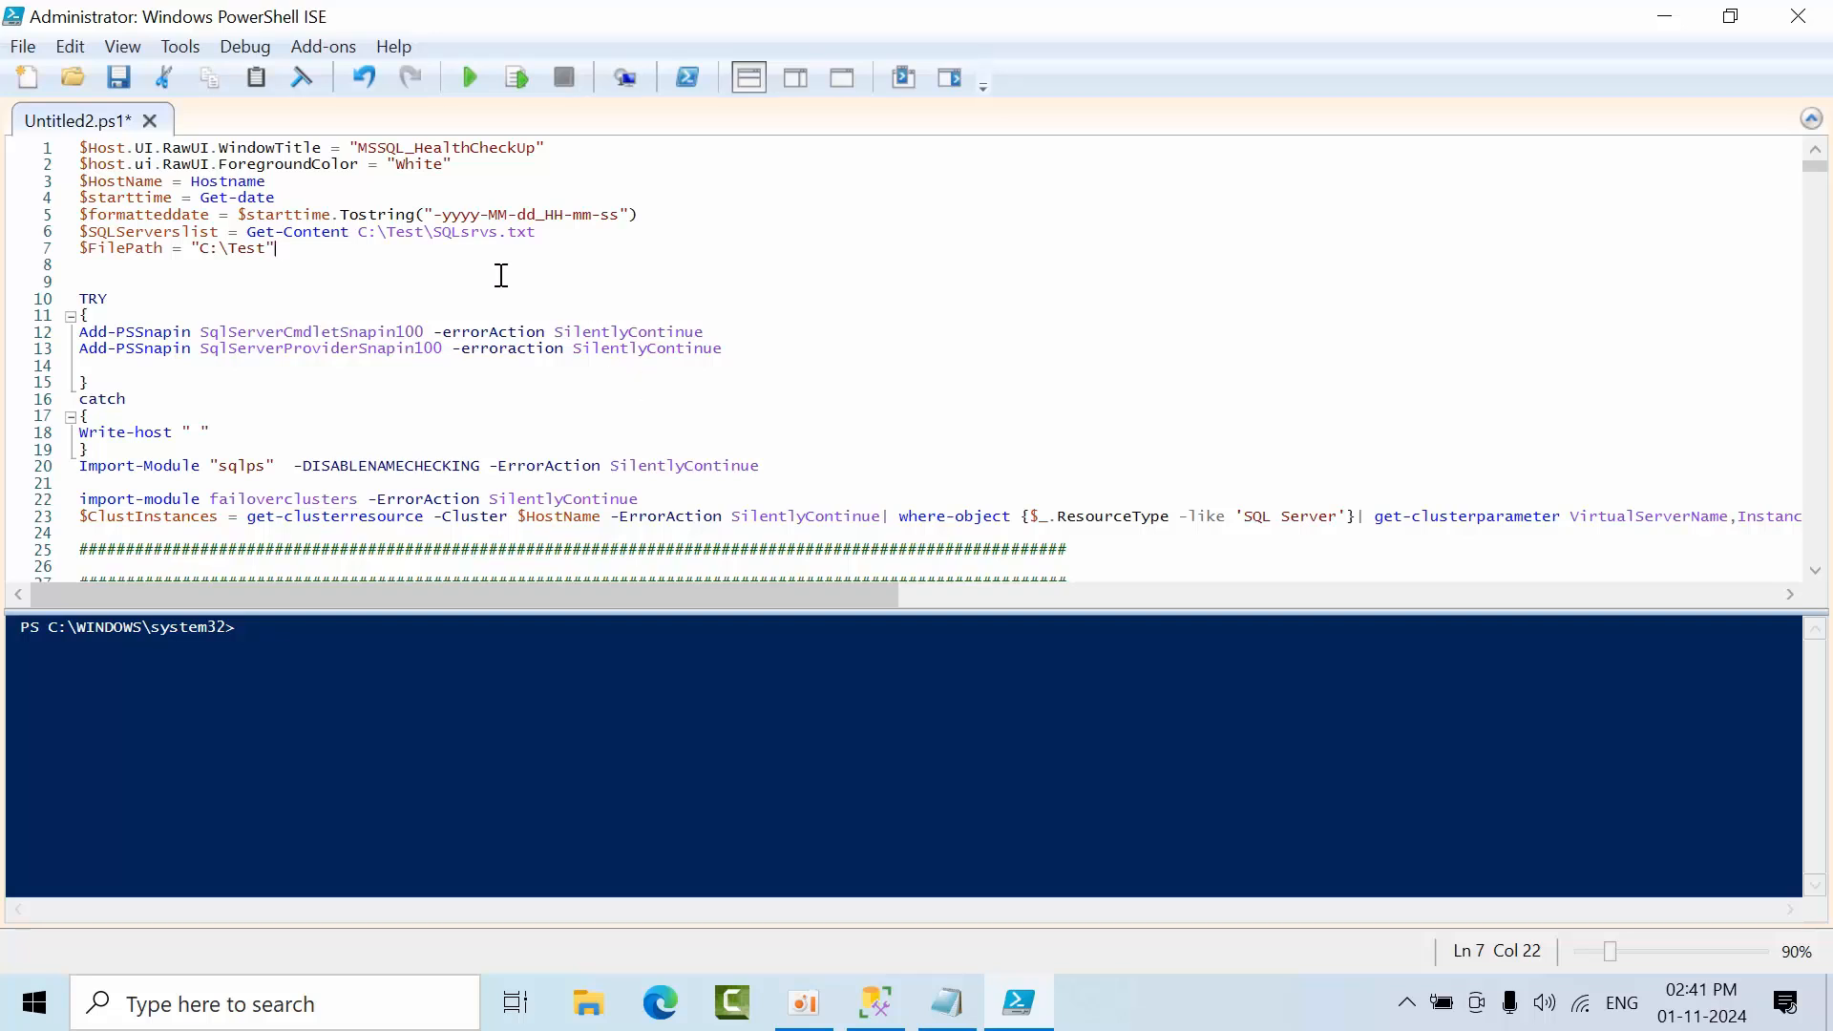
pyautogui.moveTo(351, 290)
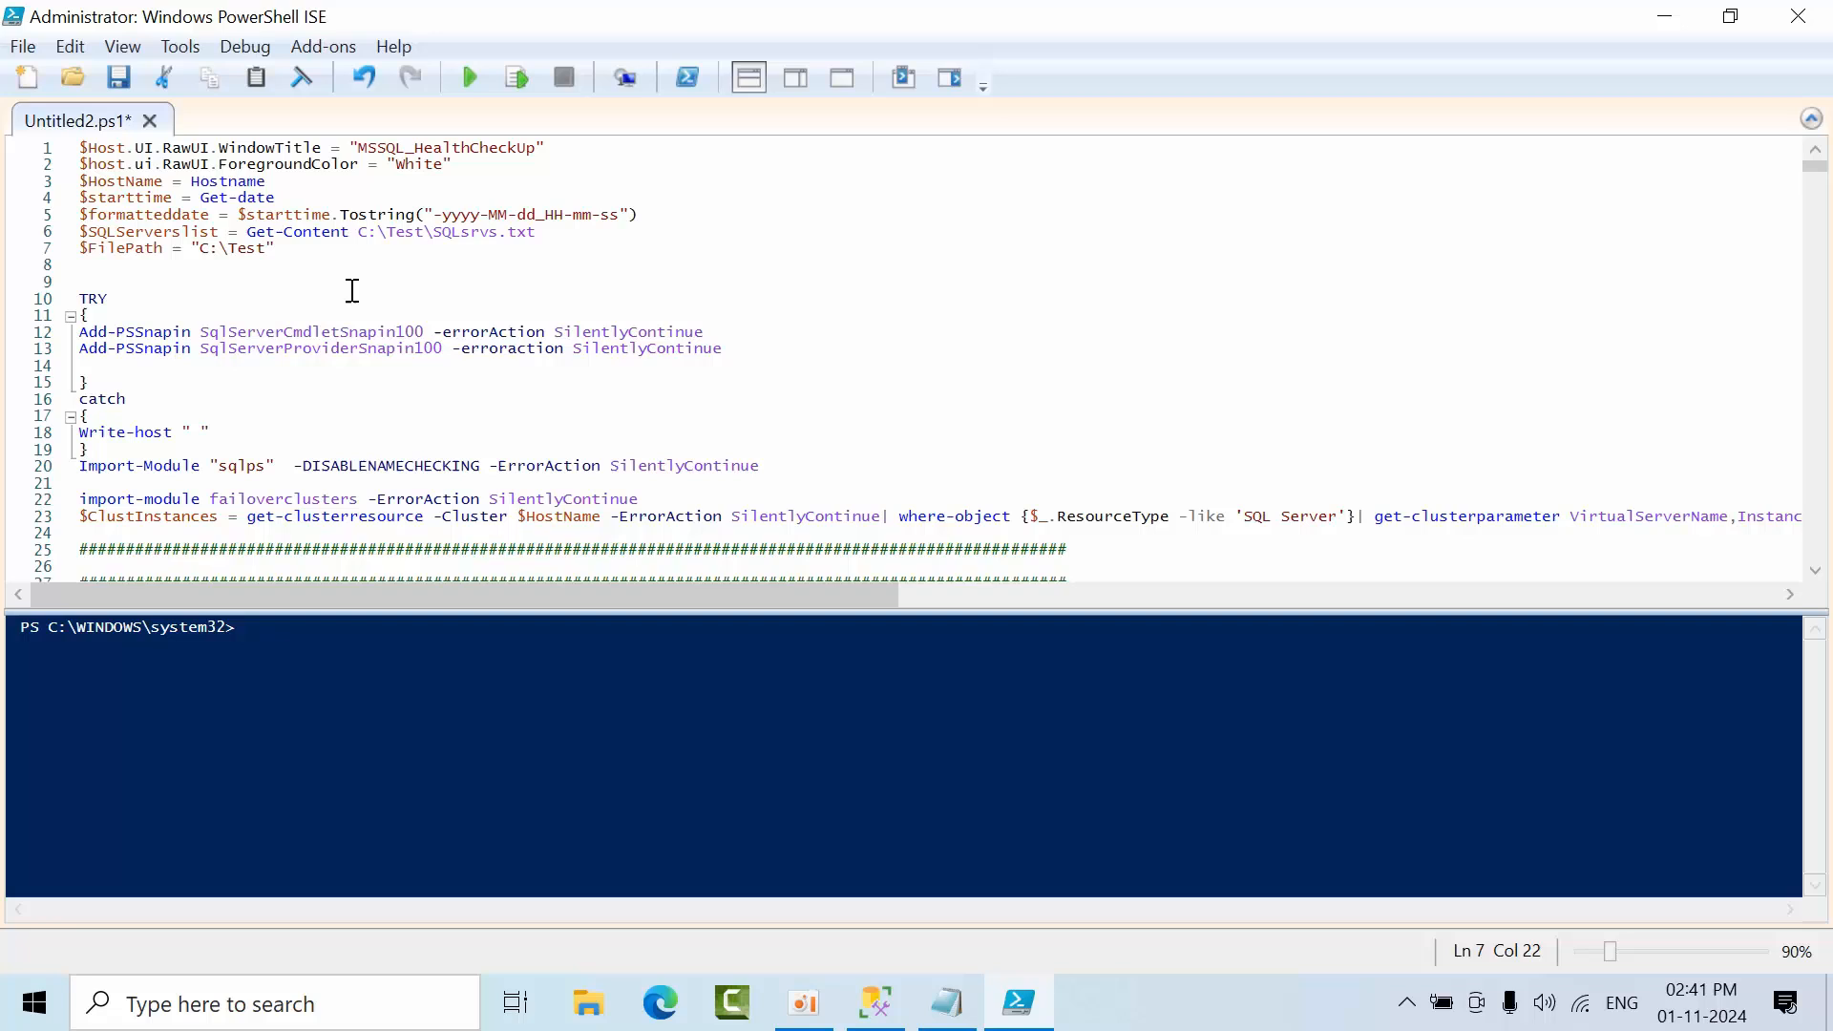
pyautogui.click(359, 231)
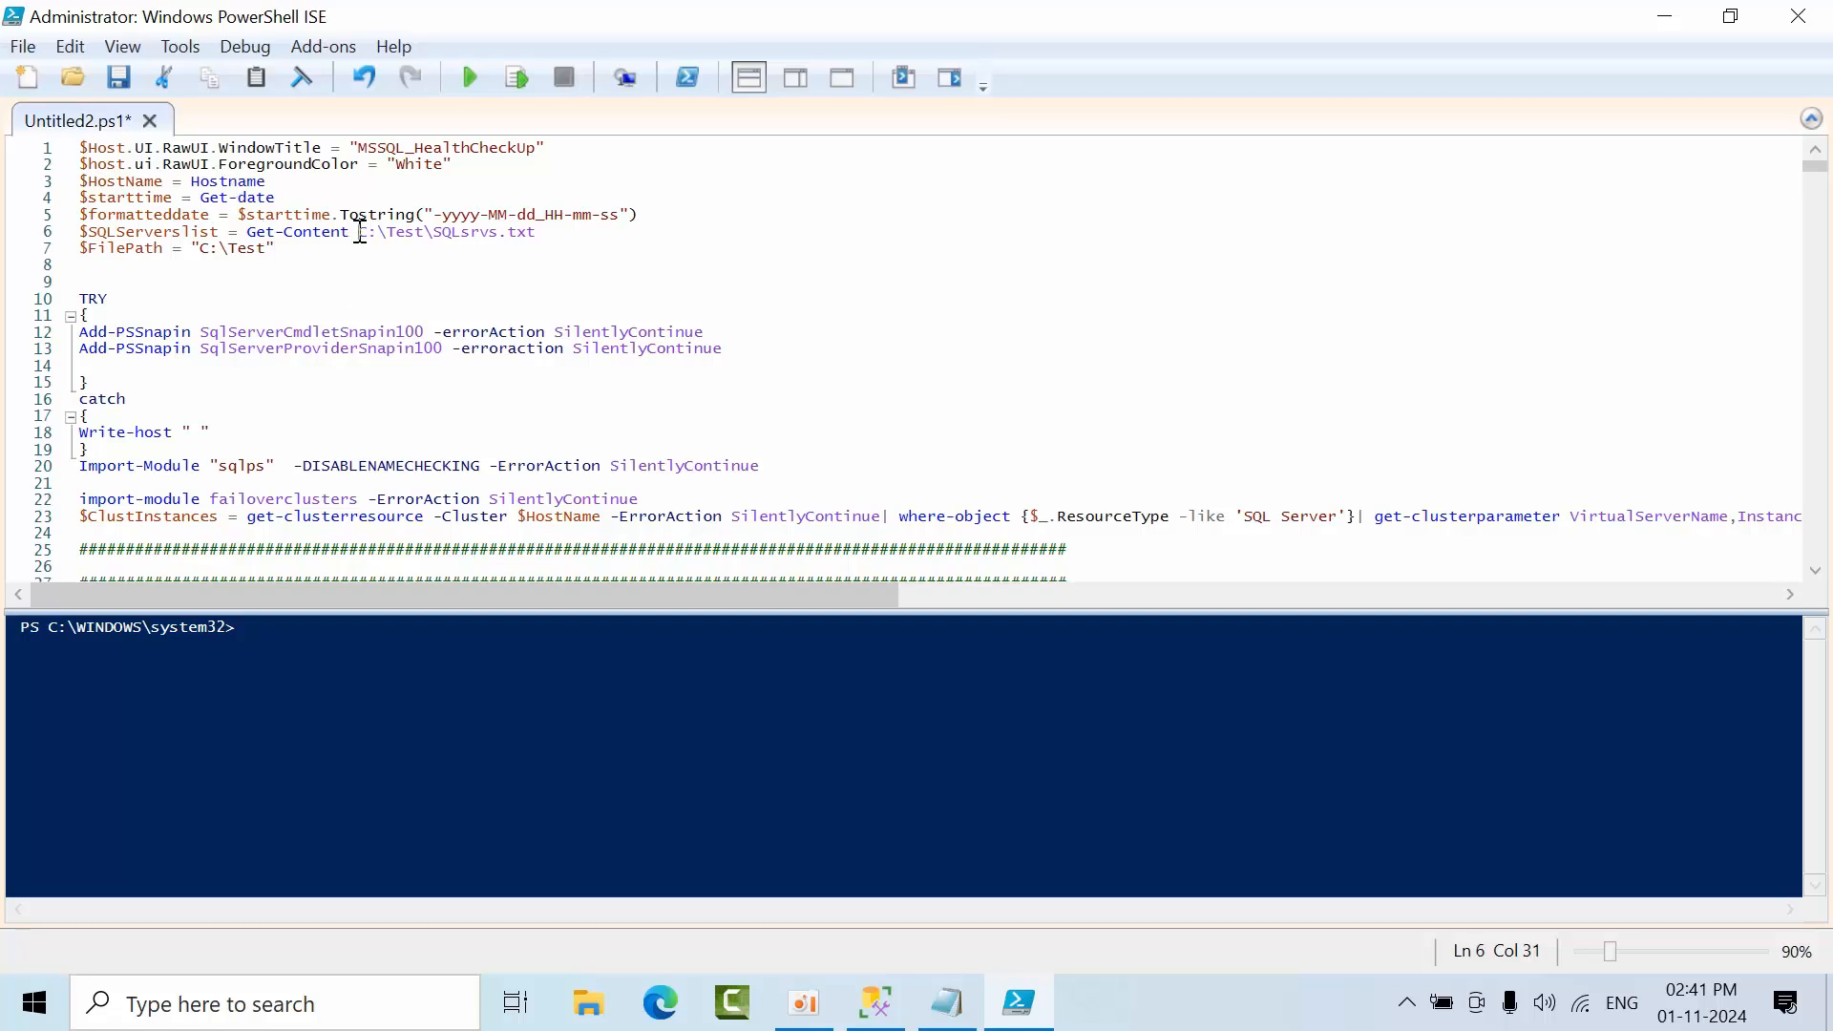
pyautogui.moveTo(357, 231); pyautogui.dragTo(538, 231)
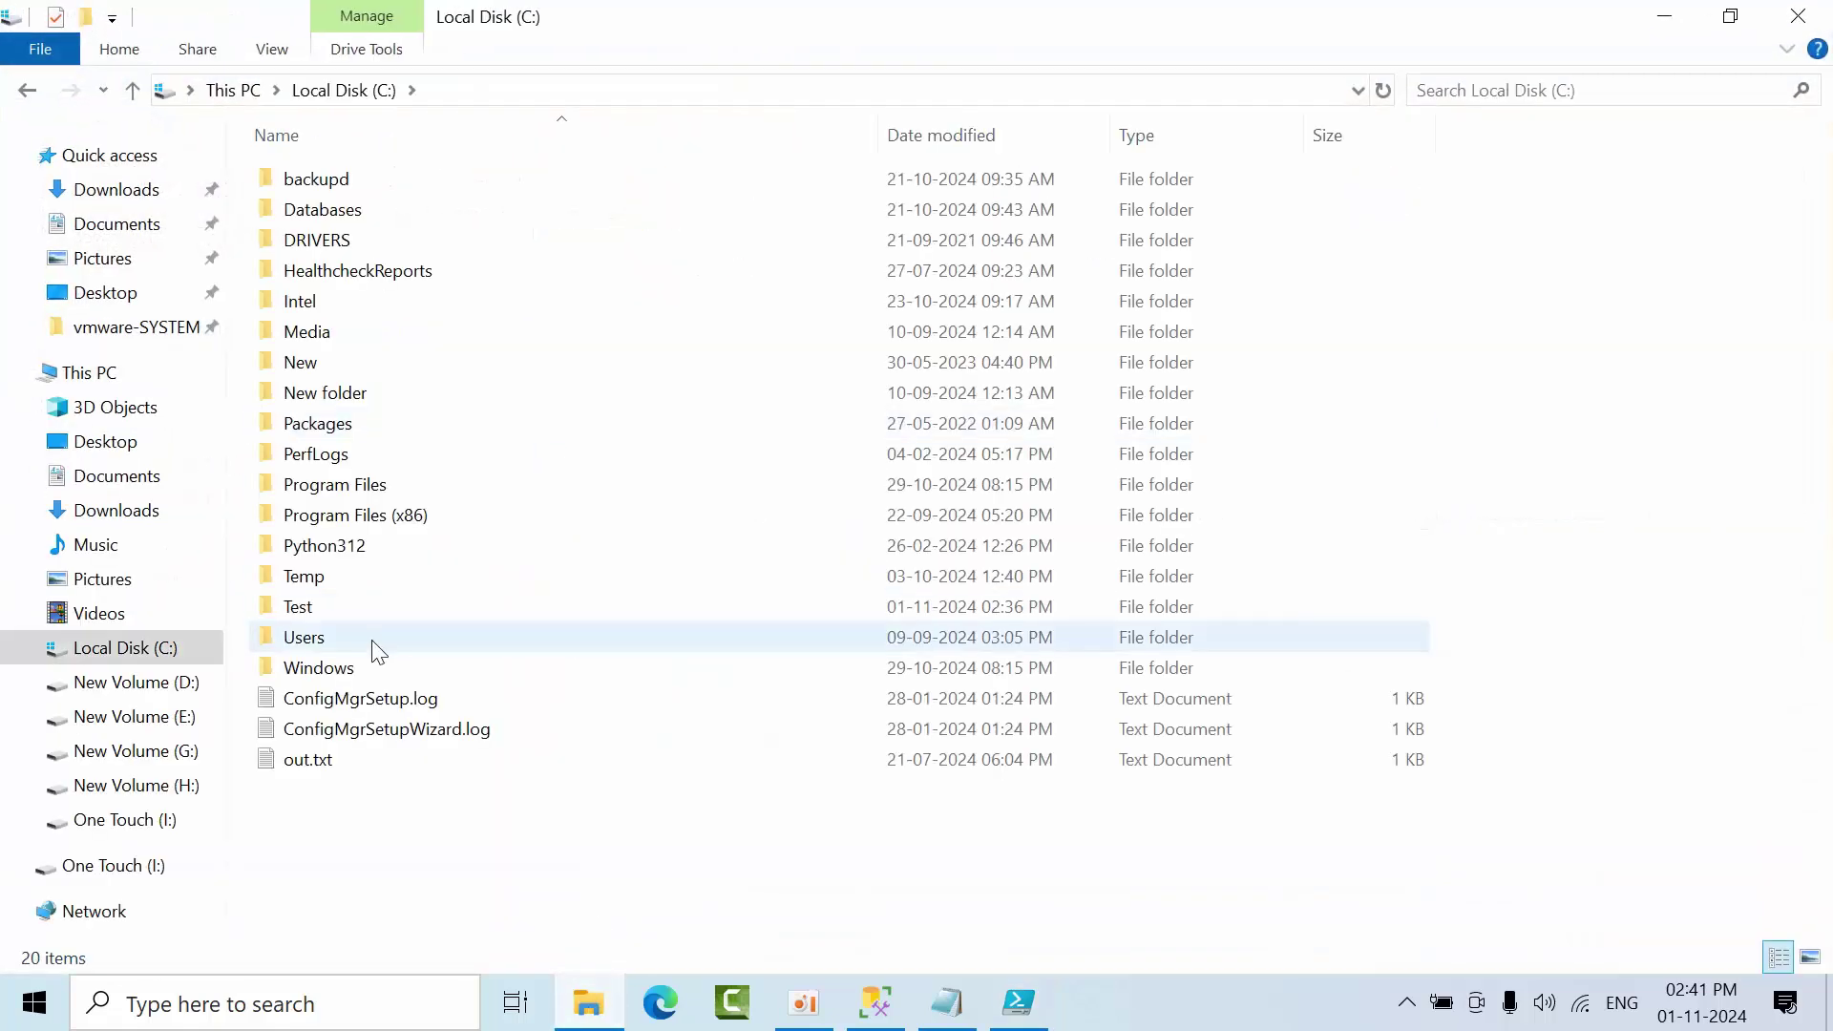
# View the SQLsrvs.txt instance names in C:\Test via Notepad, noting the last lenovo entry, then close it.
pyautogui.doubleClick(298, 608)
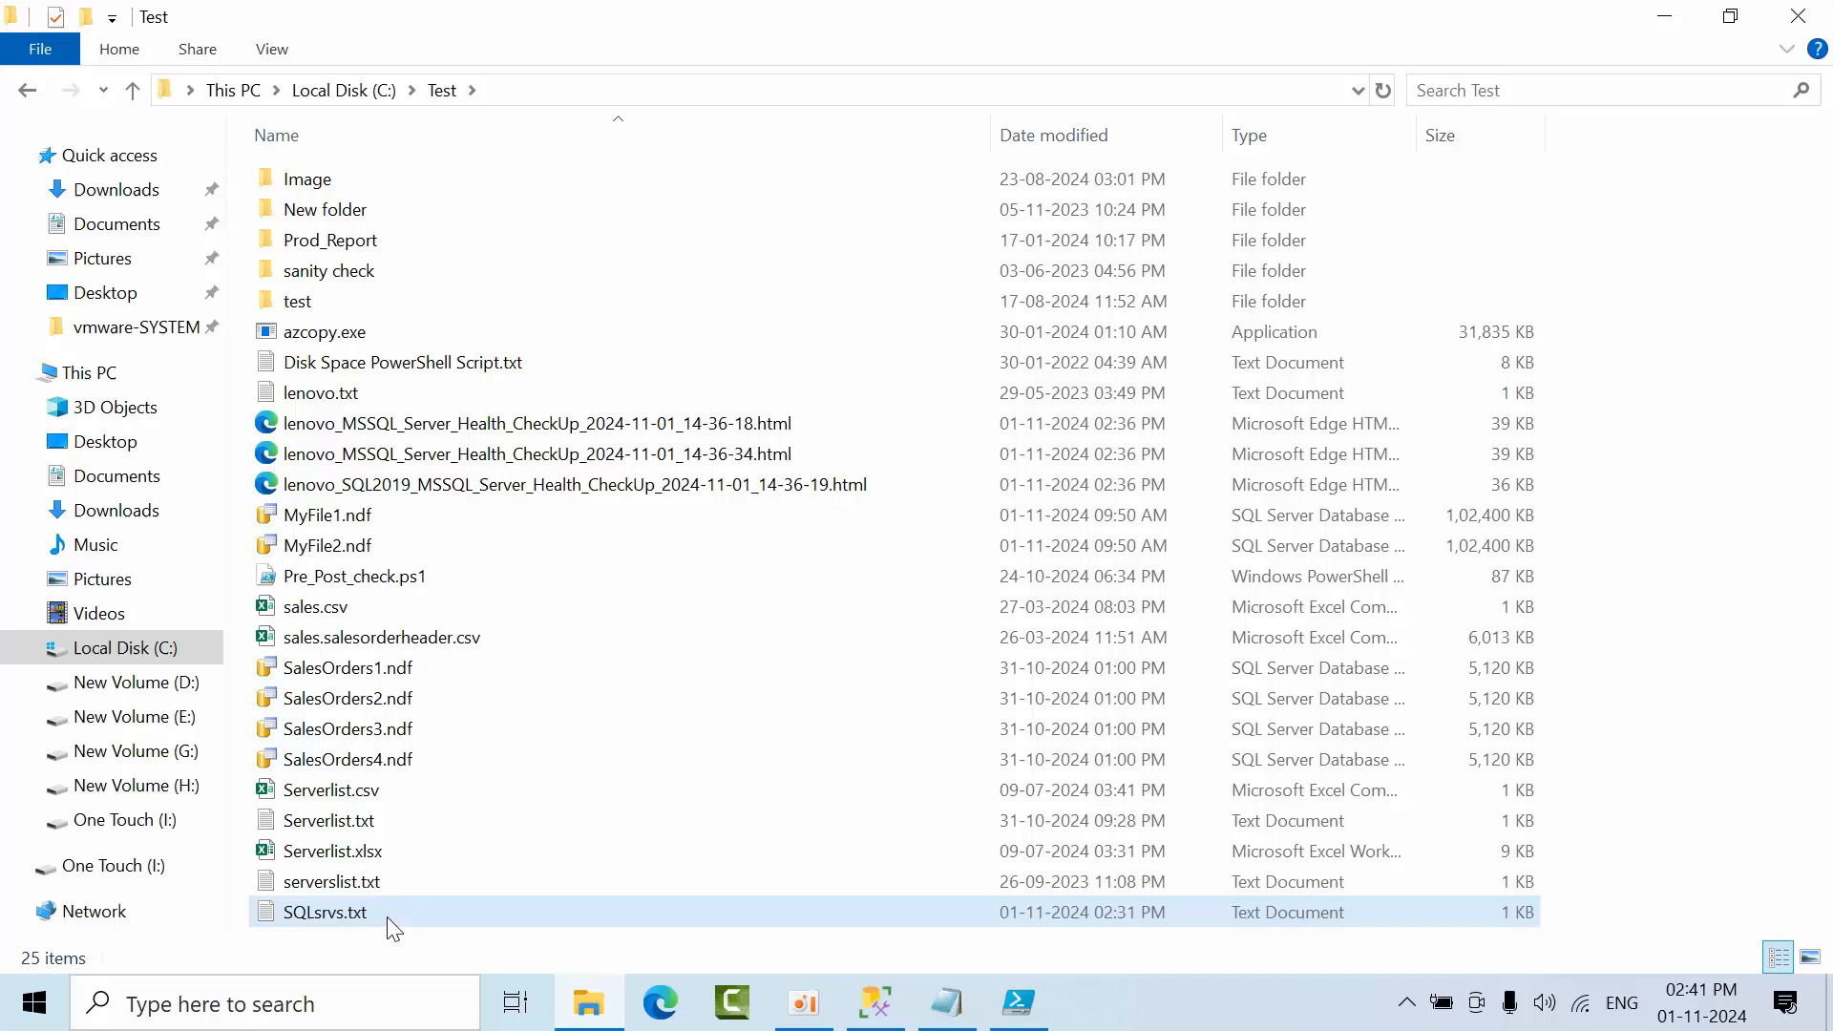
pyautogui.doubleClick(325, 911)
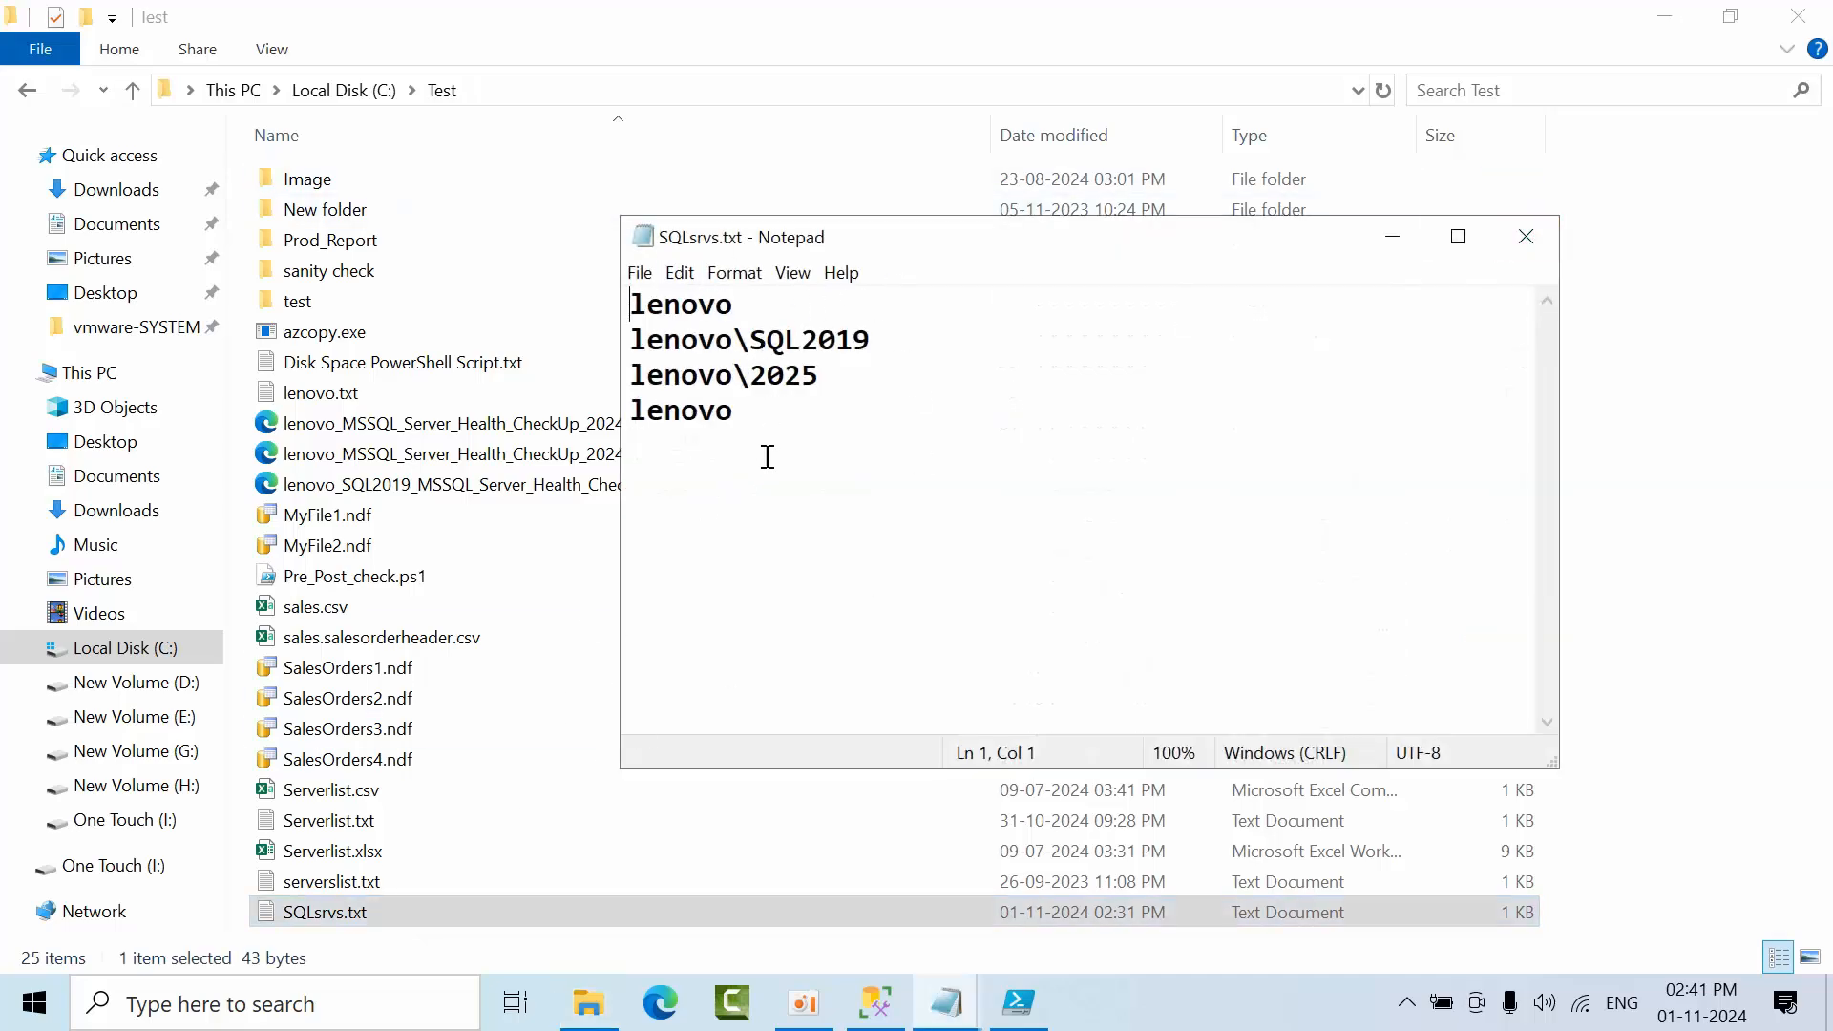
pyautogui.moveTo(859, 462)
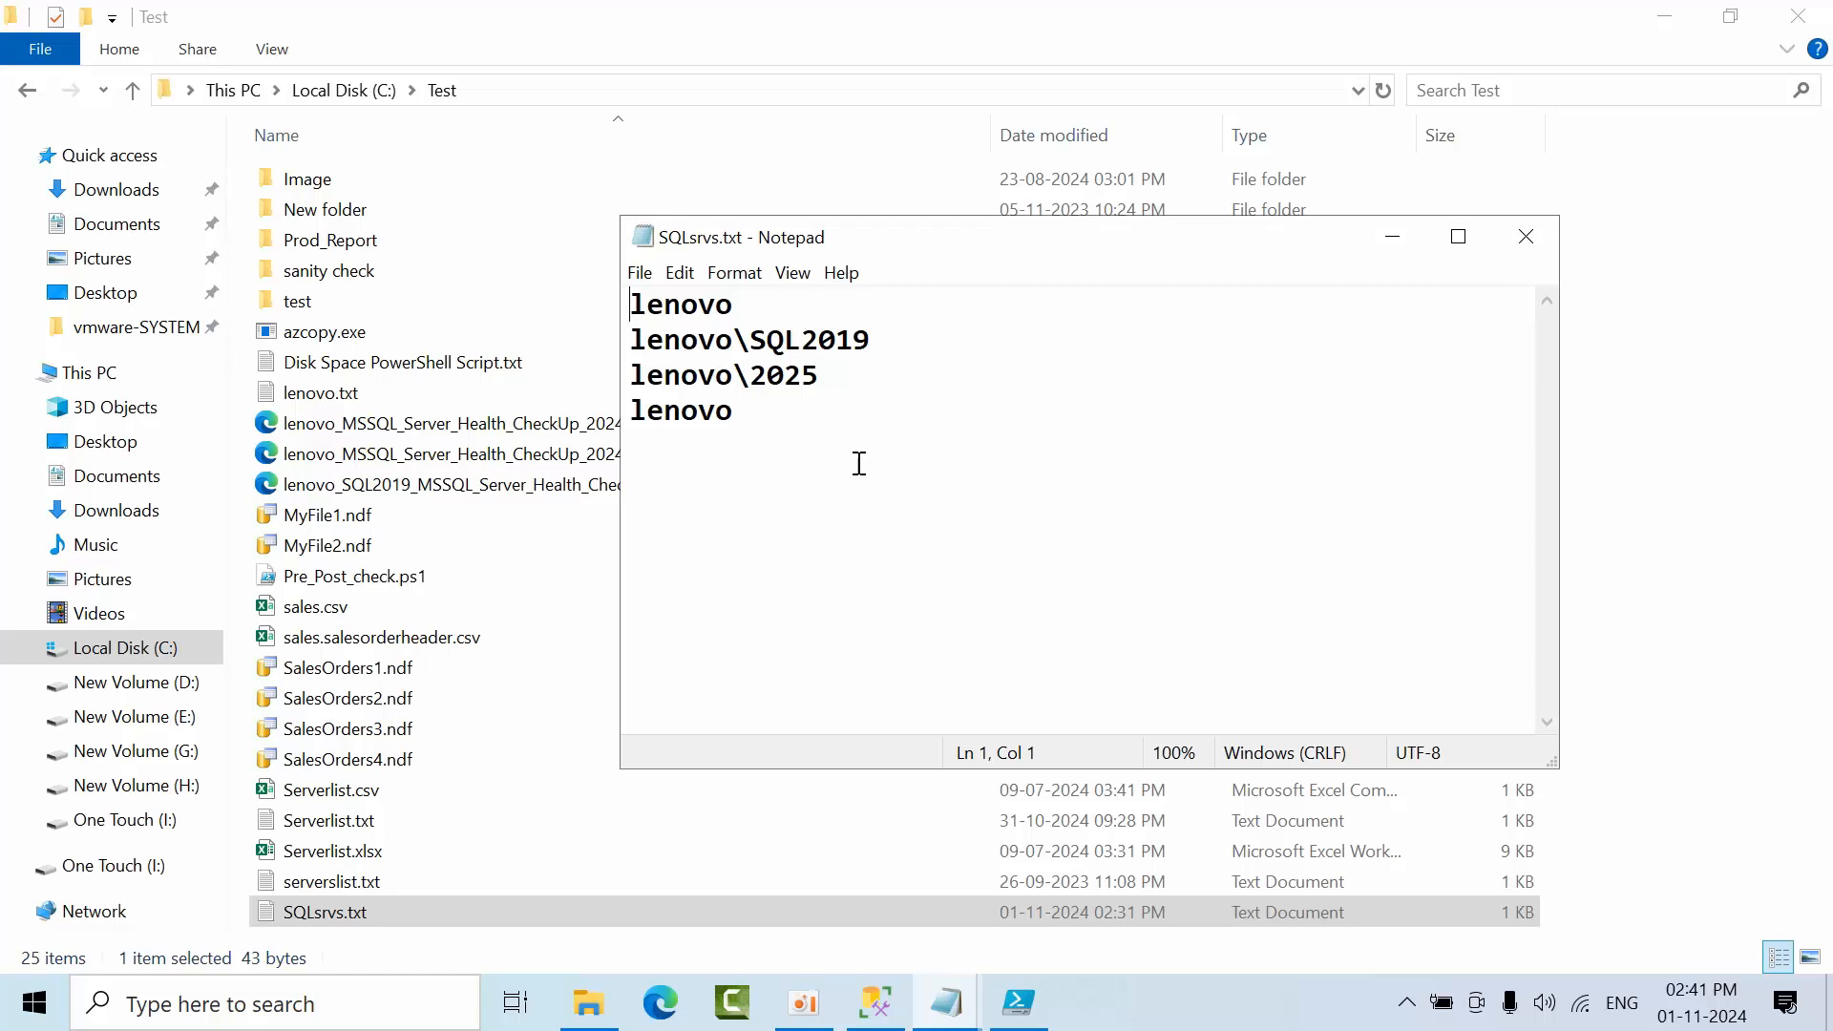
pyautogui.doubleClick(680, 304)
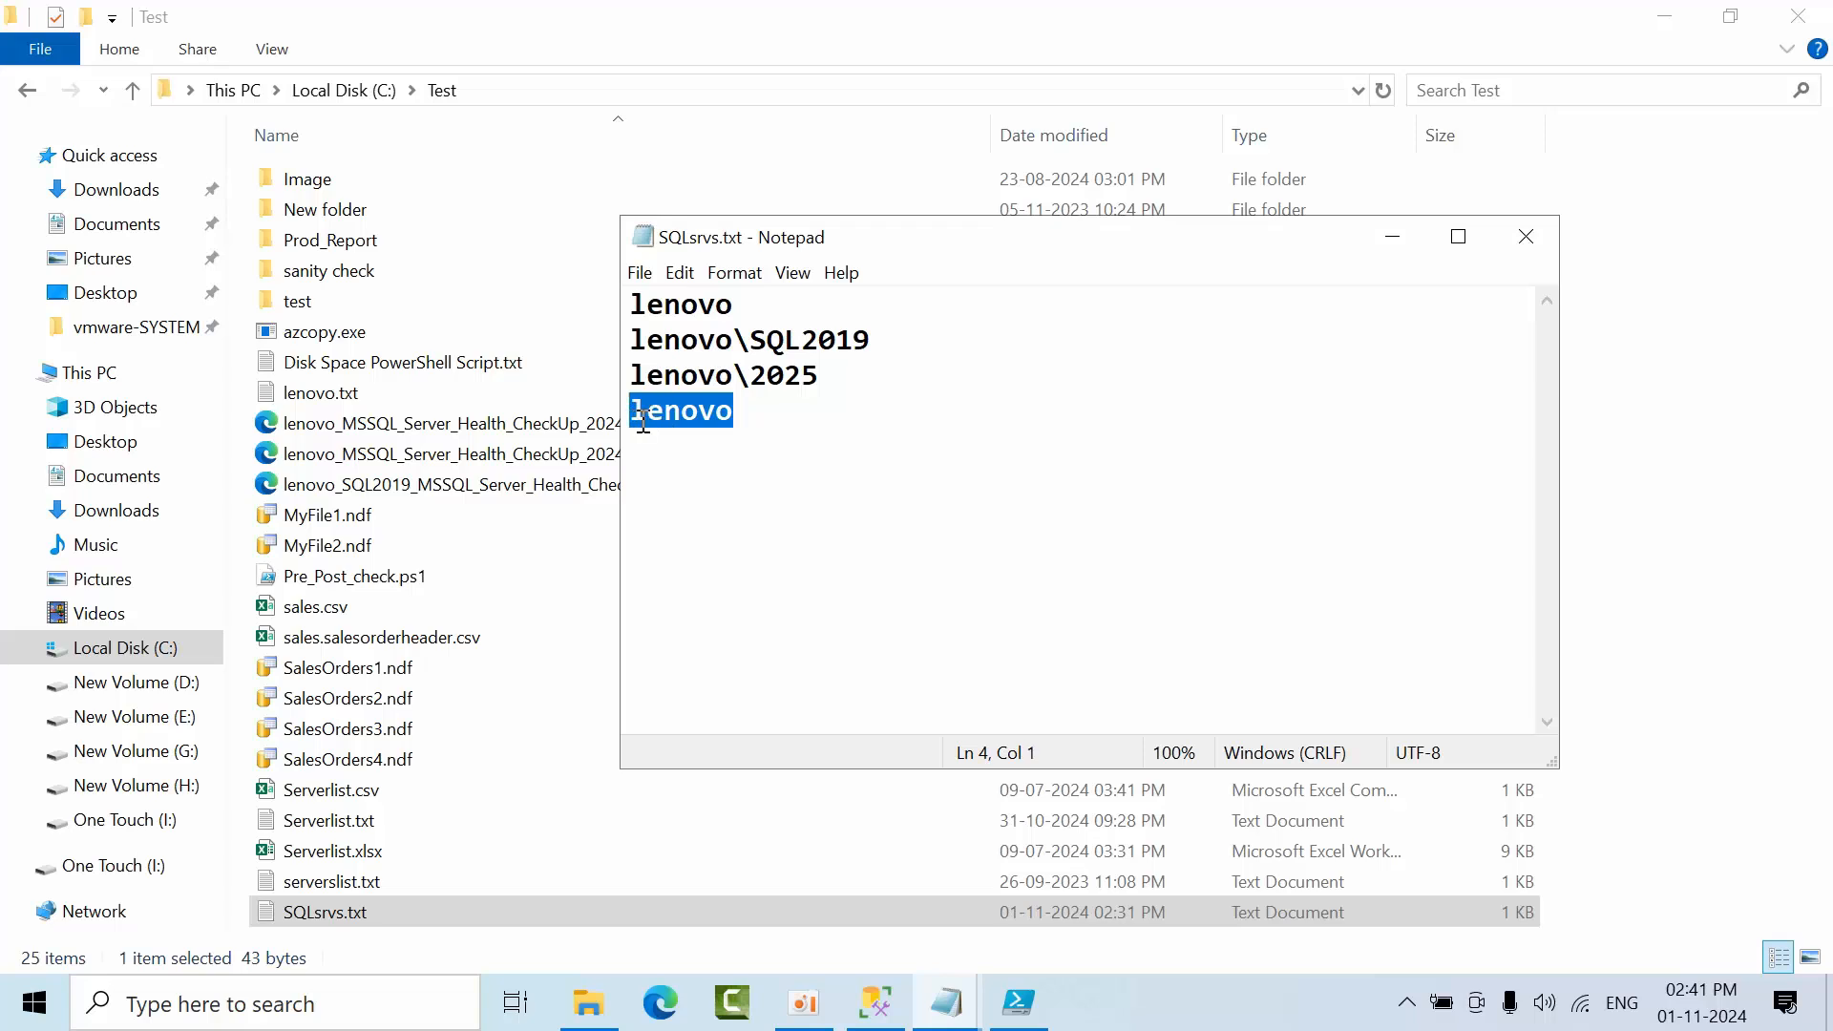
pyautogui.moveTo(1525, 237)
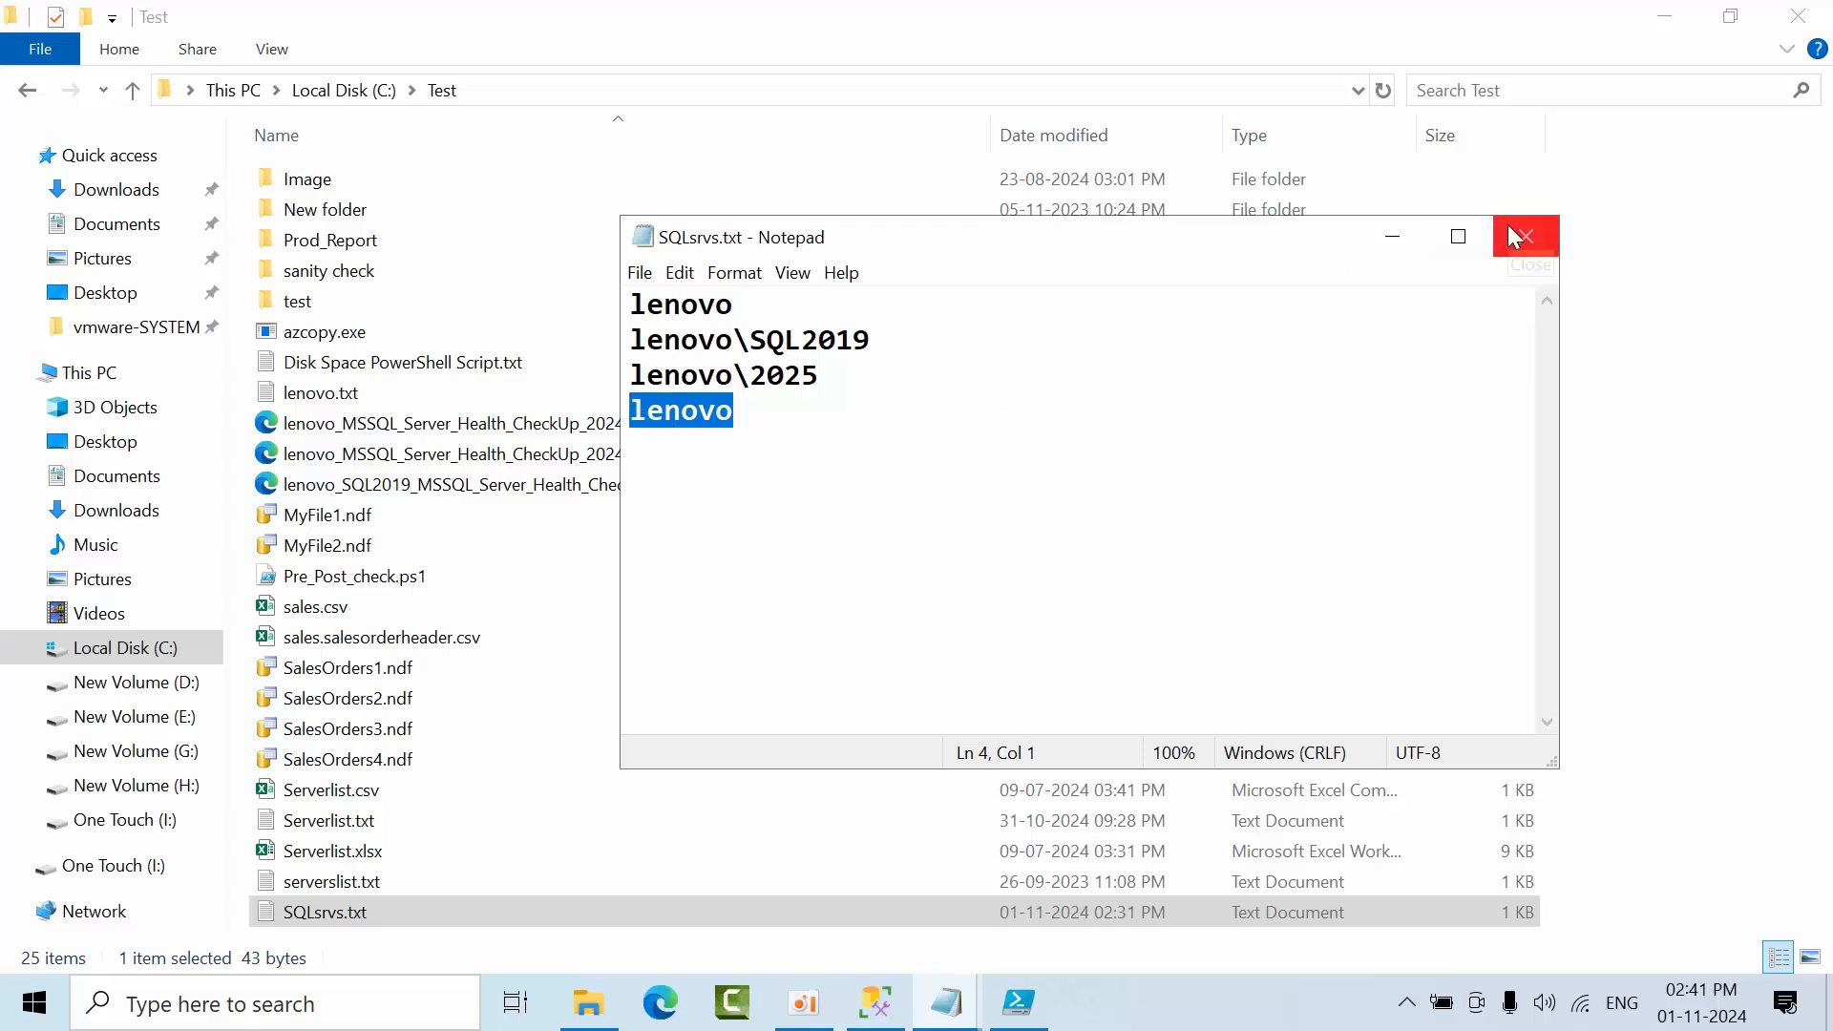
pyautogui.moveTo(1523, 237)
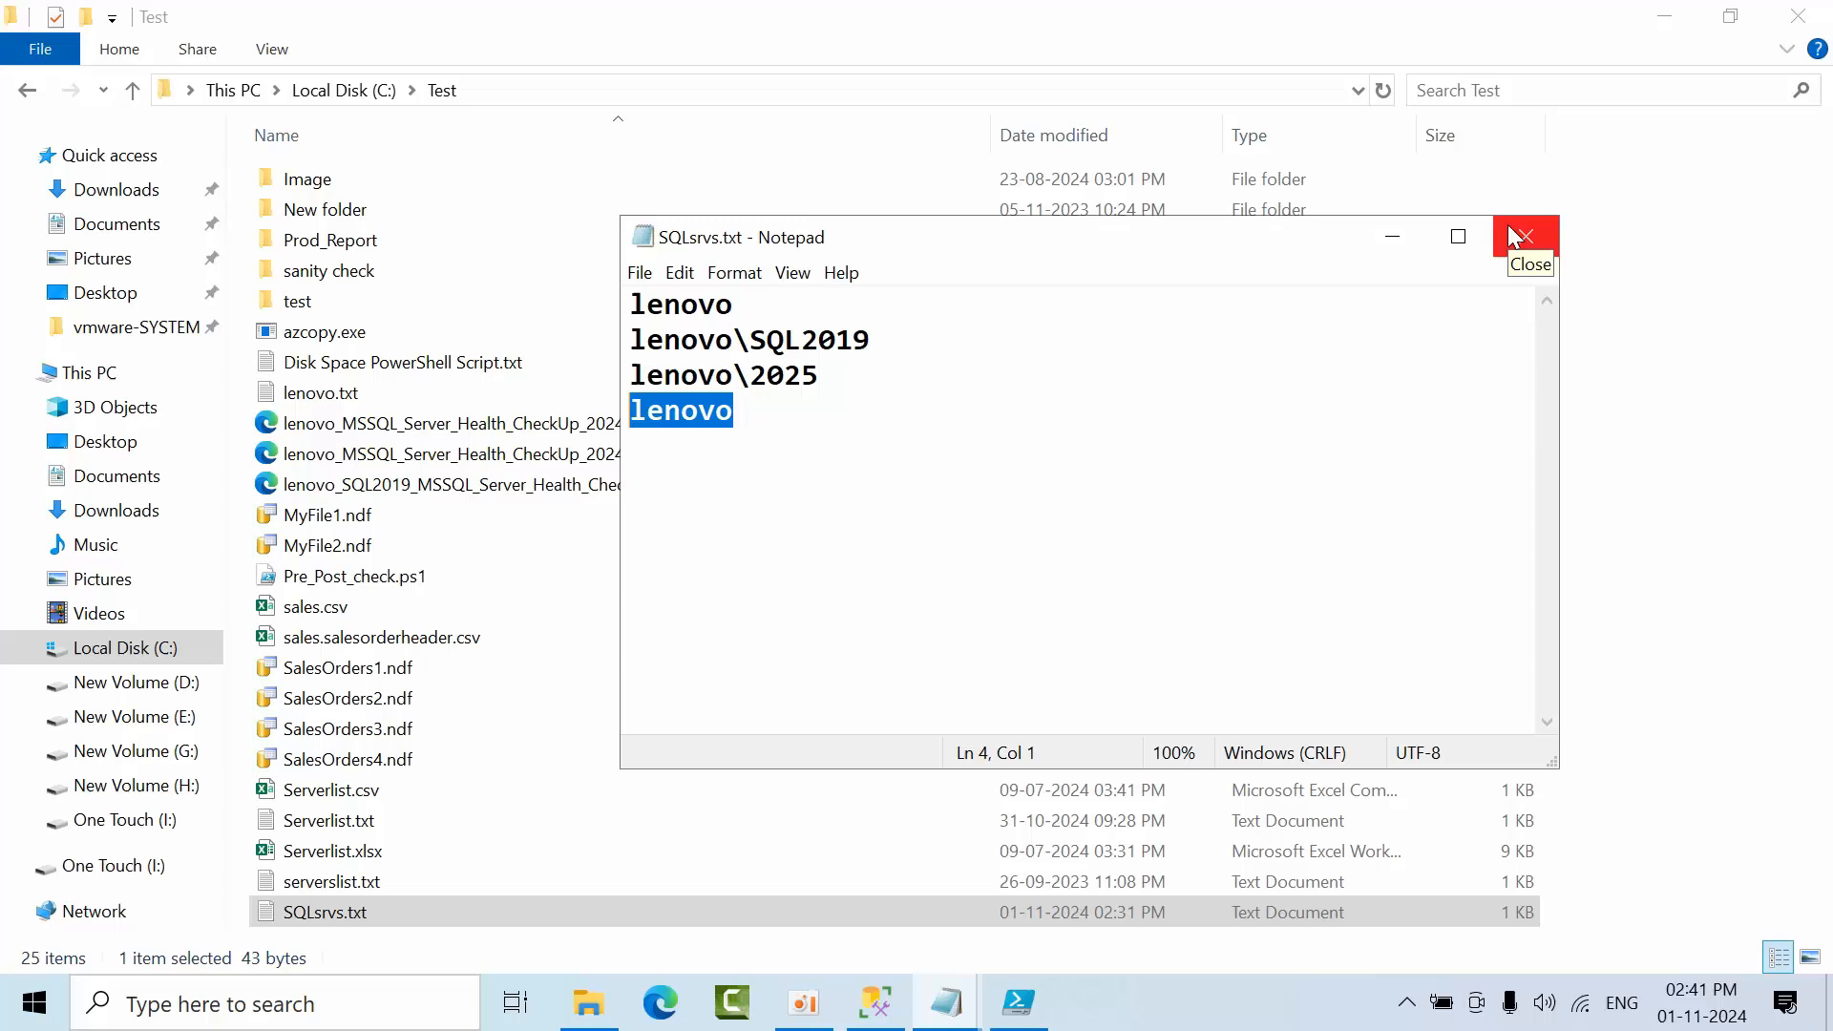
pyautogui.click(1526, 237)
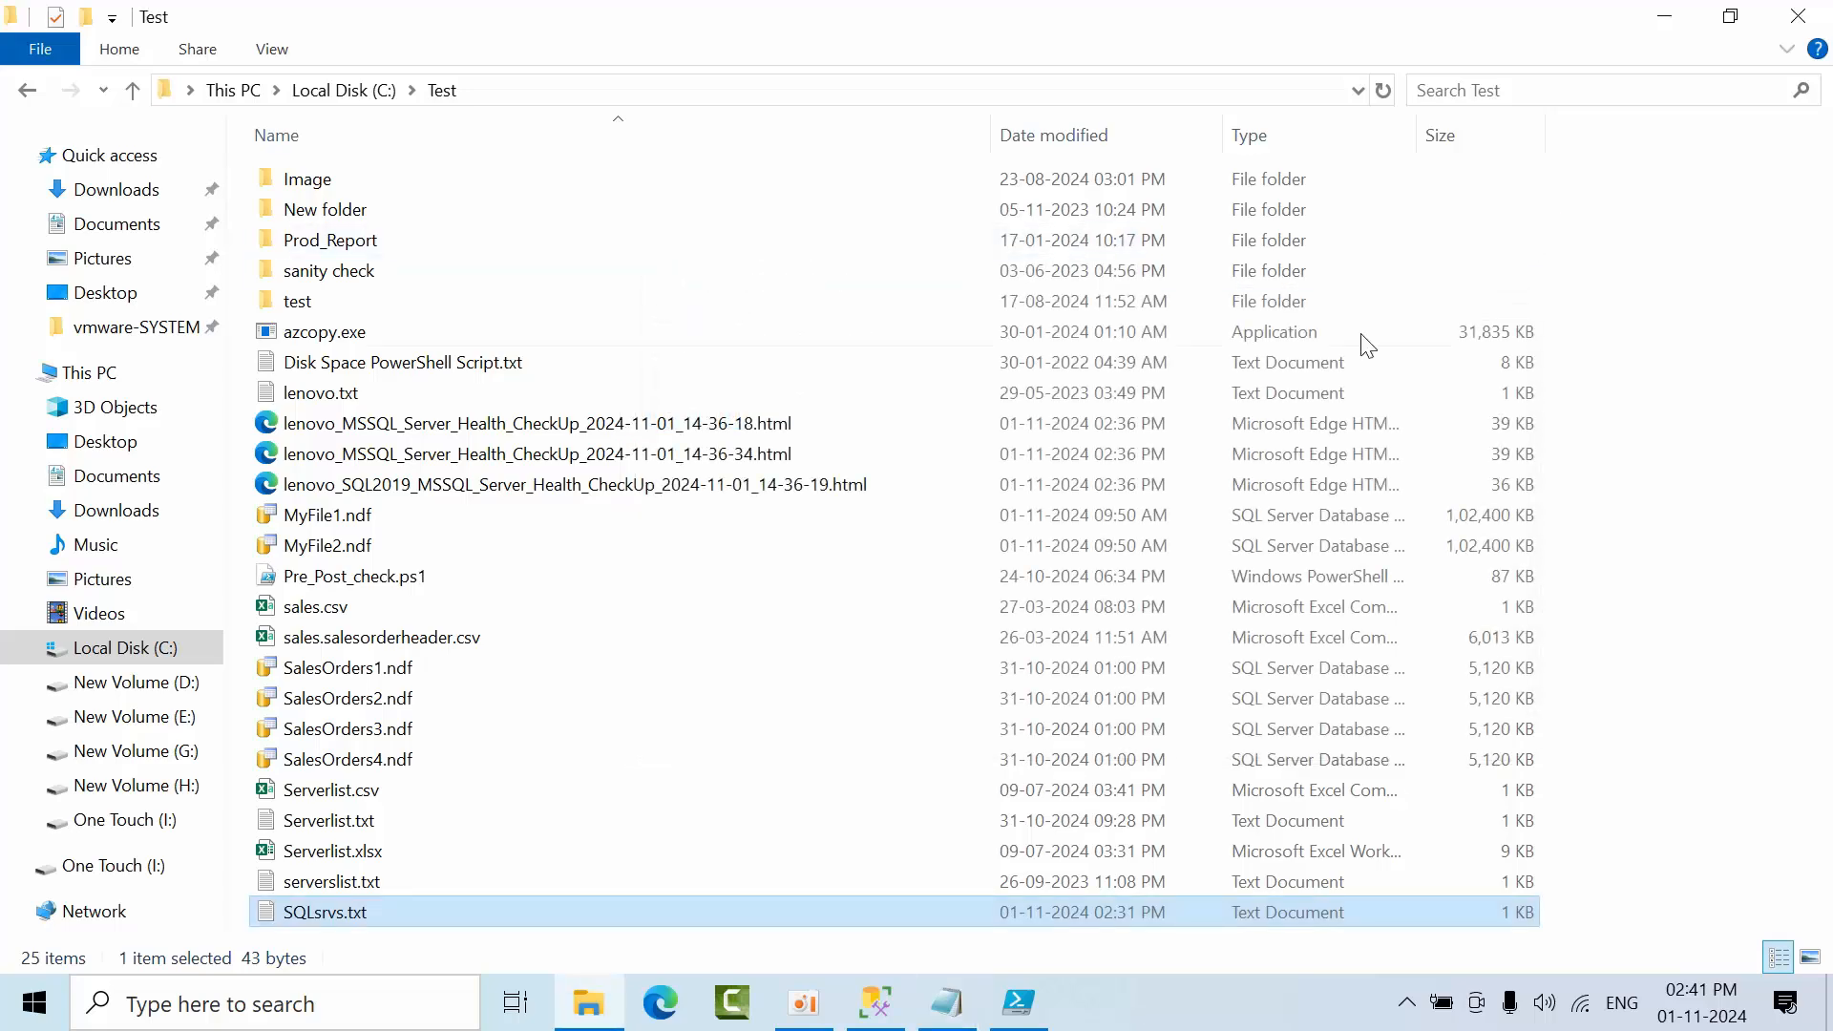
# Back in the script, highlight the $FilePath C:\Test report path value.
pyautogui.click(1020, 1001)
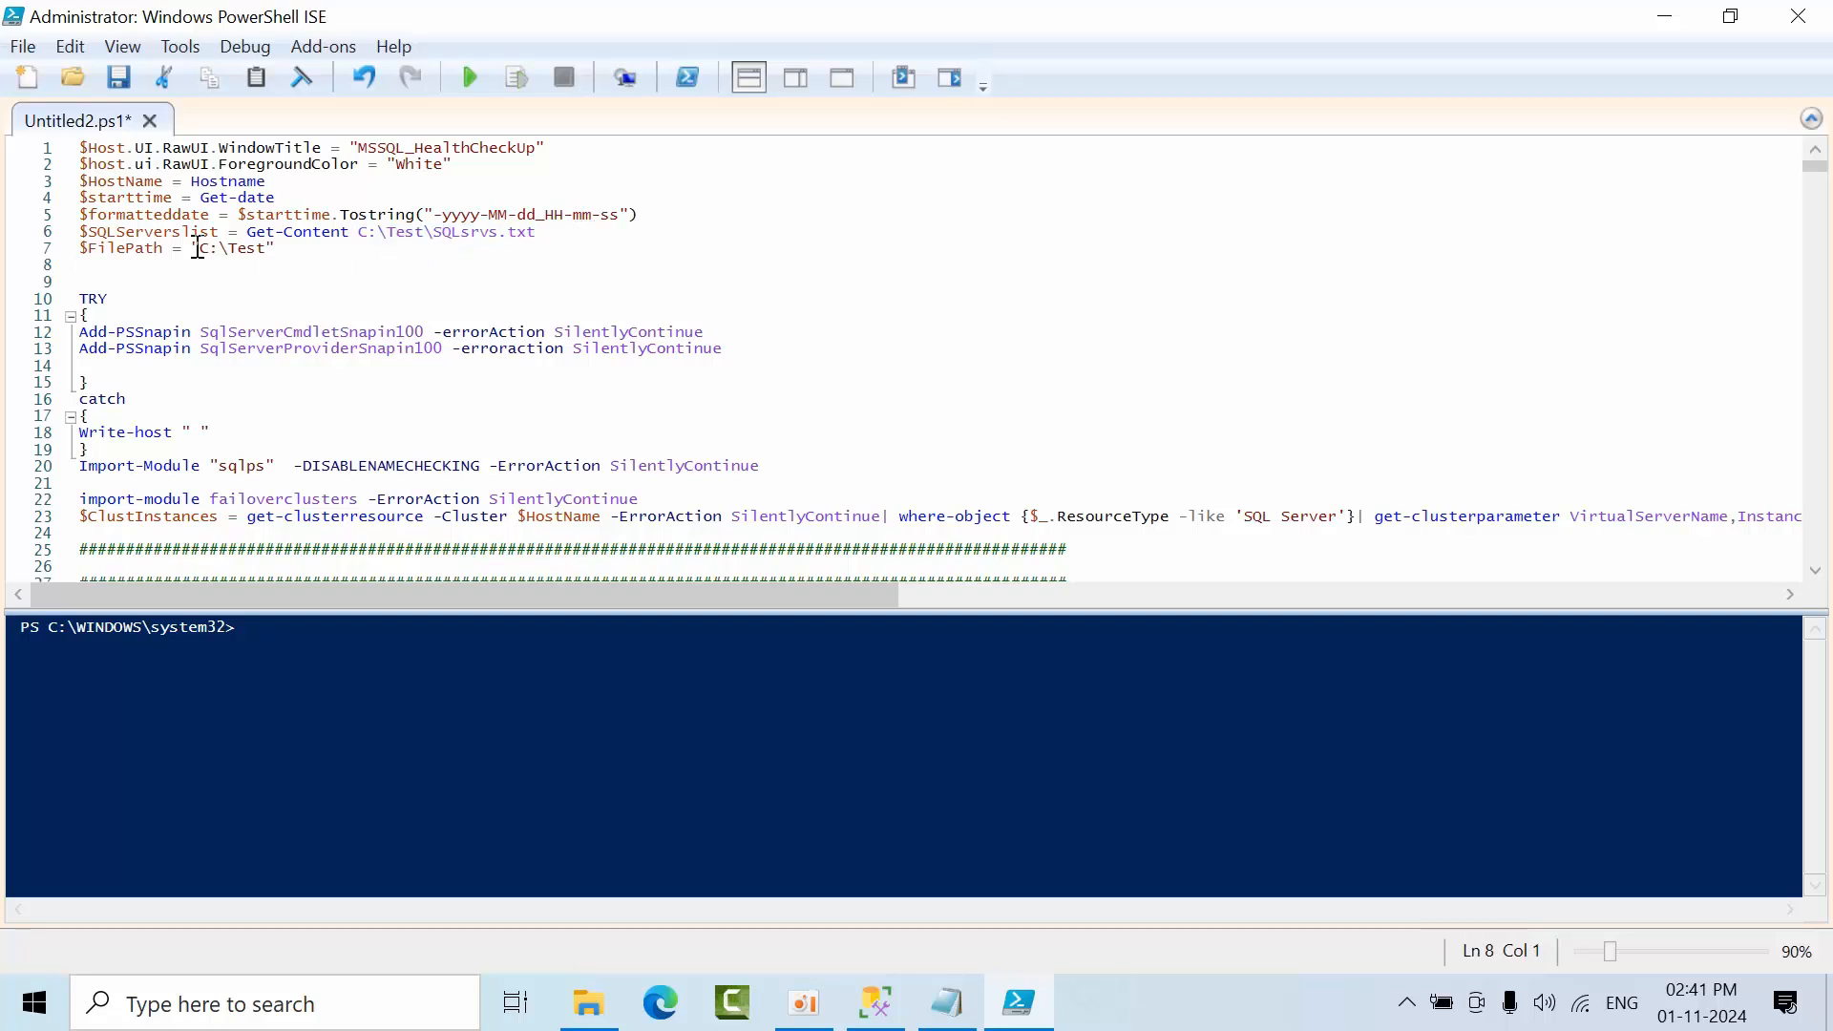
pyautogui.moveTo(195, 248); pyautogui.dragTo(271, 248)
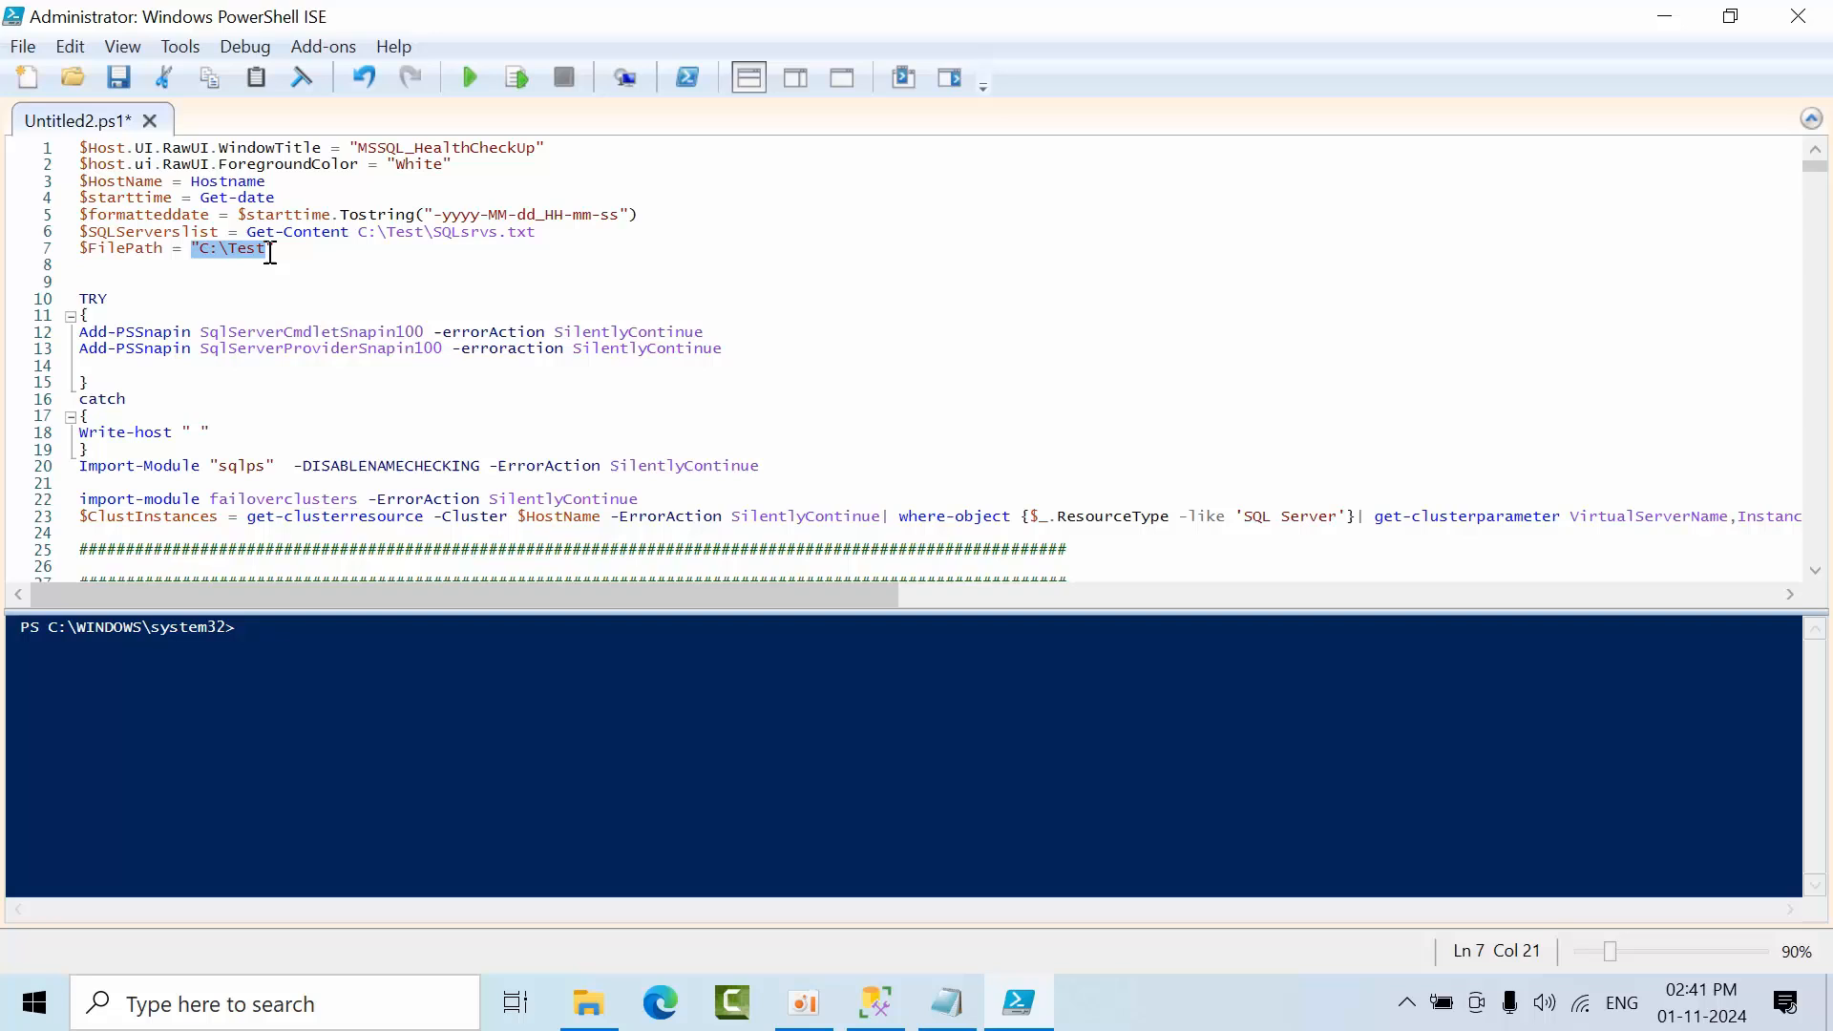
pyautogui.moveTo(269, 275)
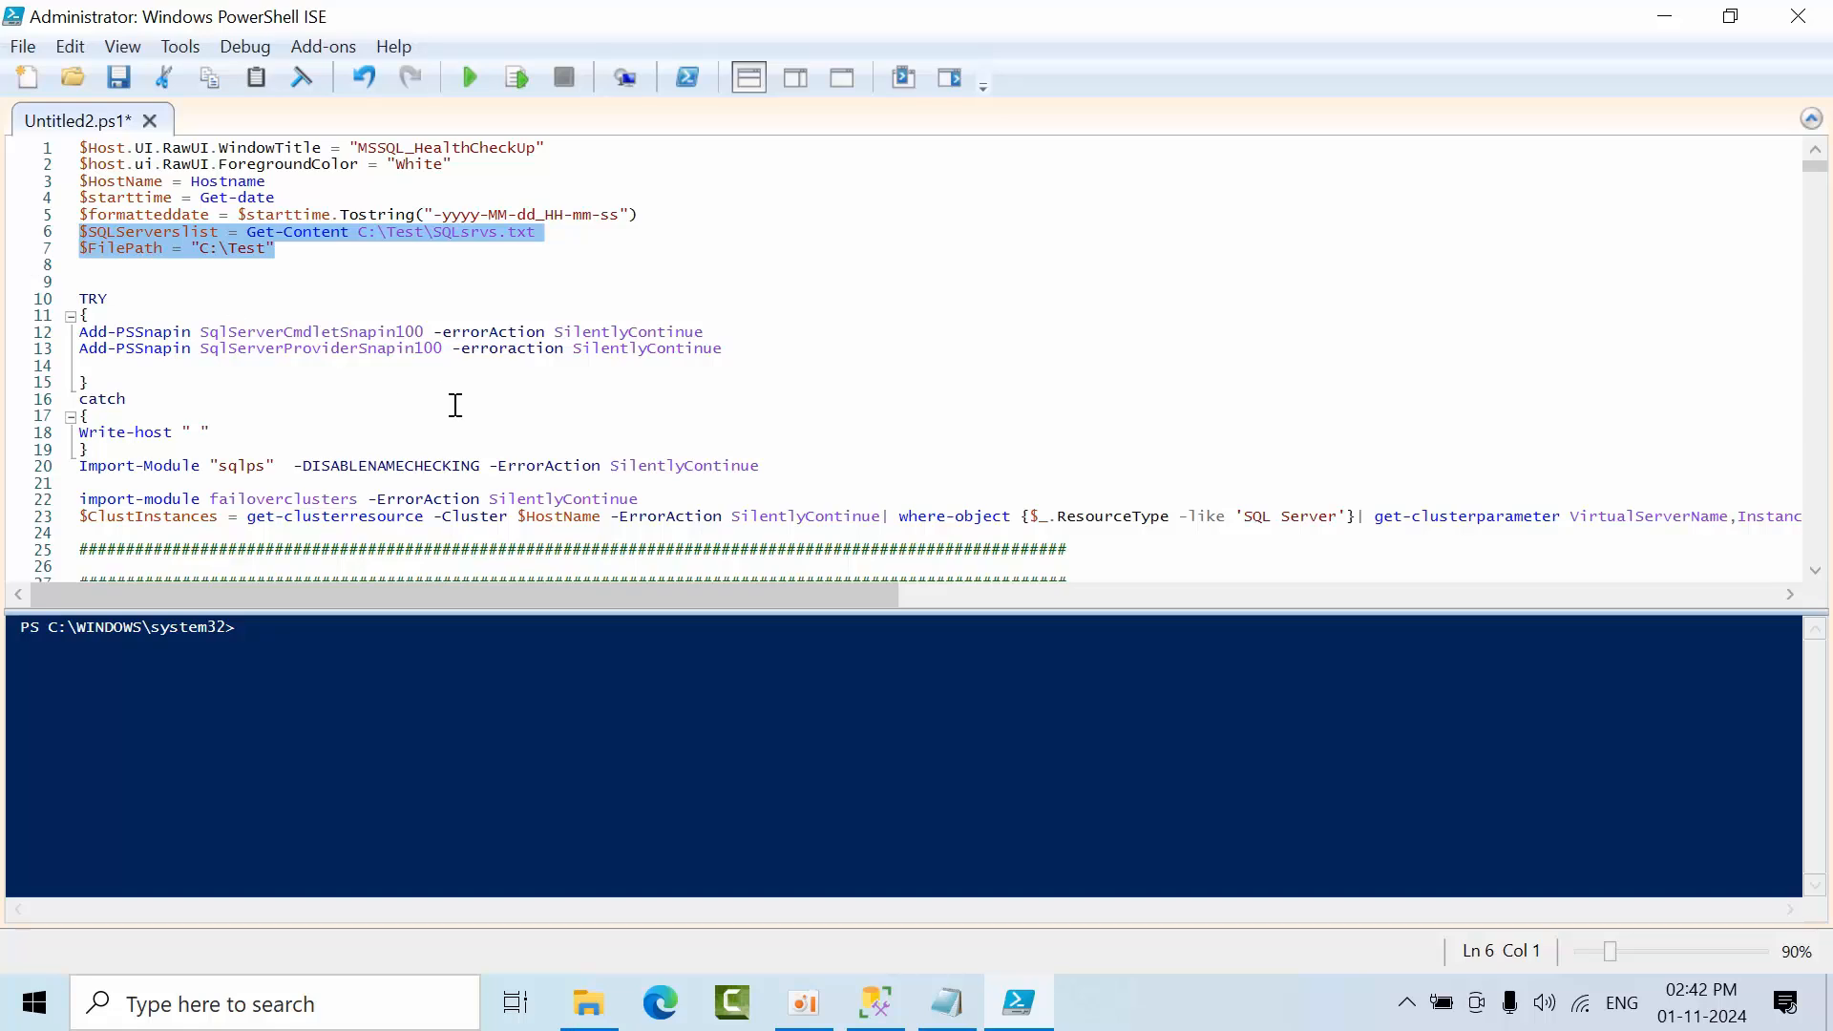
# Collapse the msdb node in SSMS Object Explorer and return to the Test folder listing.
pyautogui.click(875, 1003)
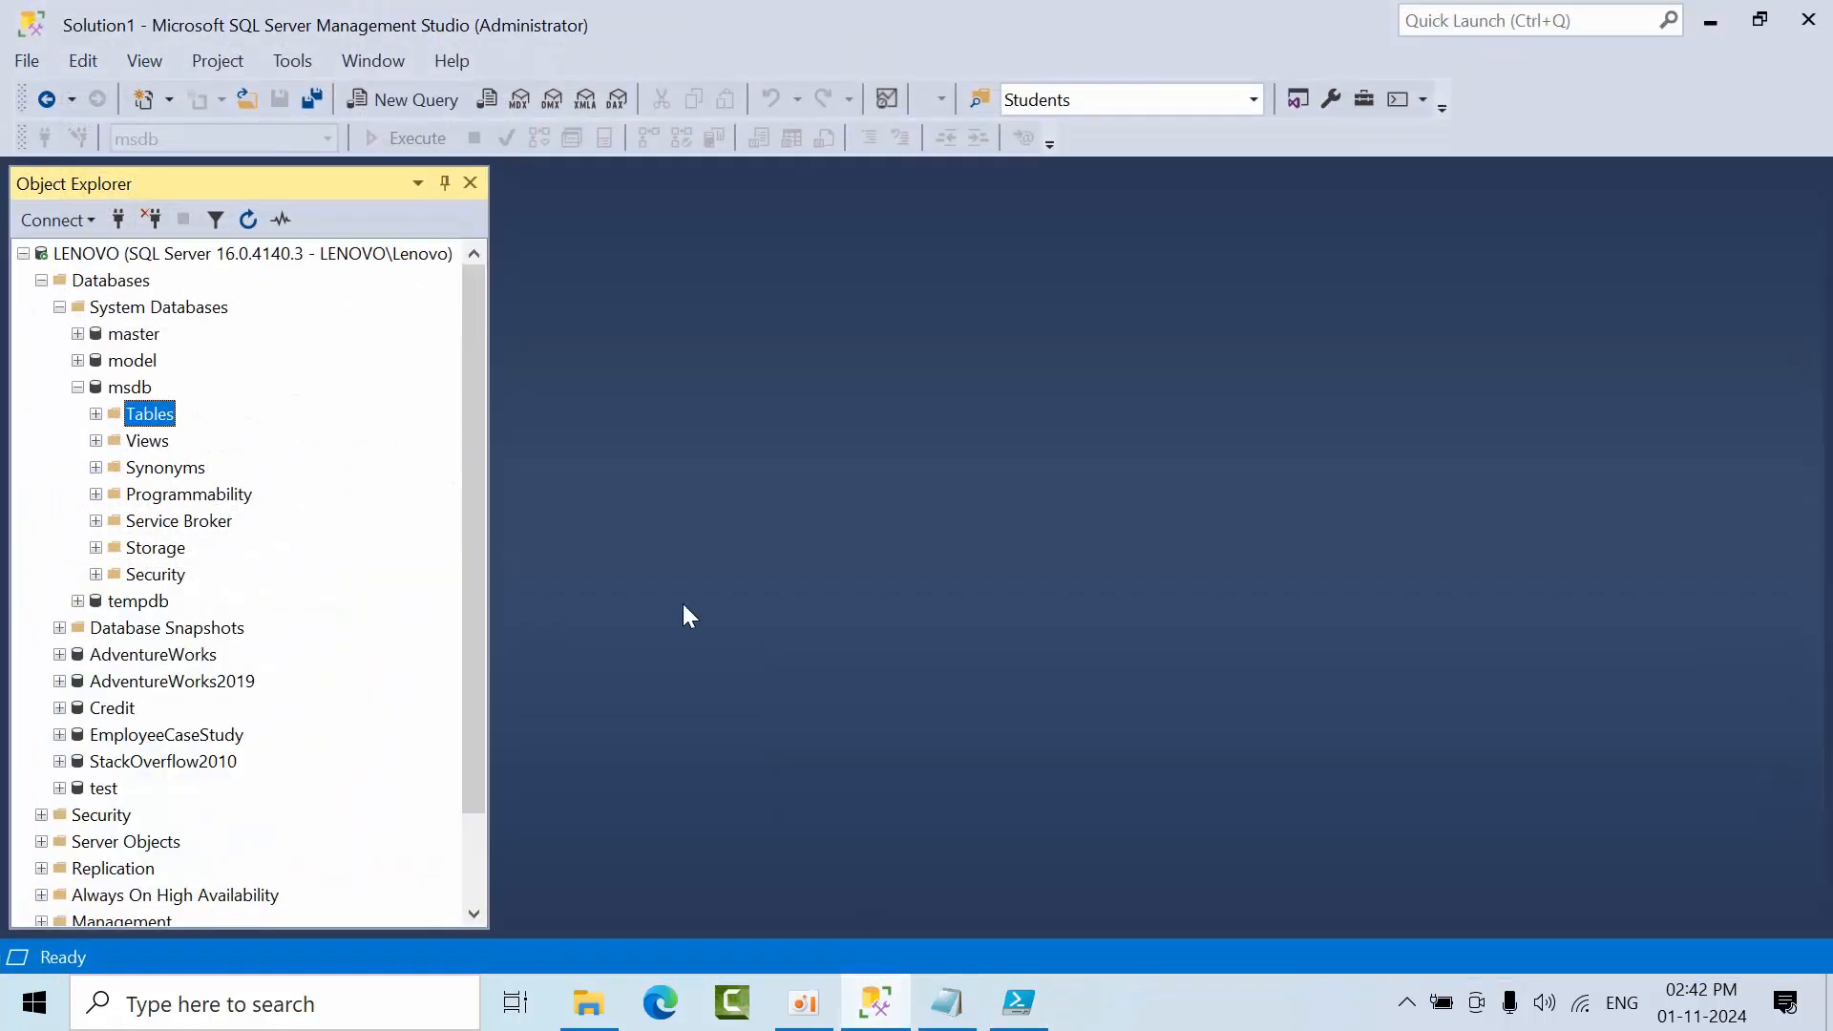
pyautogui.click(96, 413)
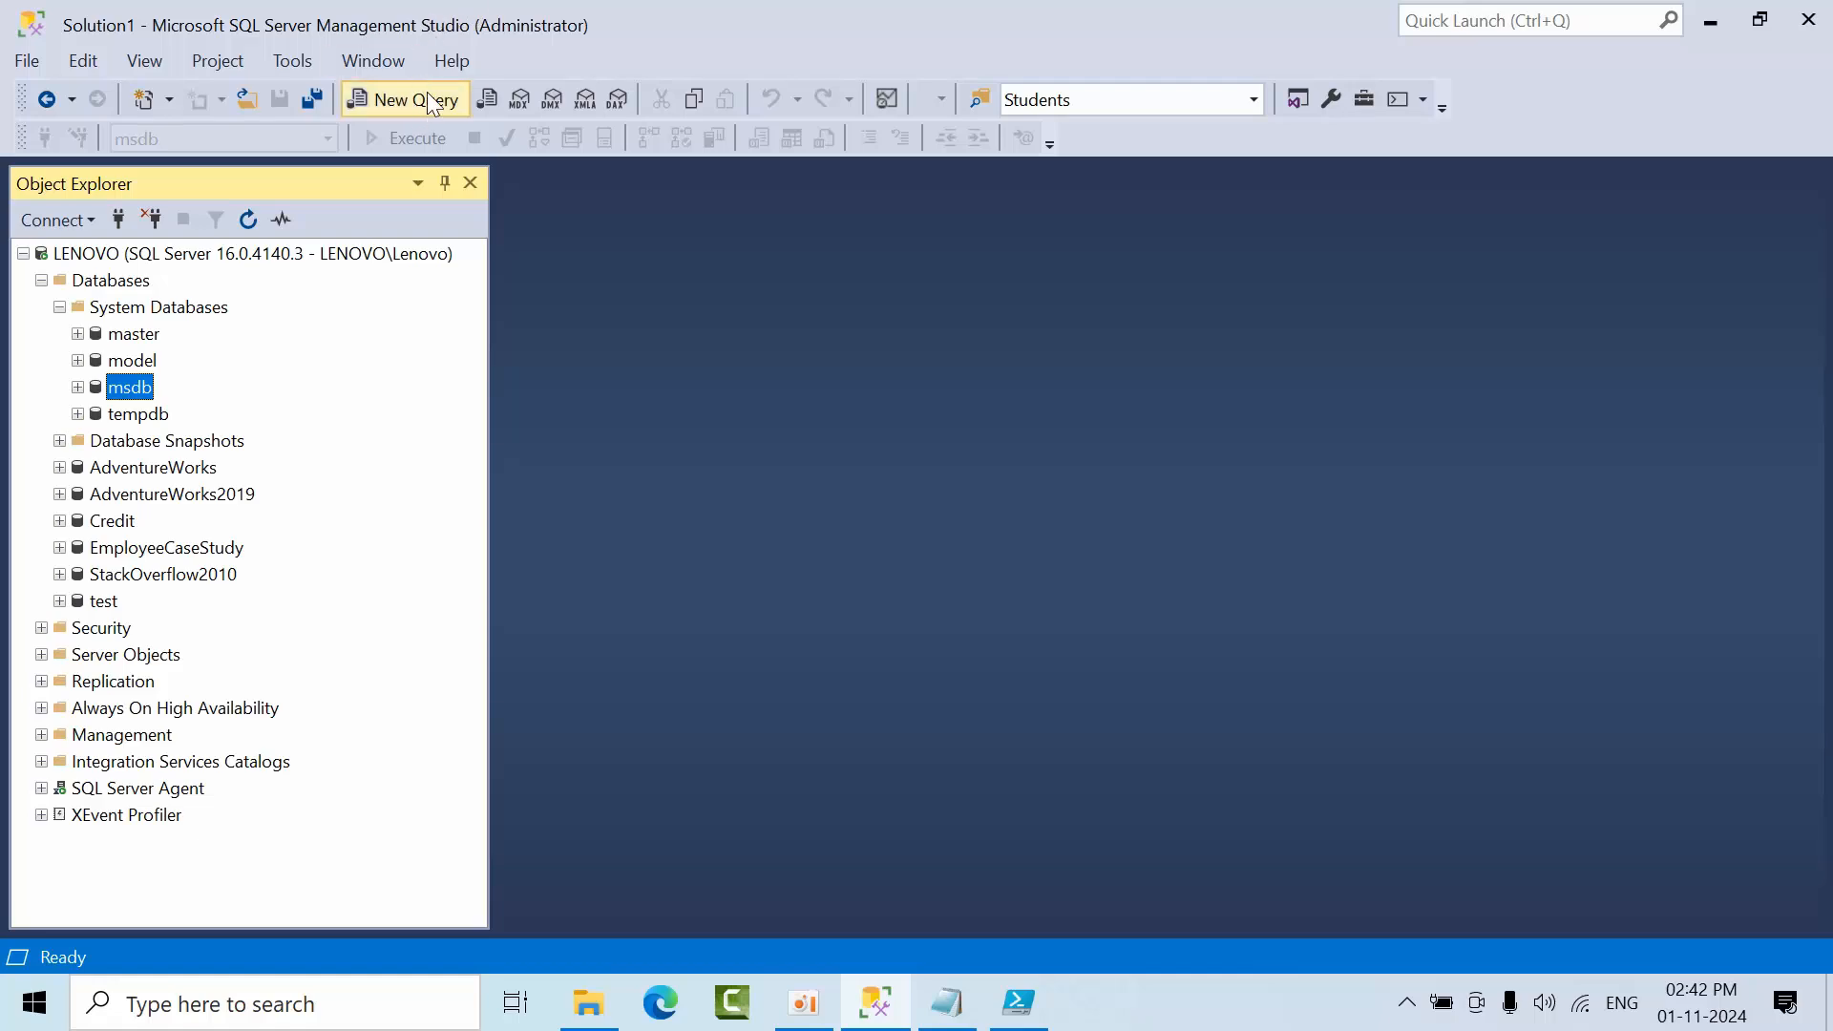
pyautogui.click(588, 1003)
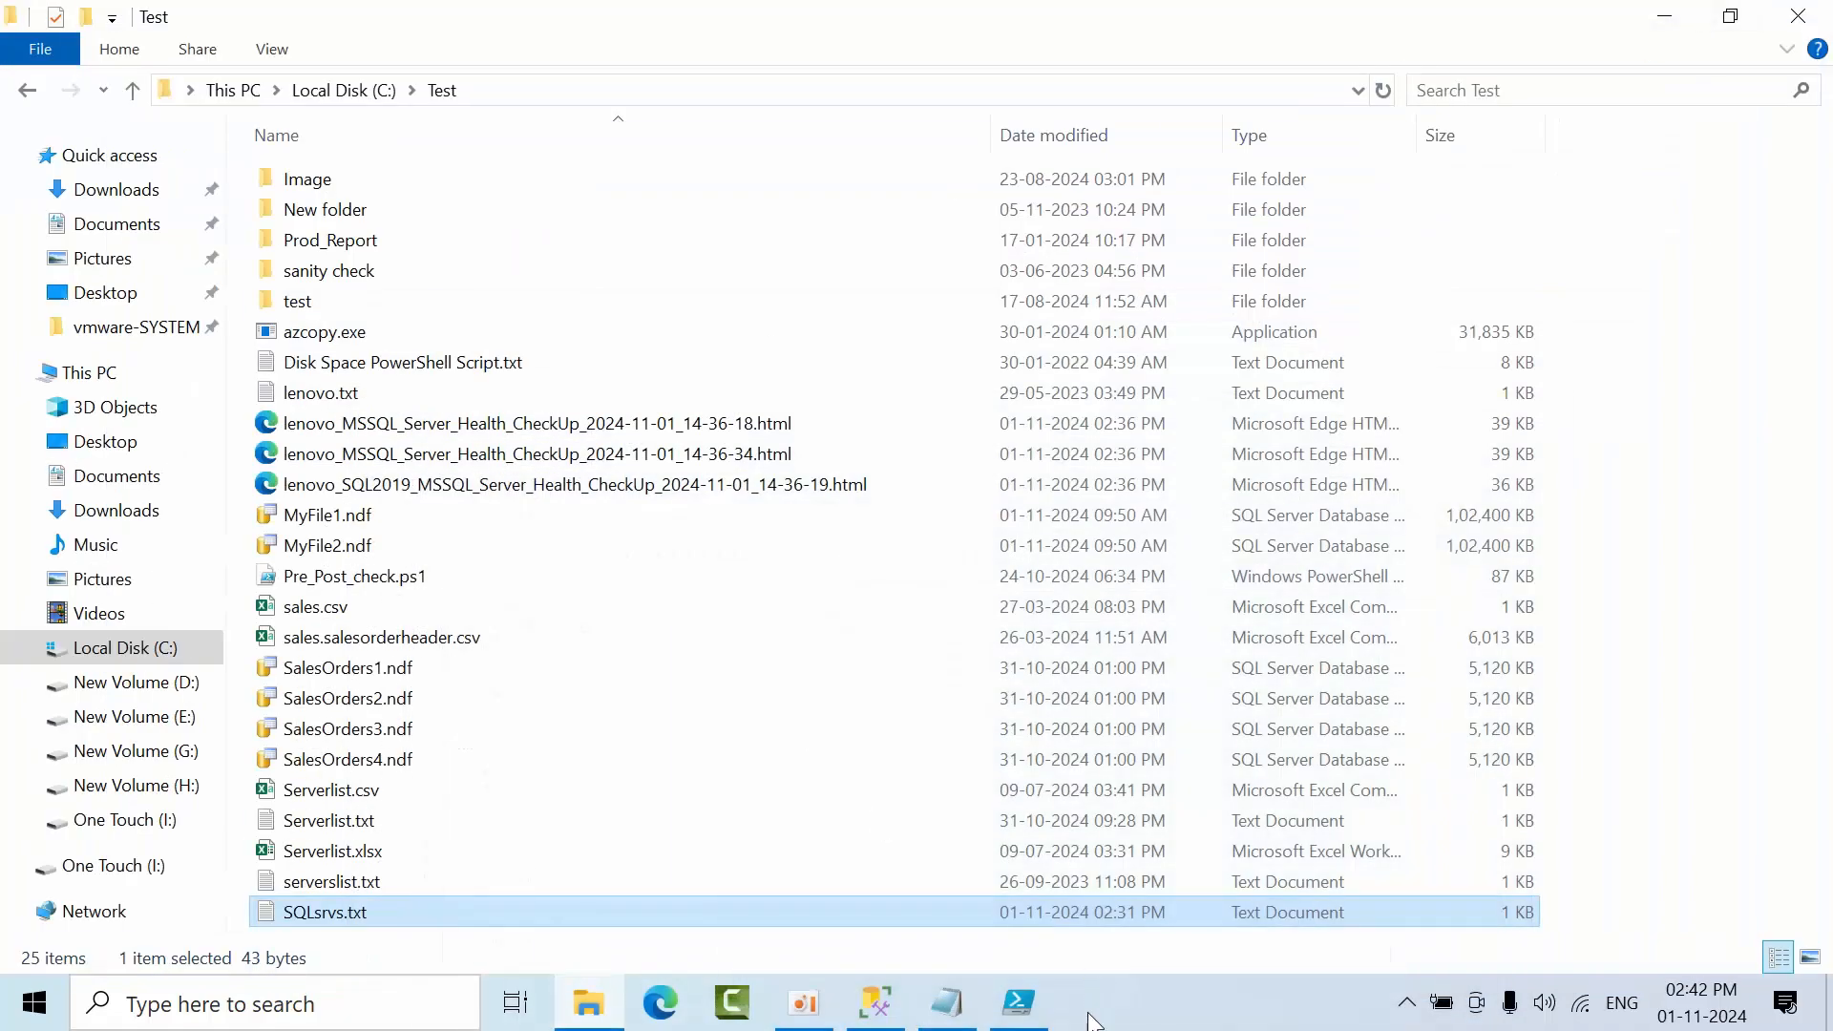
# Run the health-check script, then check C:\Test for the new lenovo and lenovo\SQL2019 HTML reports.
pyautogui.click(1019, 1000)
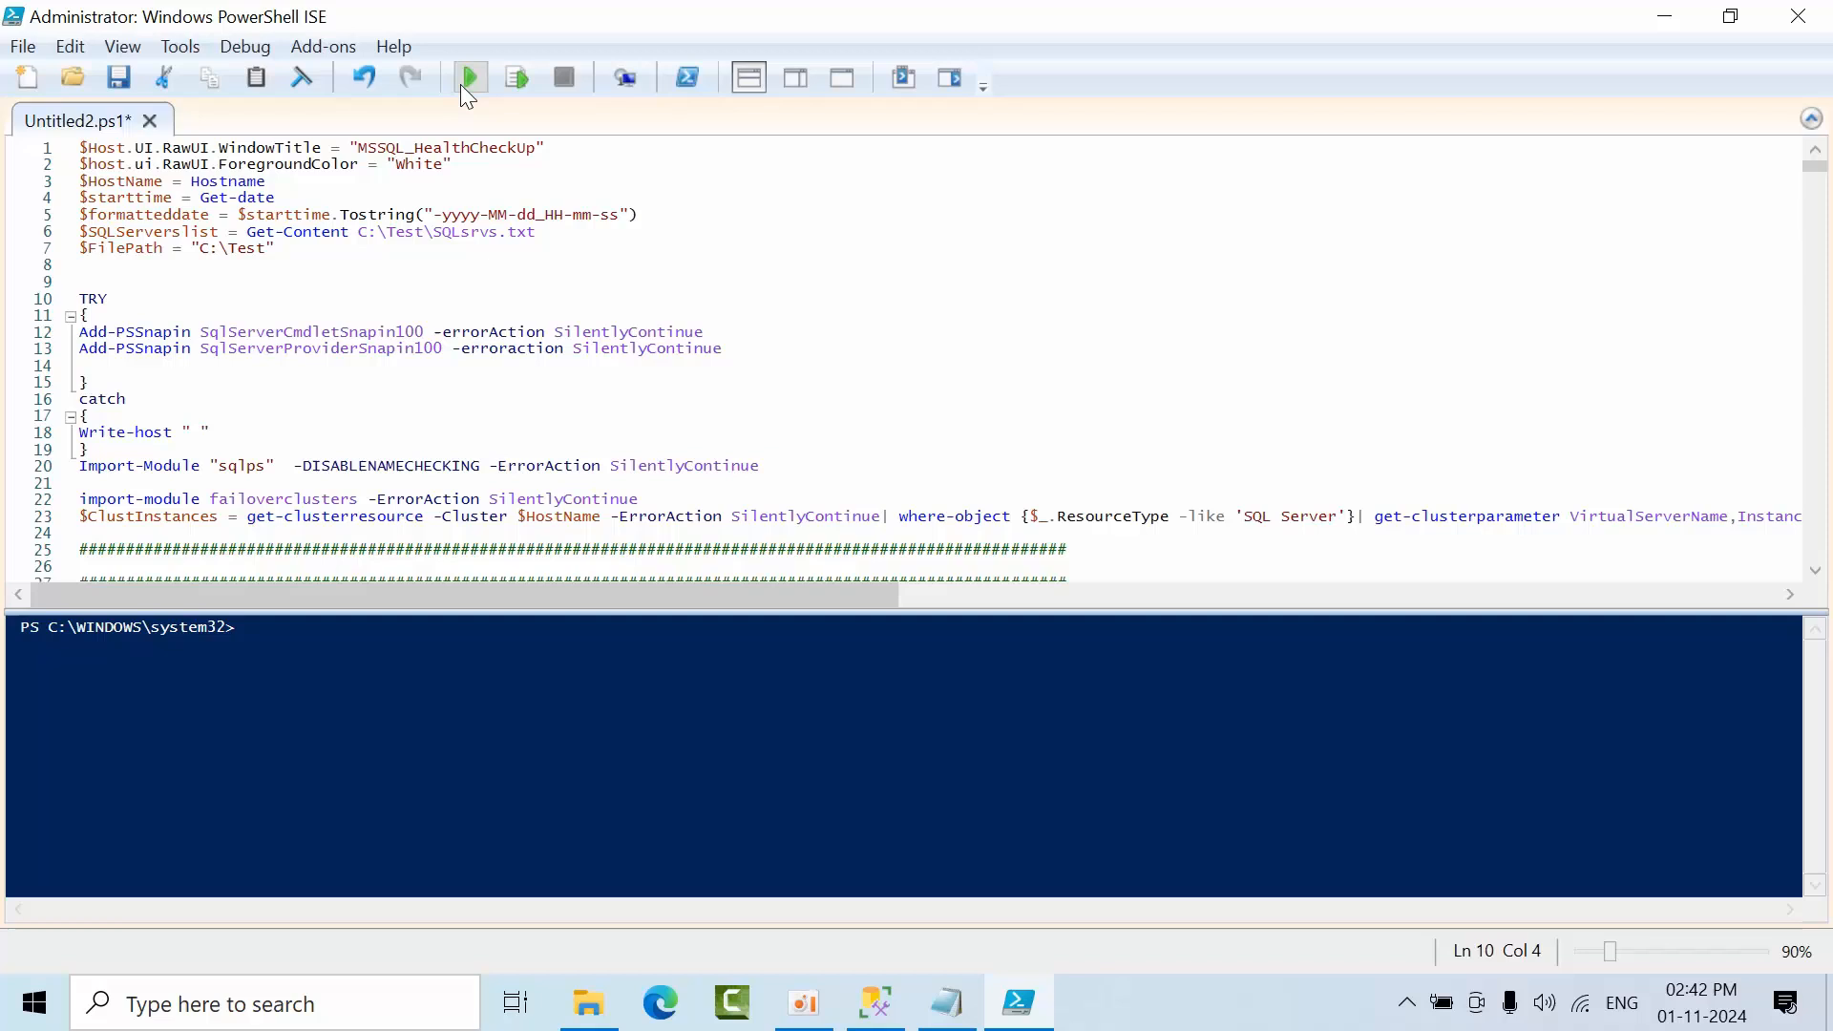
pyautogui.click(470, 76)
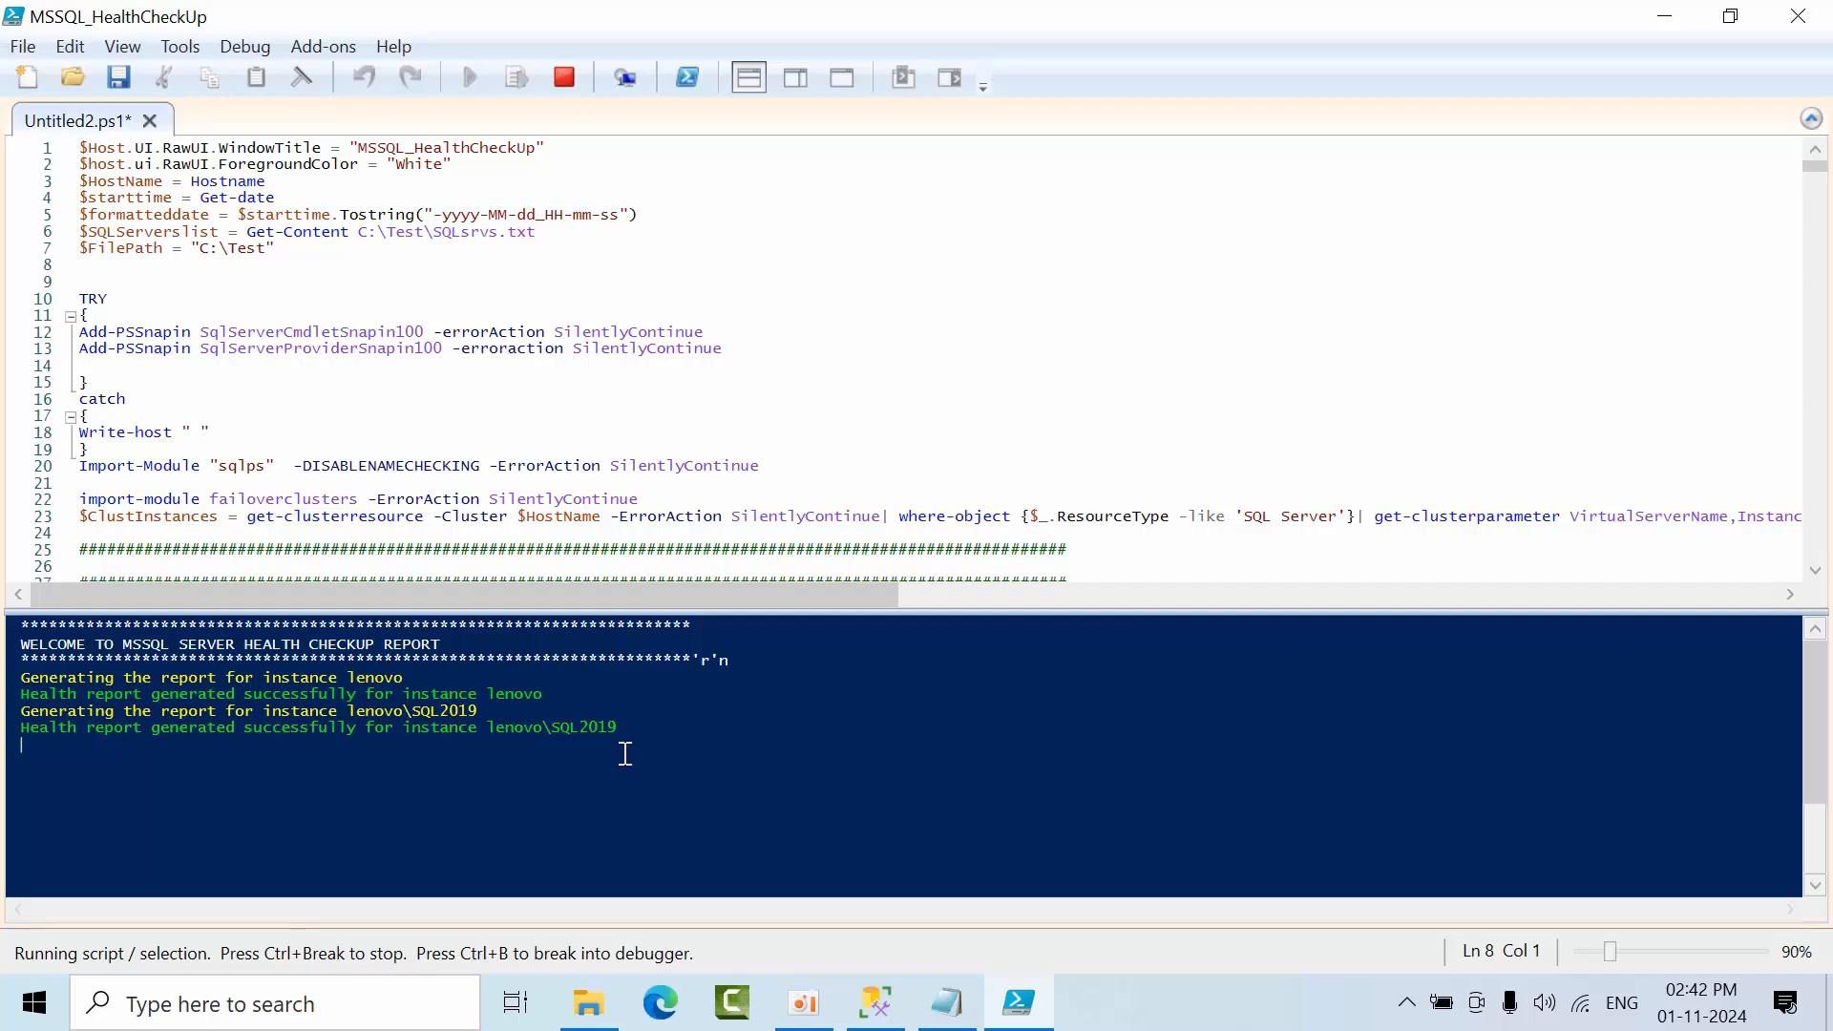
pyautogui.click(588, 1000)
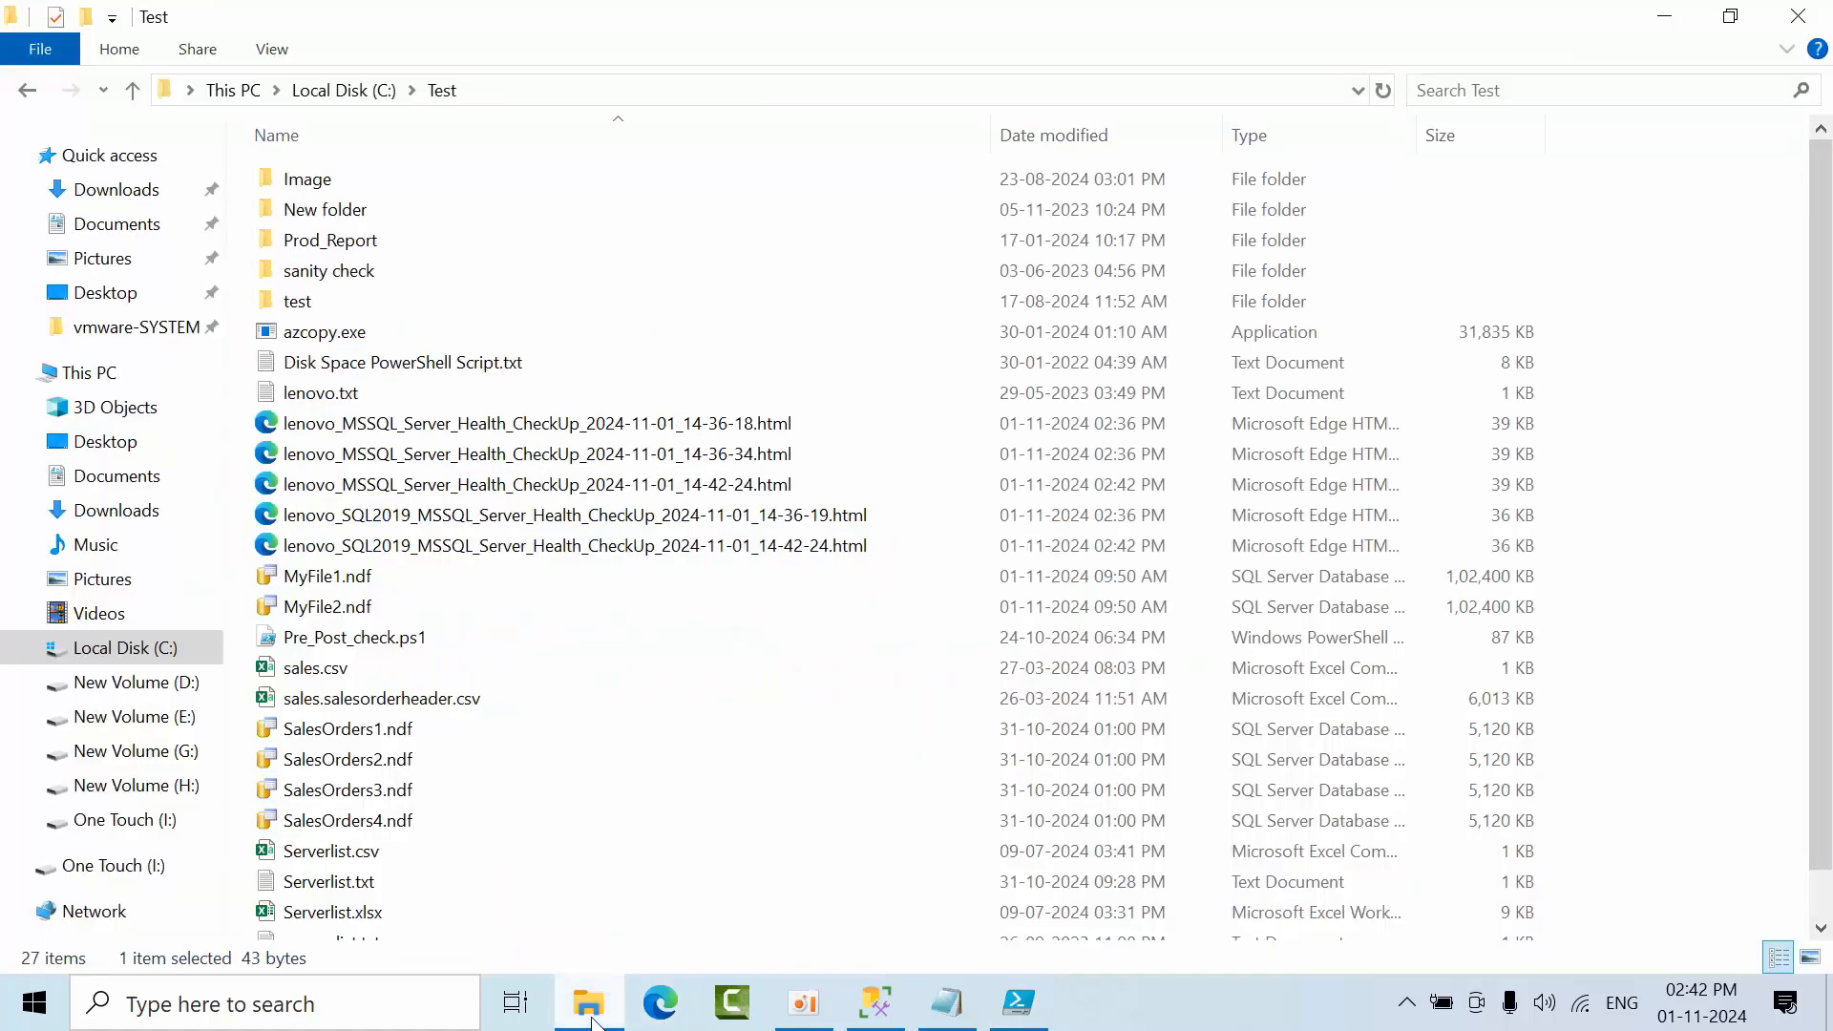
pyautogui.moveTo(670, 435)
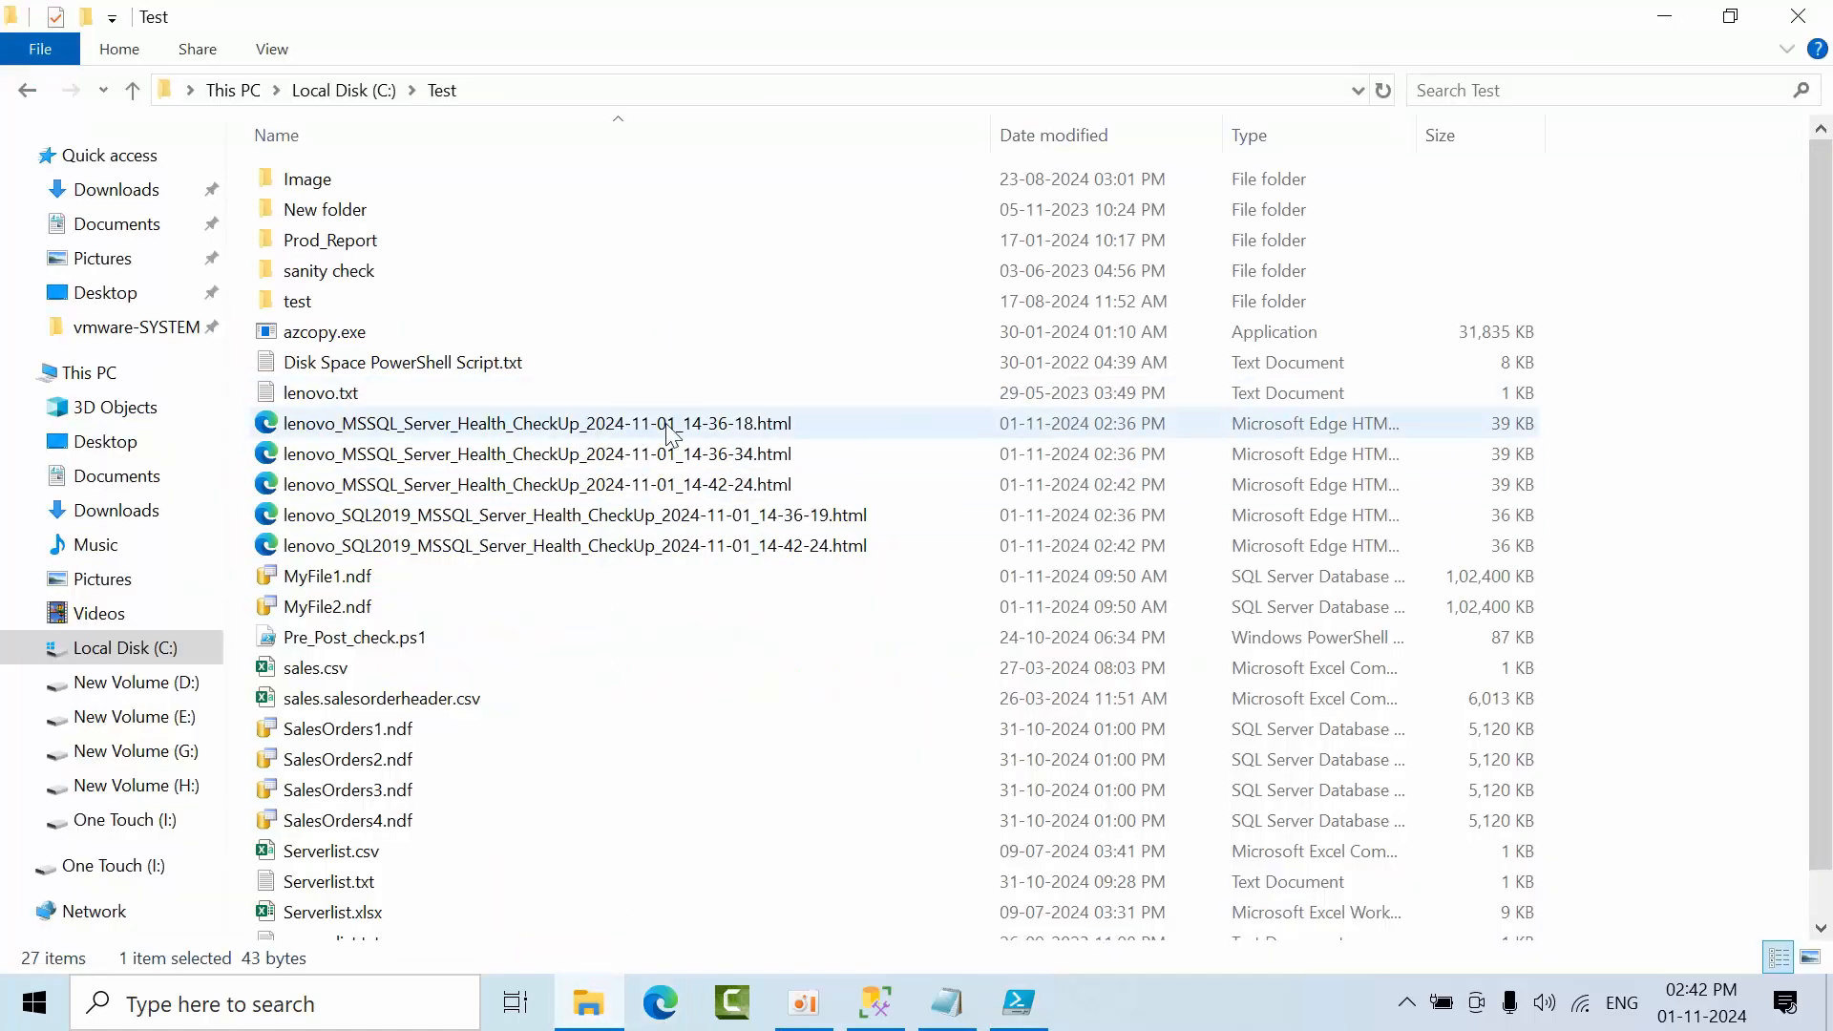
pyautogui.moveTo(709, 439)
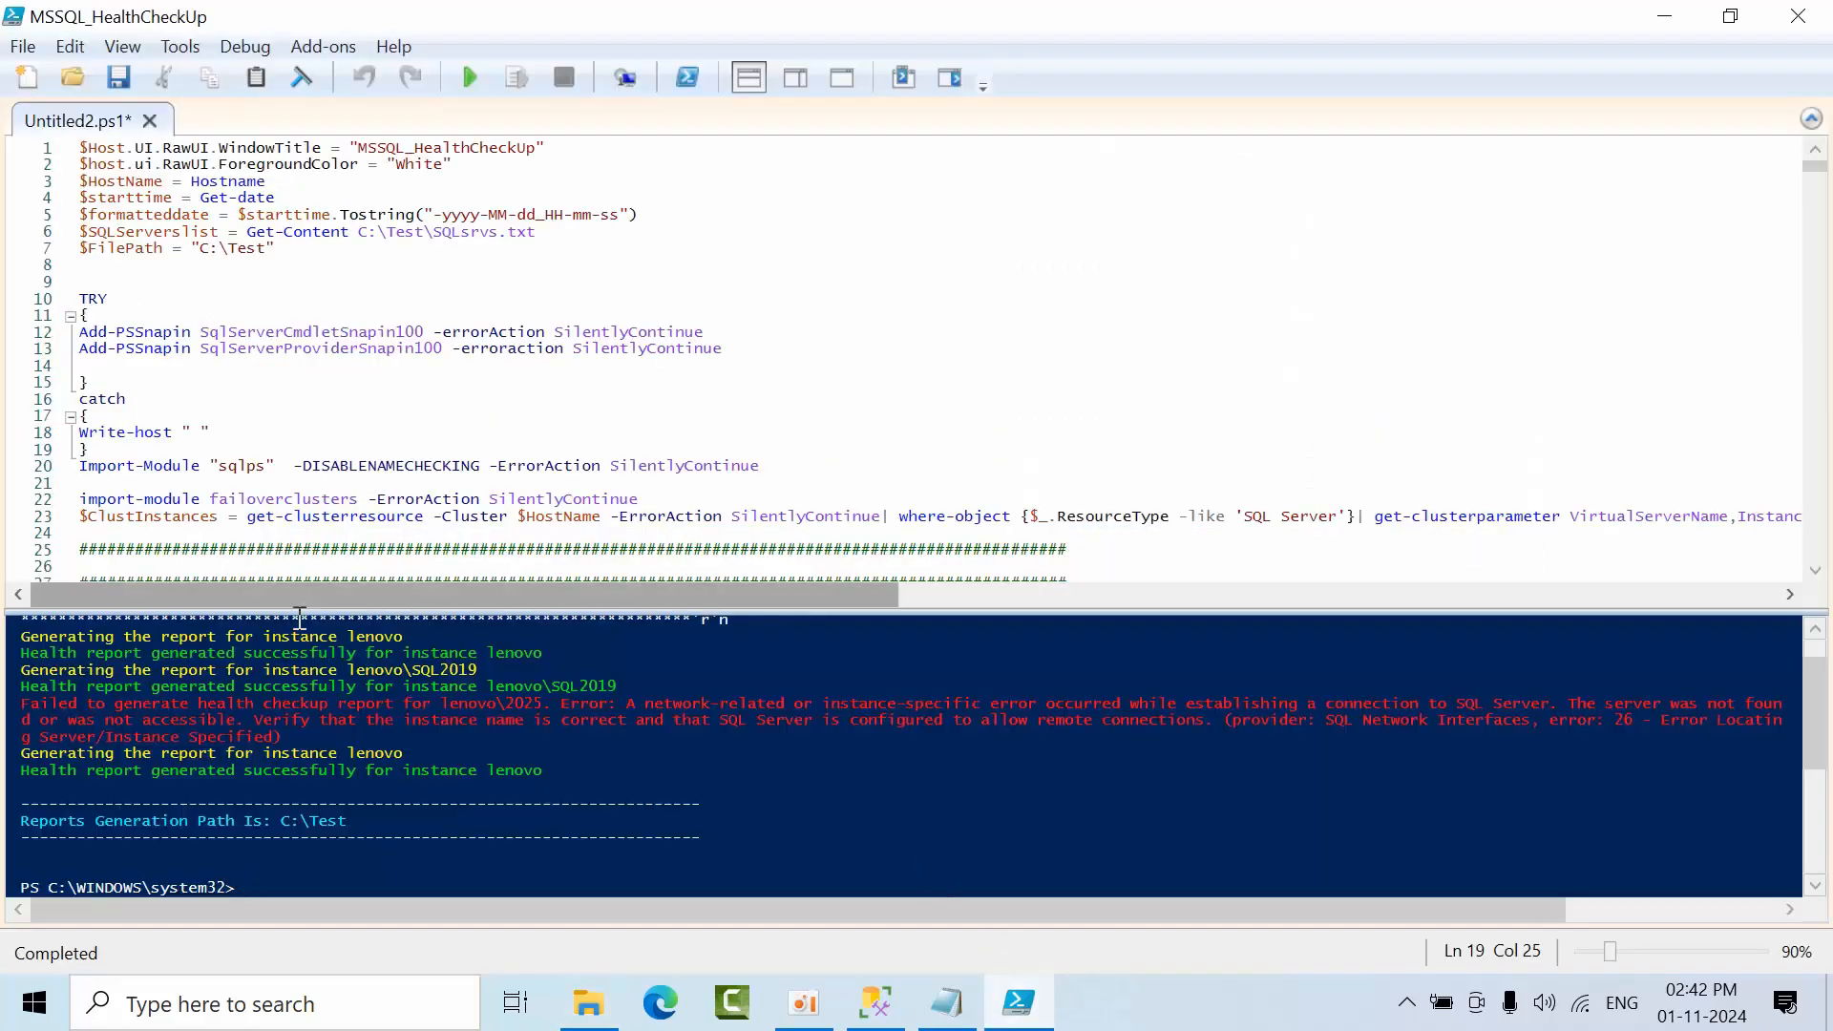
pyautogui.moveTo(714, 734)
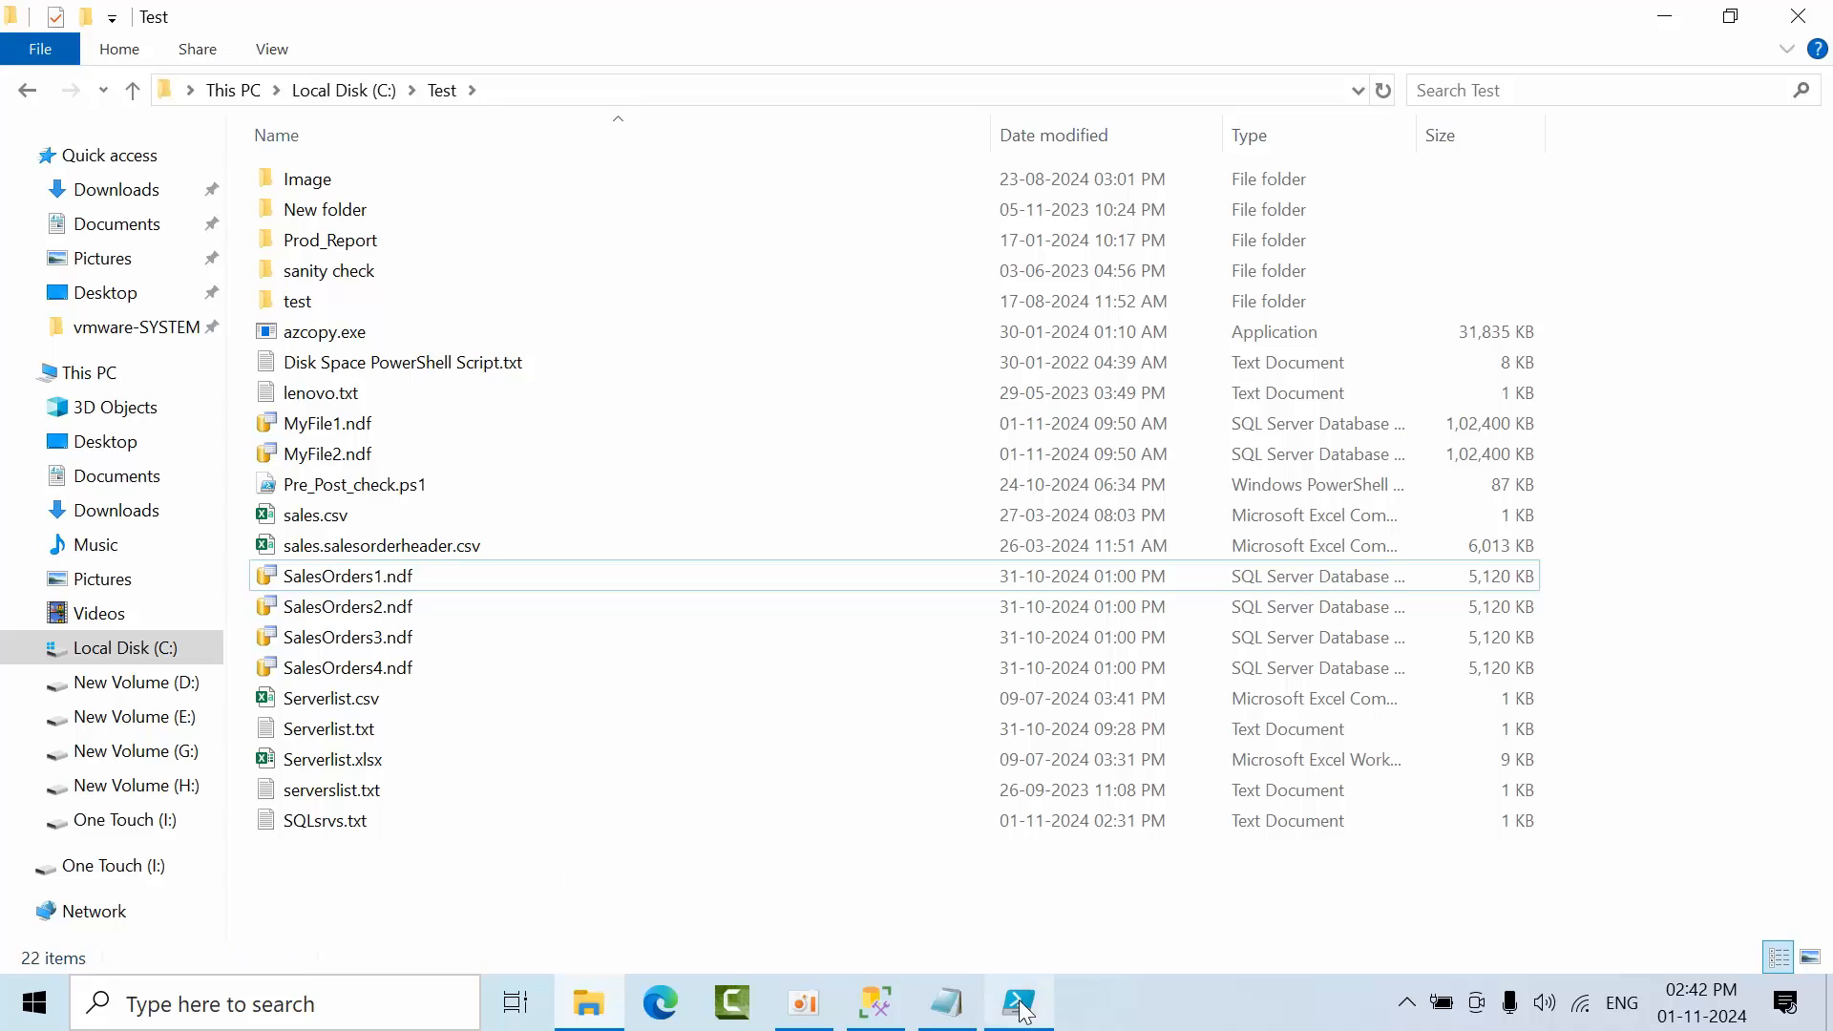
# Rerun the script and confirm C:\Test holds two fresh lenovo and lenovo\SQL2019 reports.
pyautogui.click(1017, 1000)
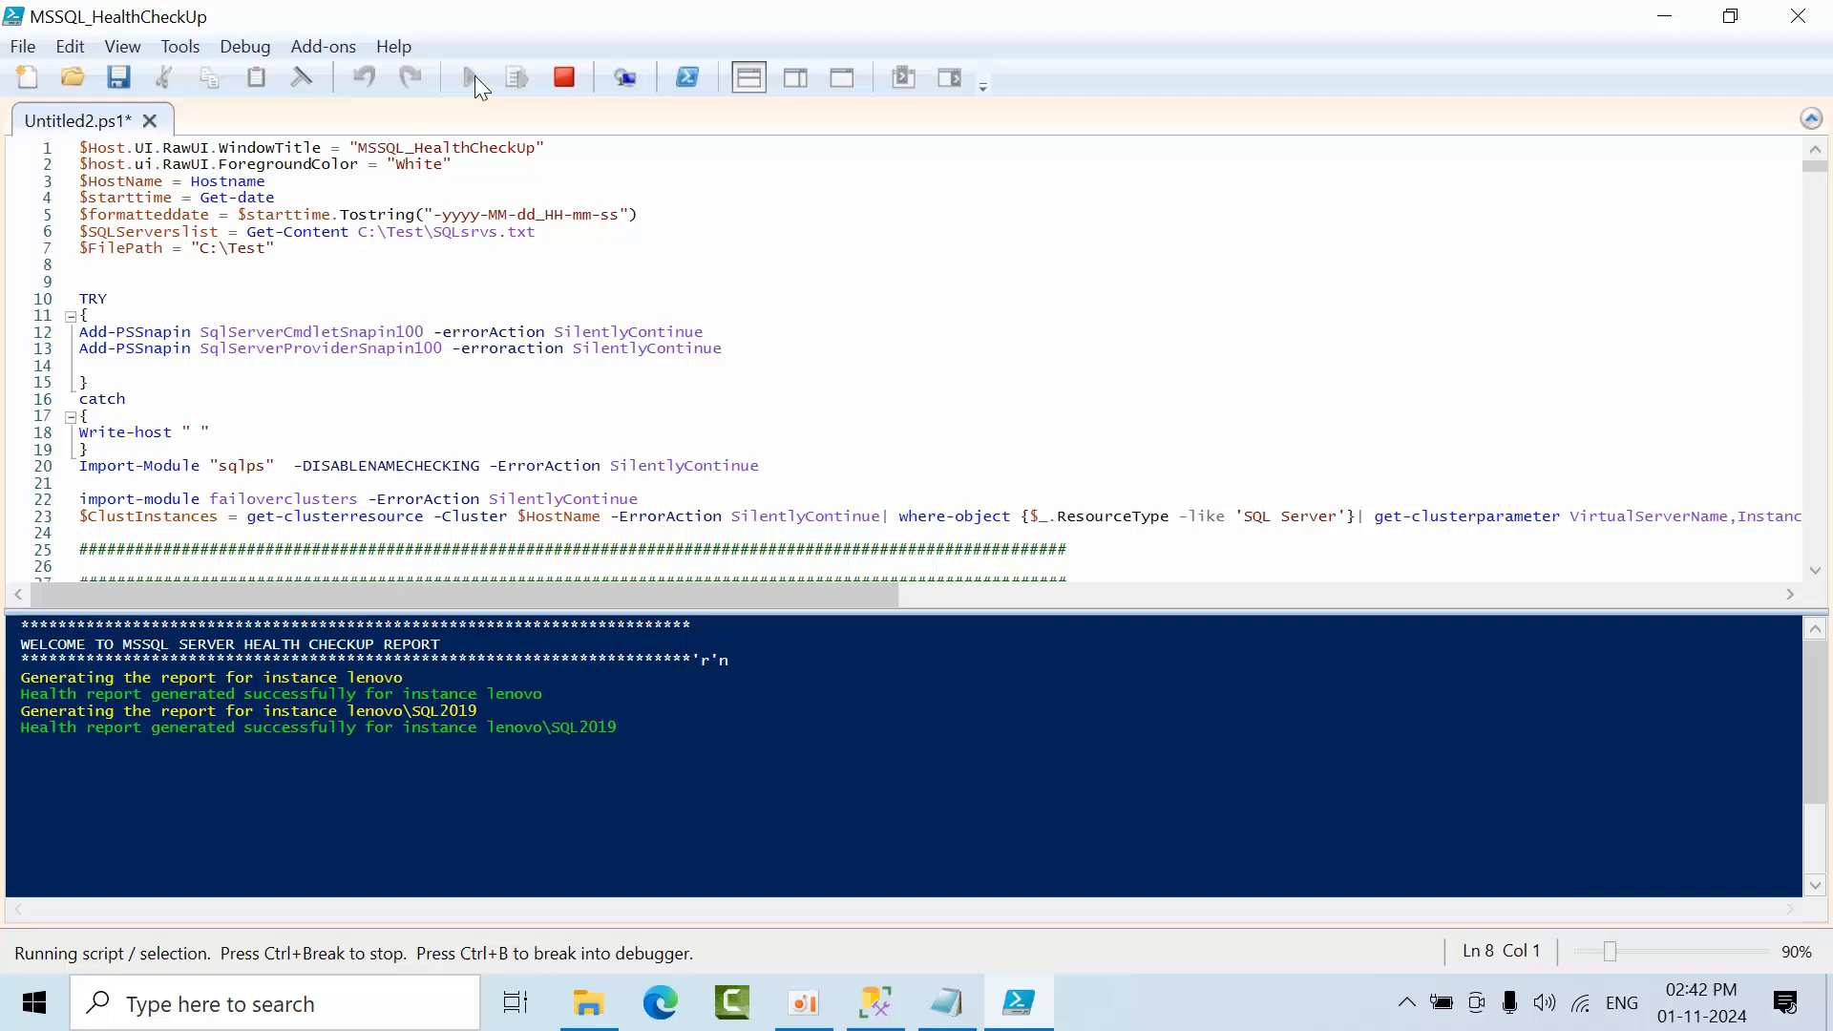
pyautogui.click(588, 1001)
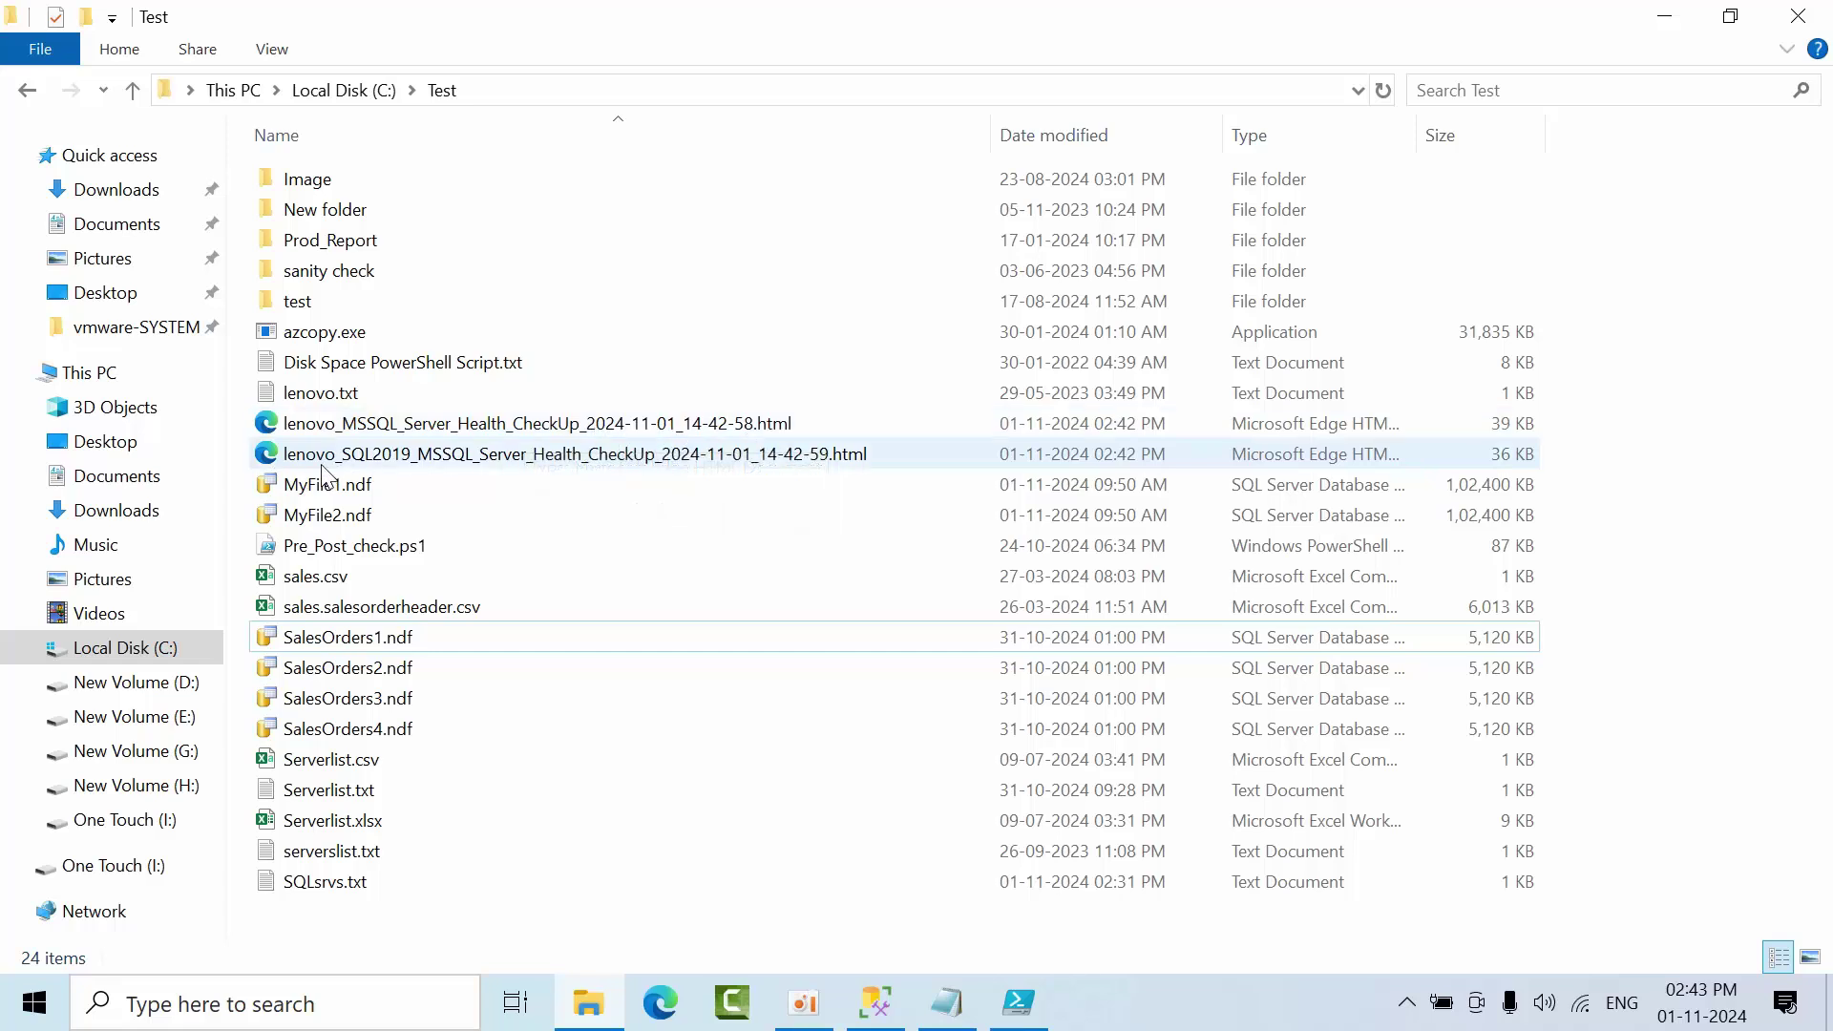
pyautogui.moveTo(389, 464)
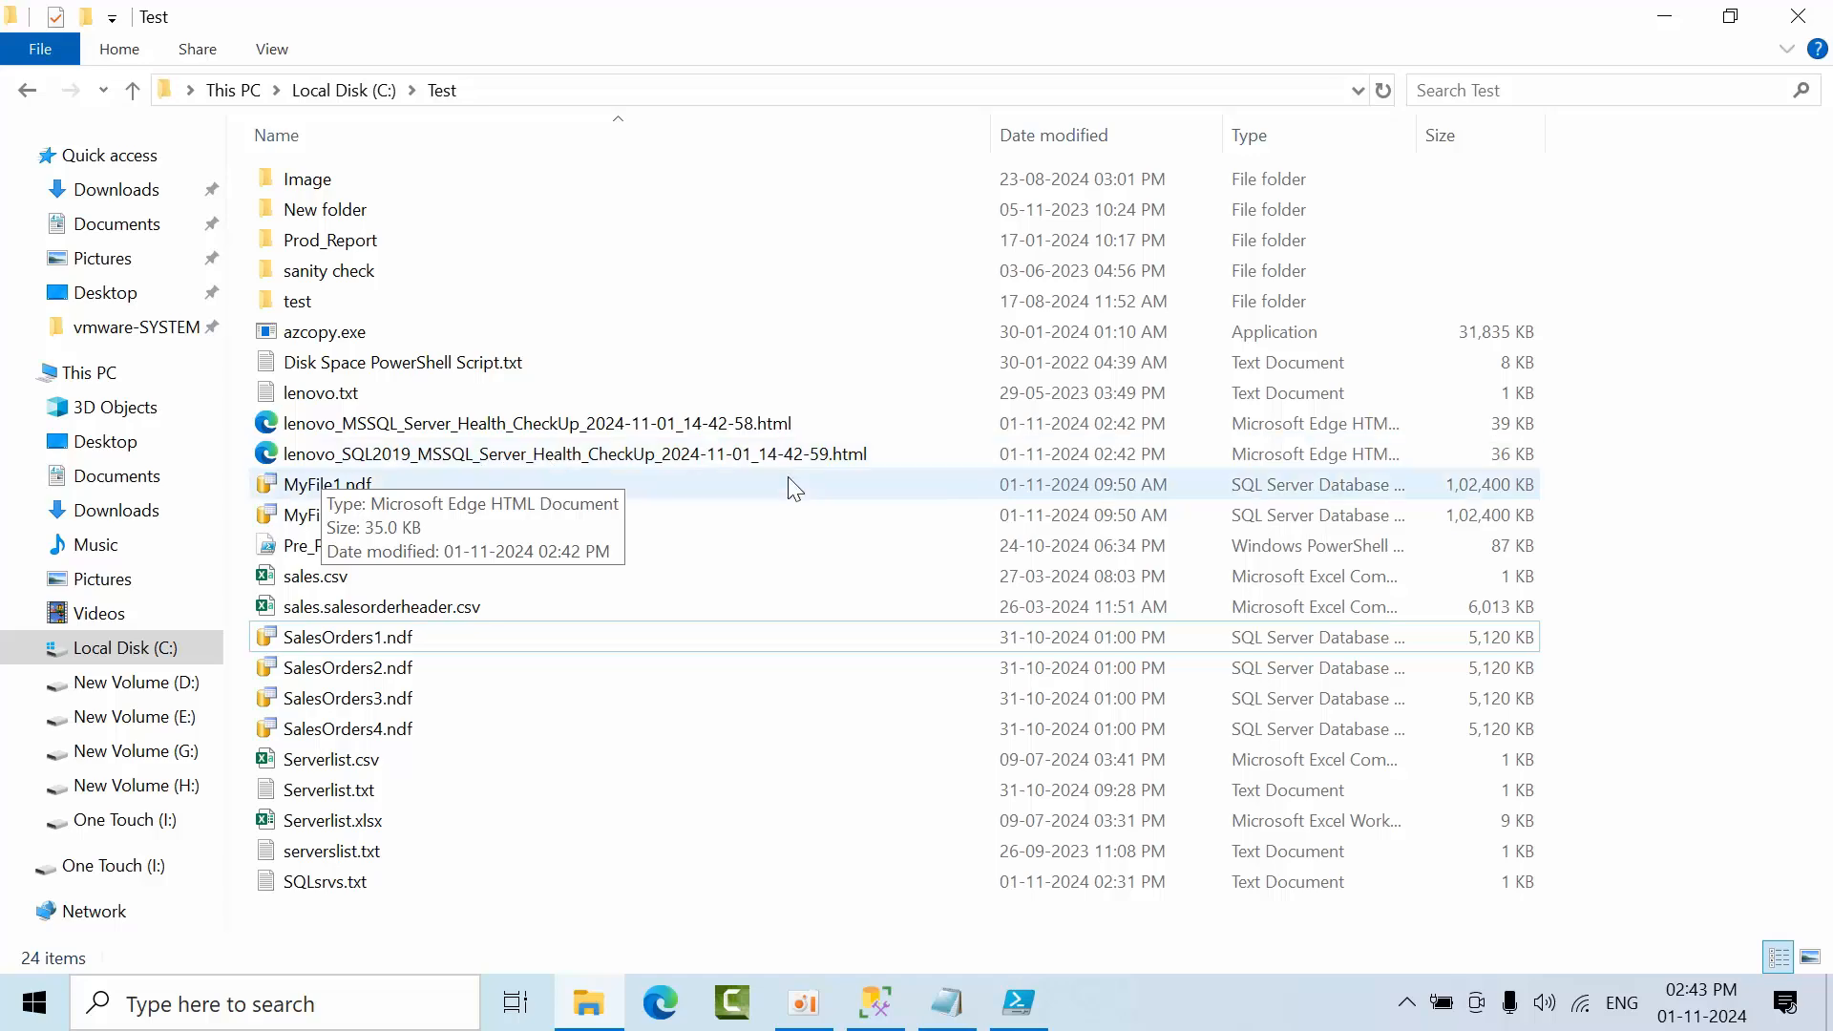
# Read the lenovo HTML report in Edge through its system, databases, agent jobs and backup sections.
pyautogui.doubleClick(535, 423)
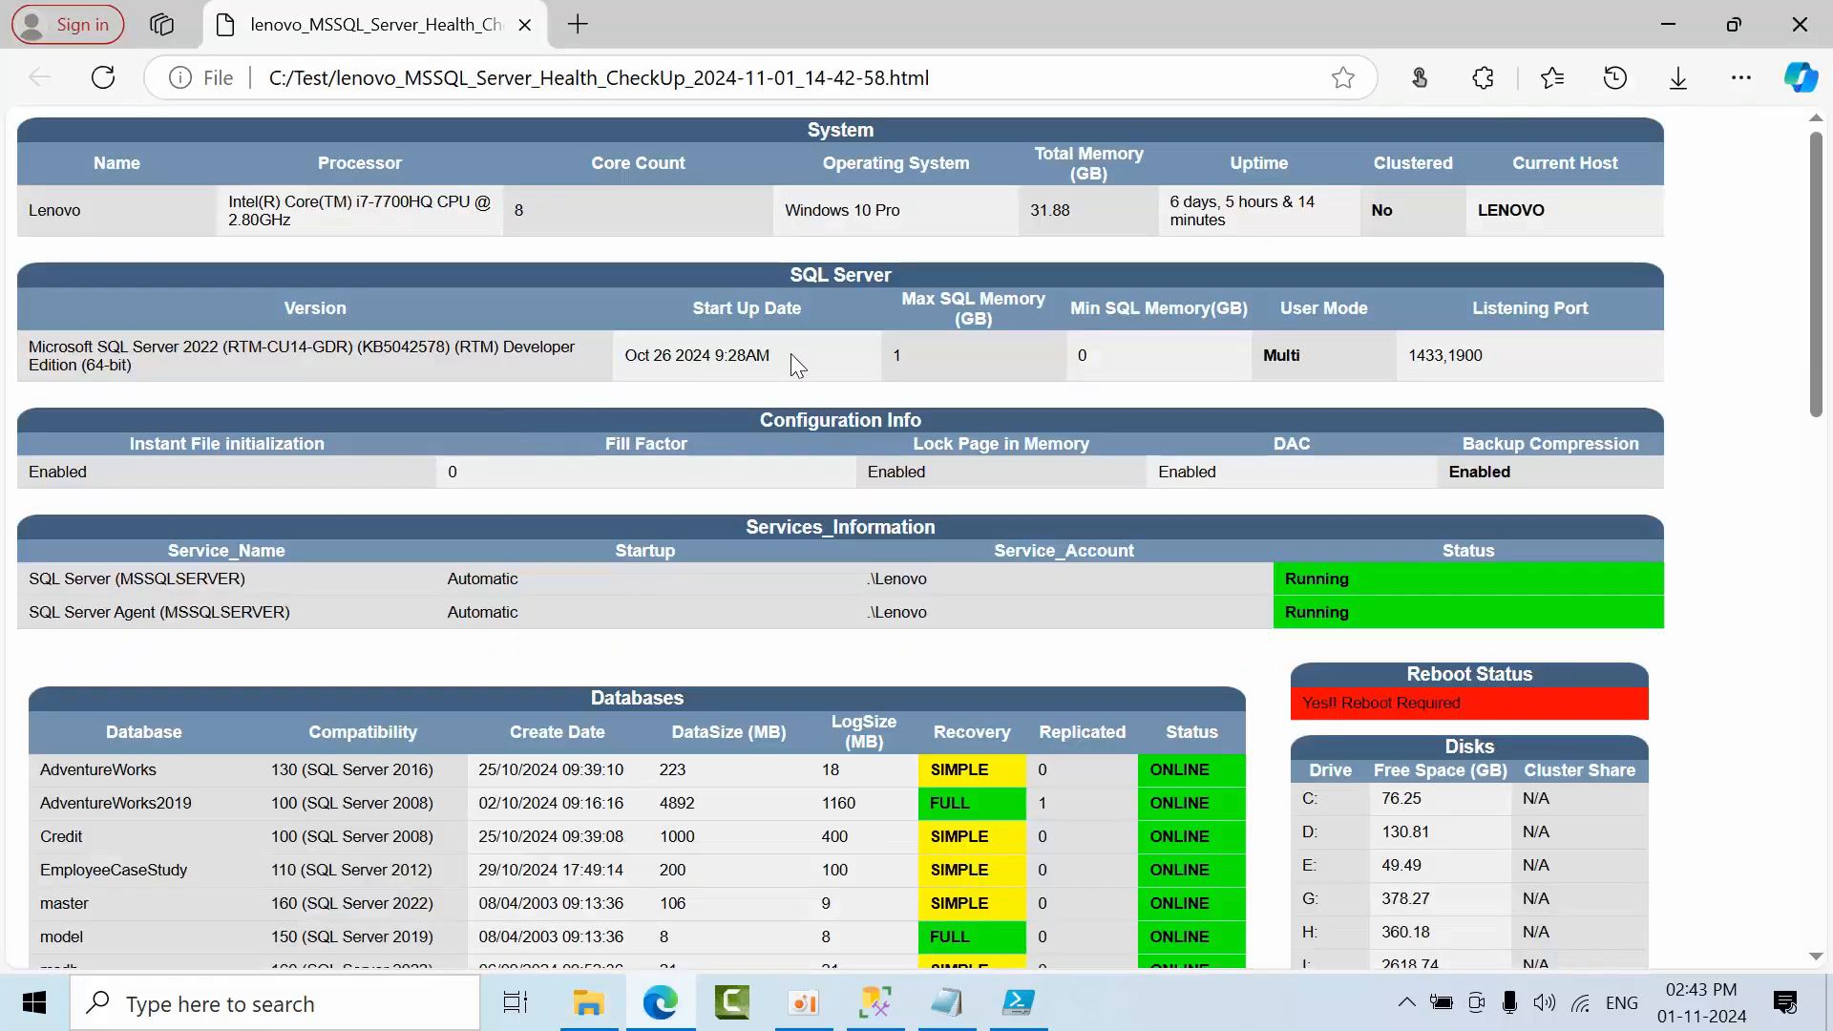
pyautogui.scroll(-3)
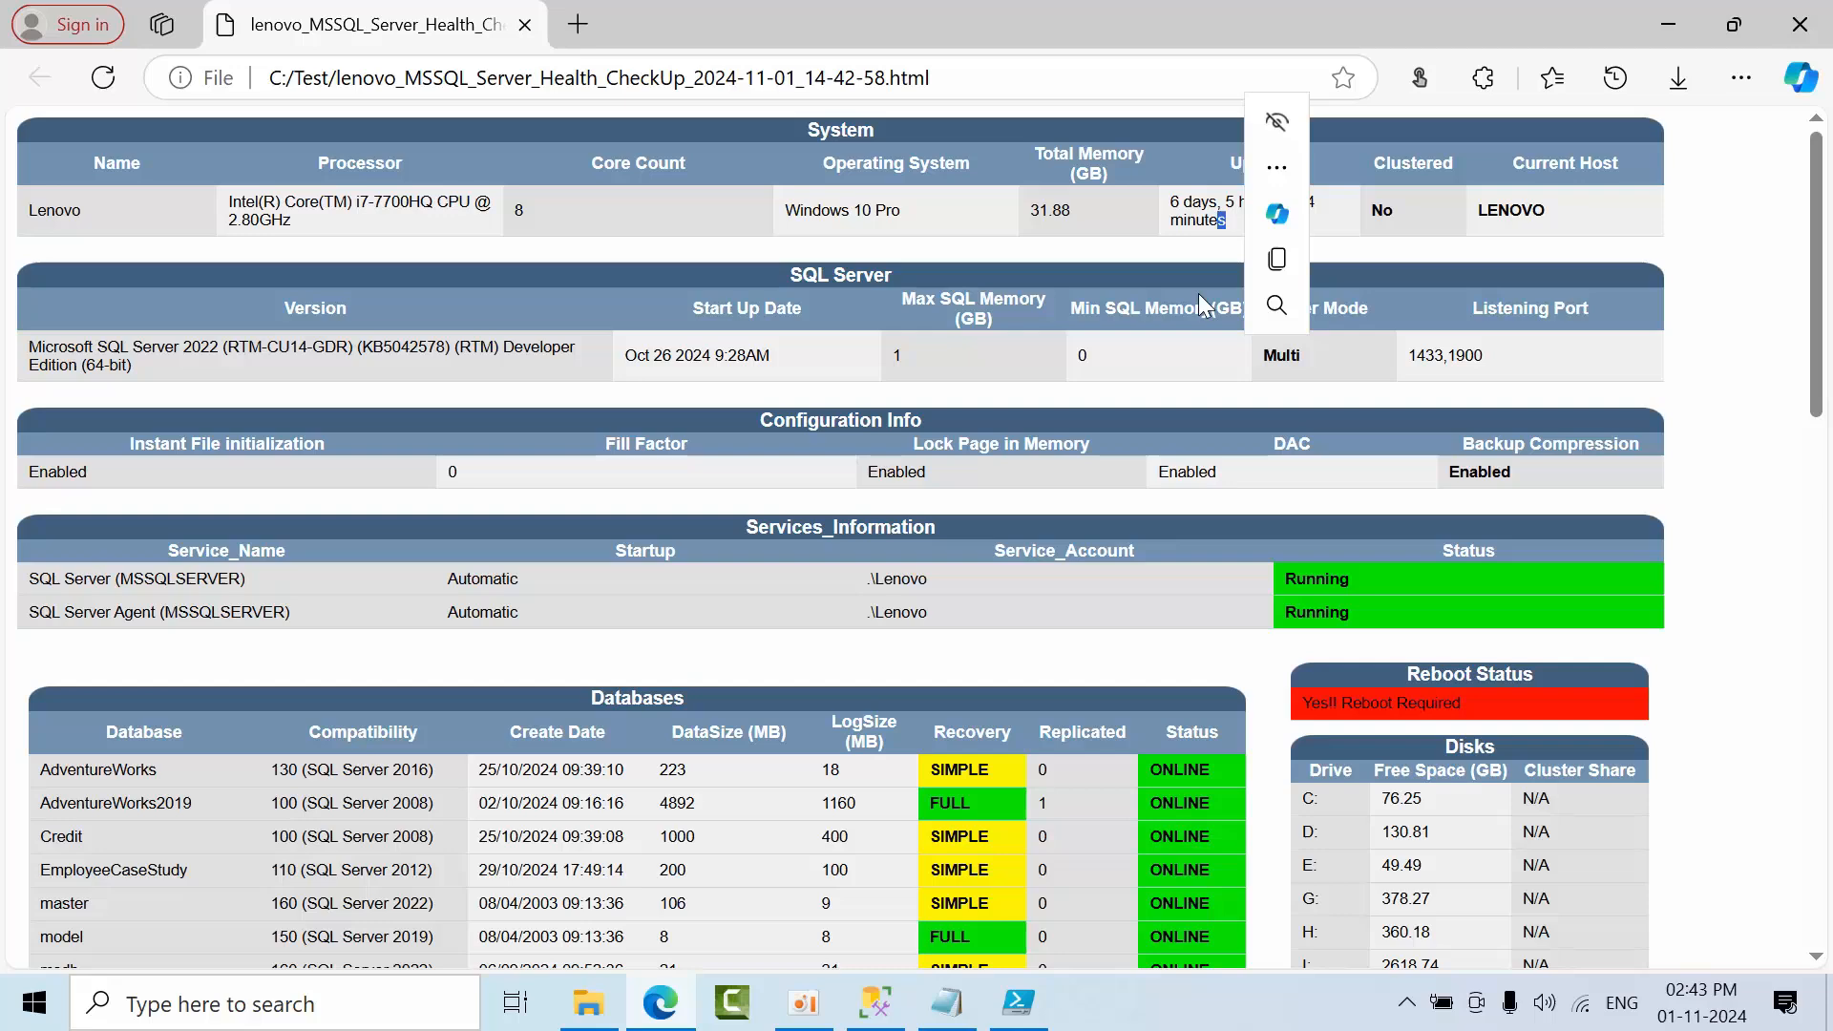
pyautogui.scroll(-3)
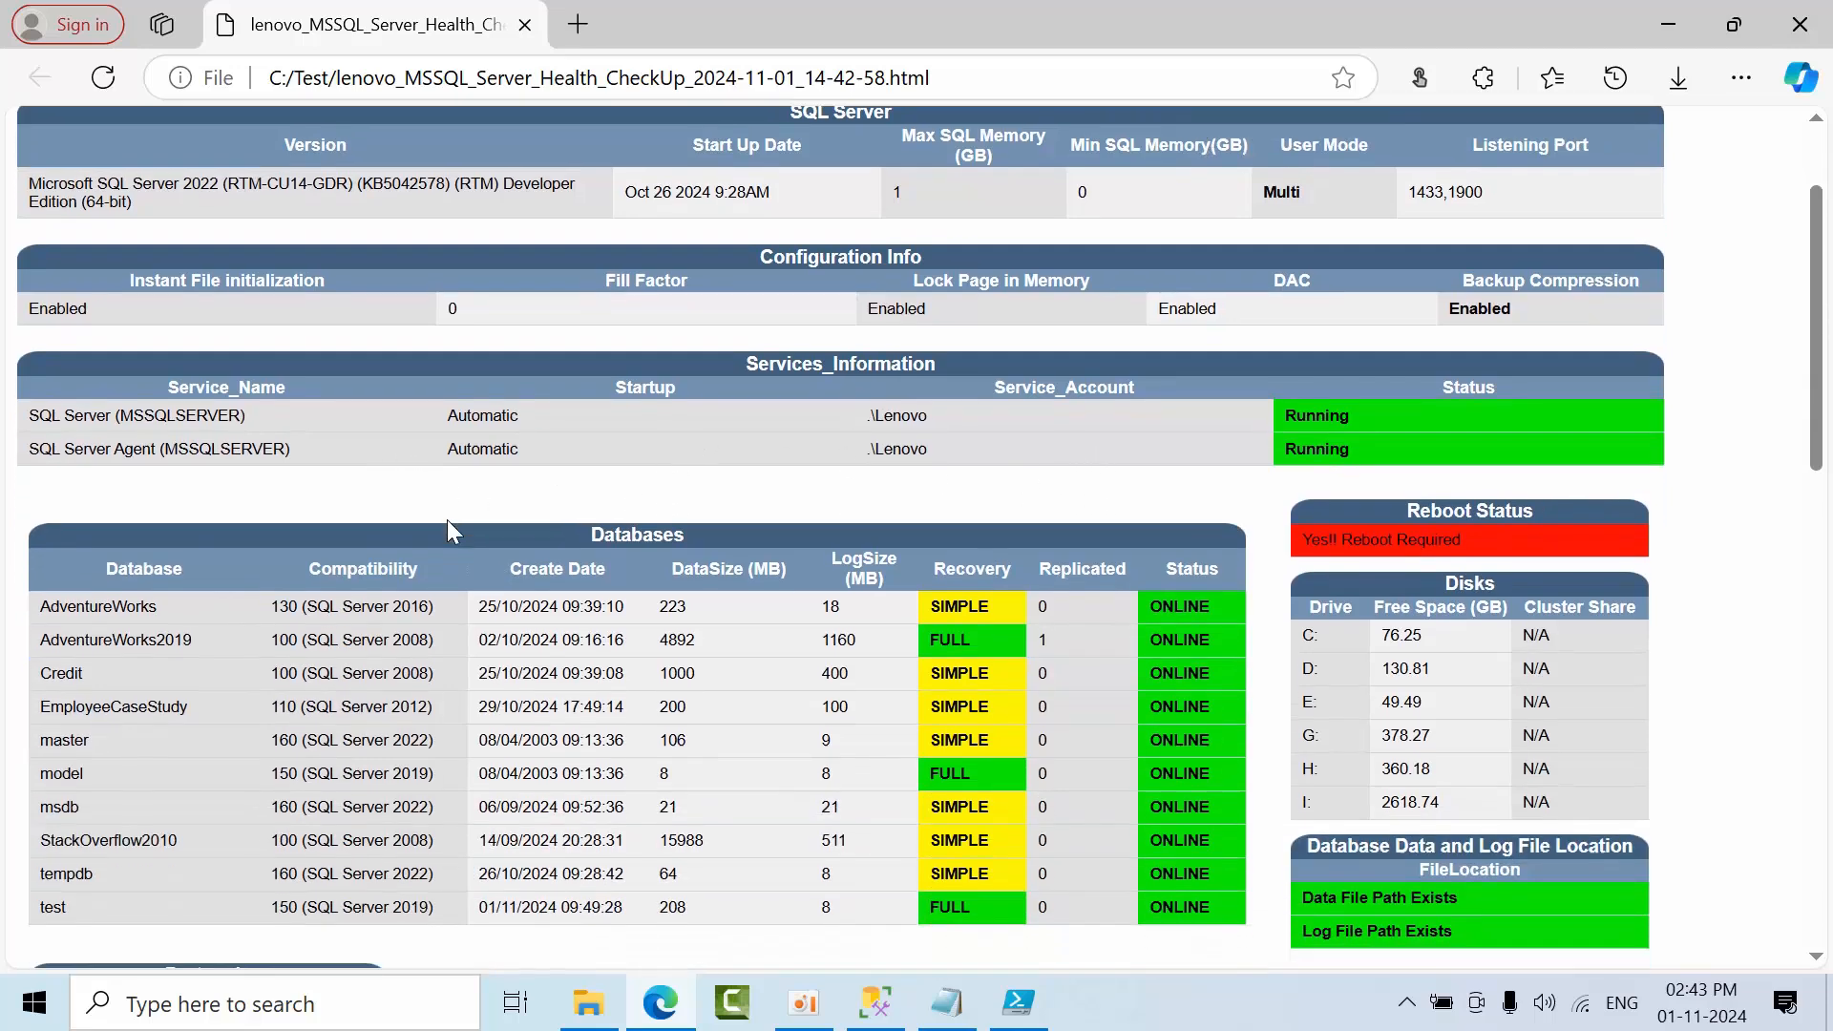
pyautogui.scroll(-3)
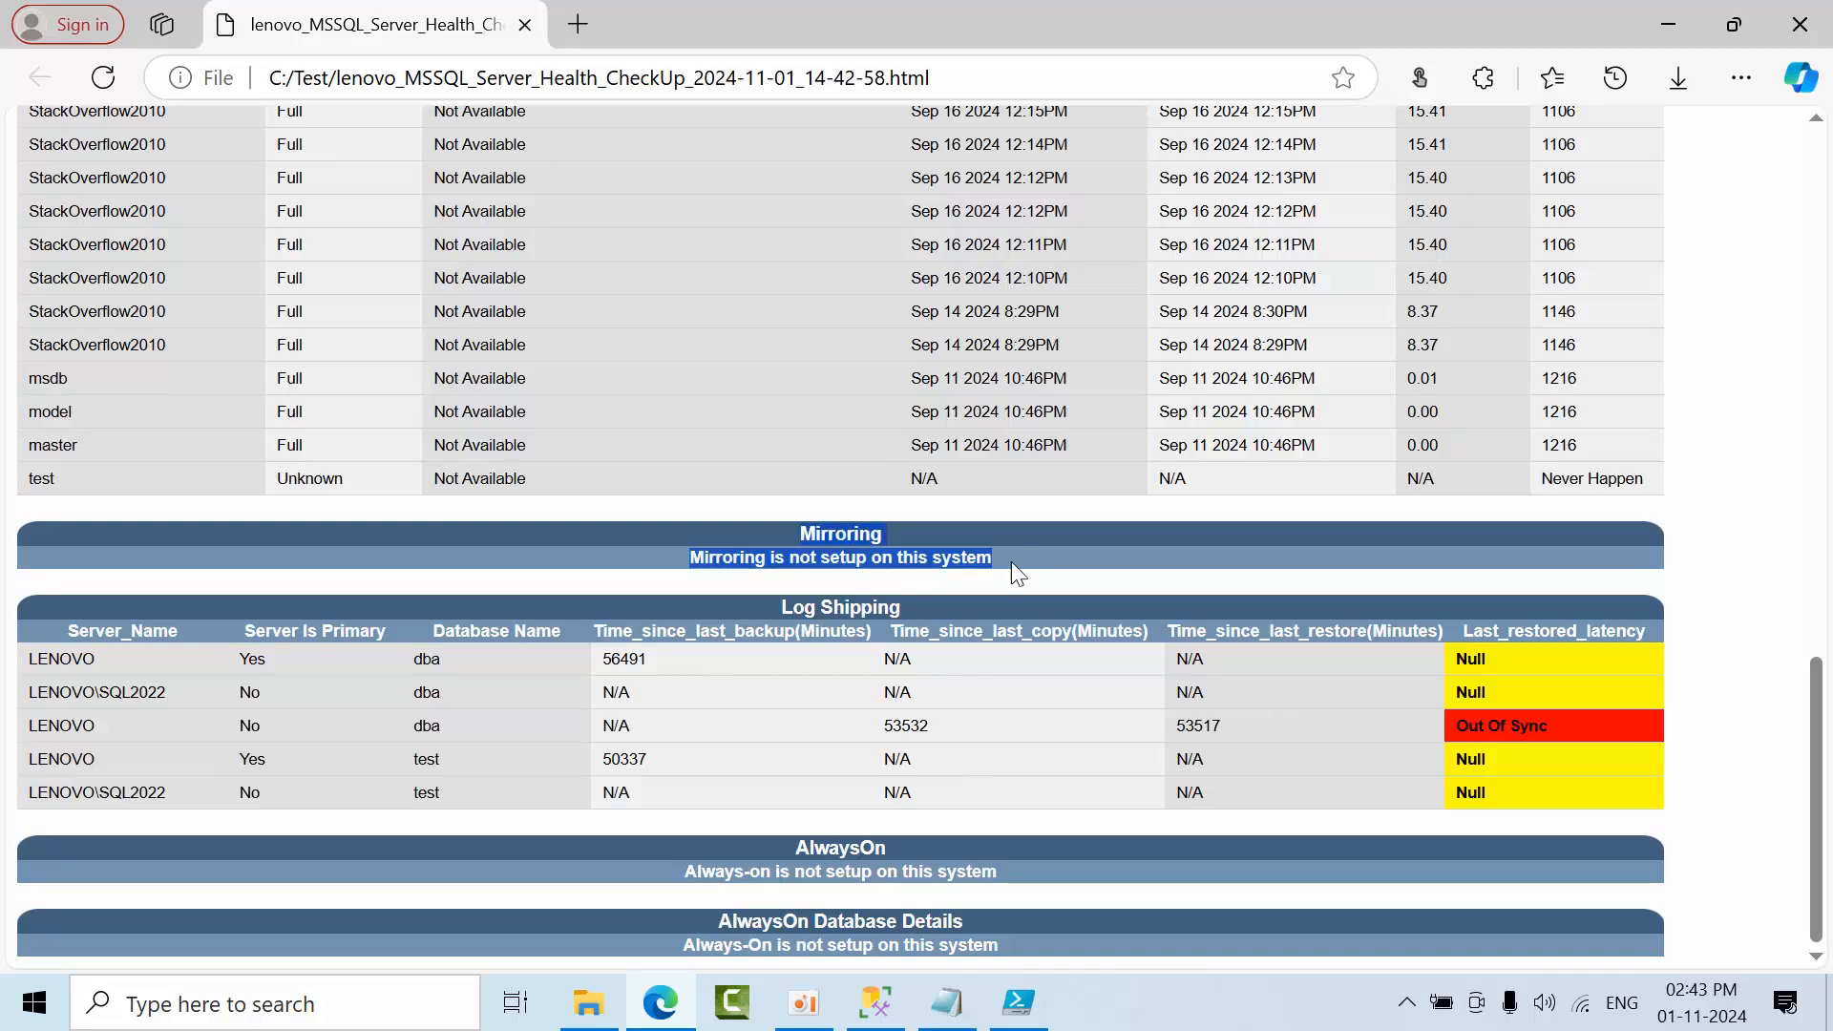
pyautogui.click(1057, 936)
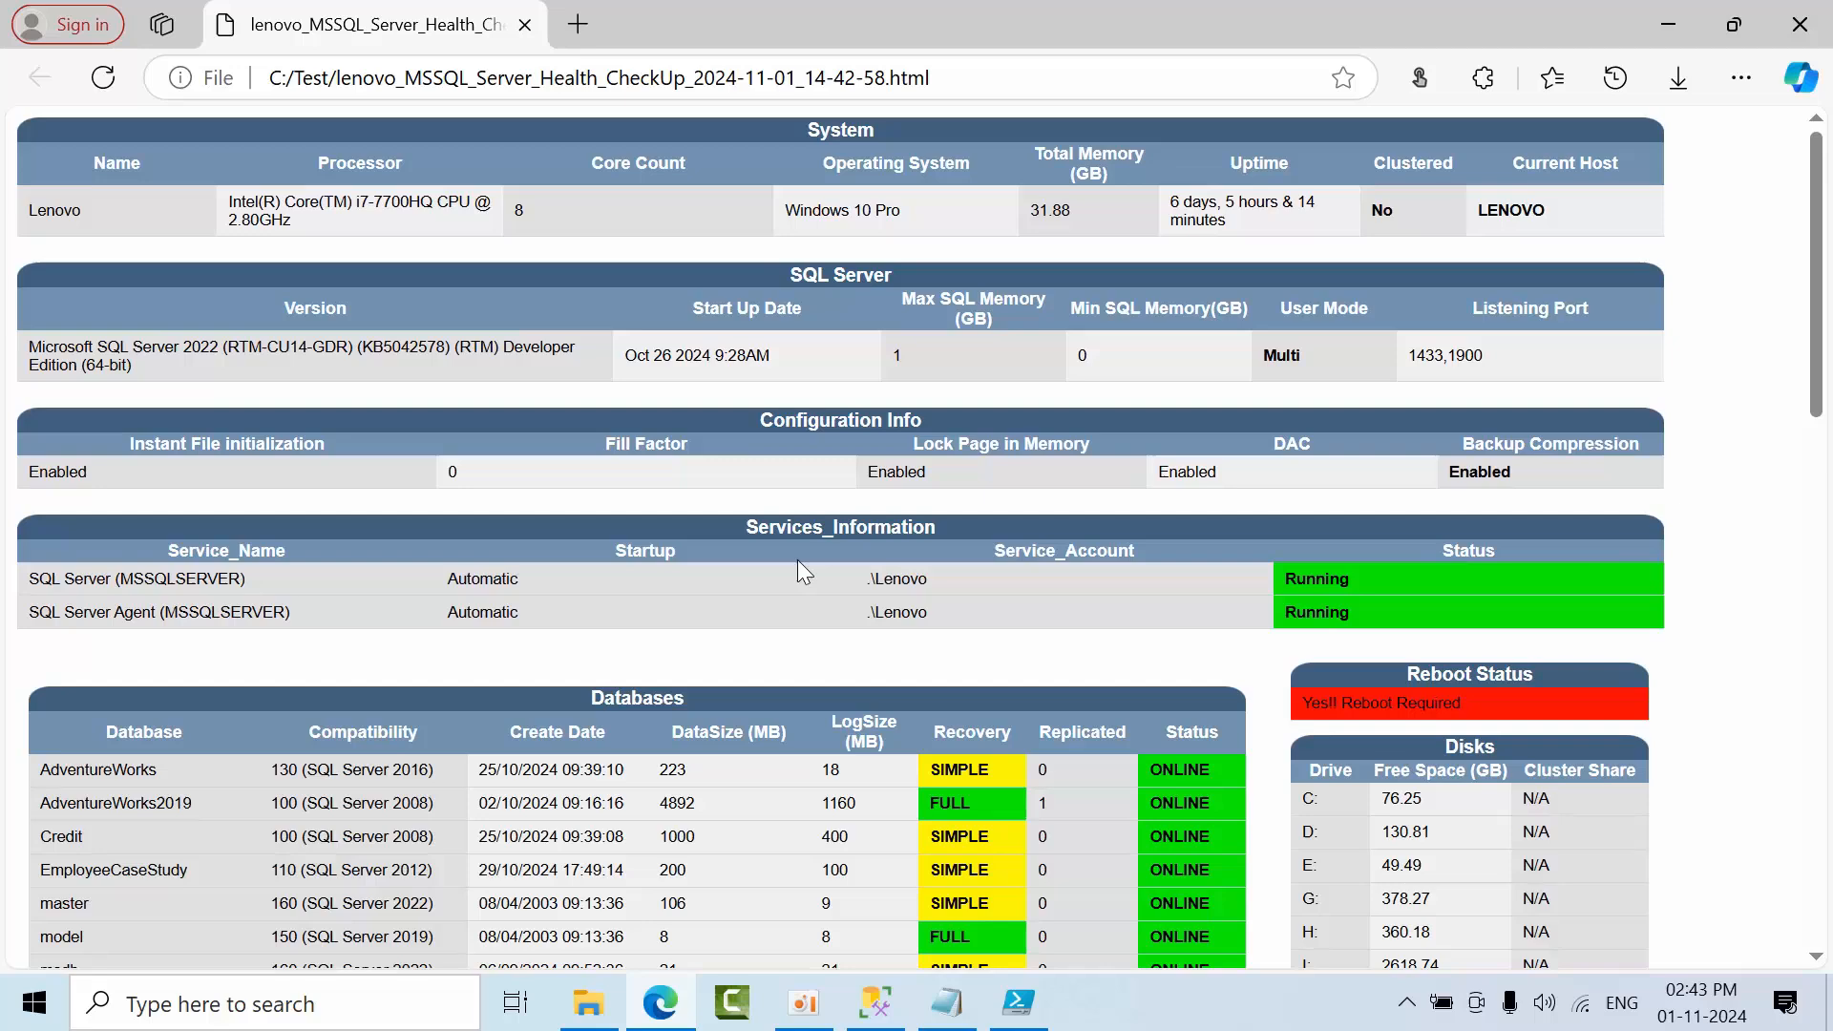
pyautogui.scroll(-3)
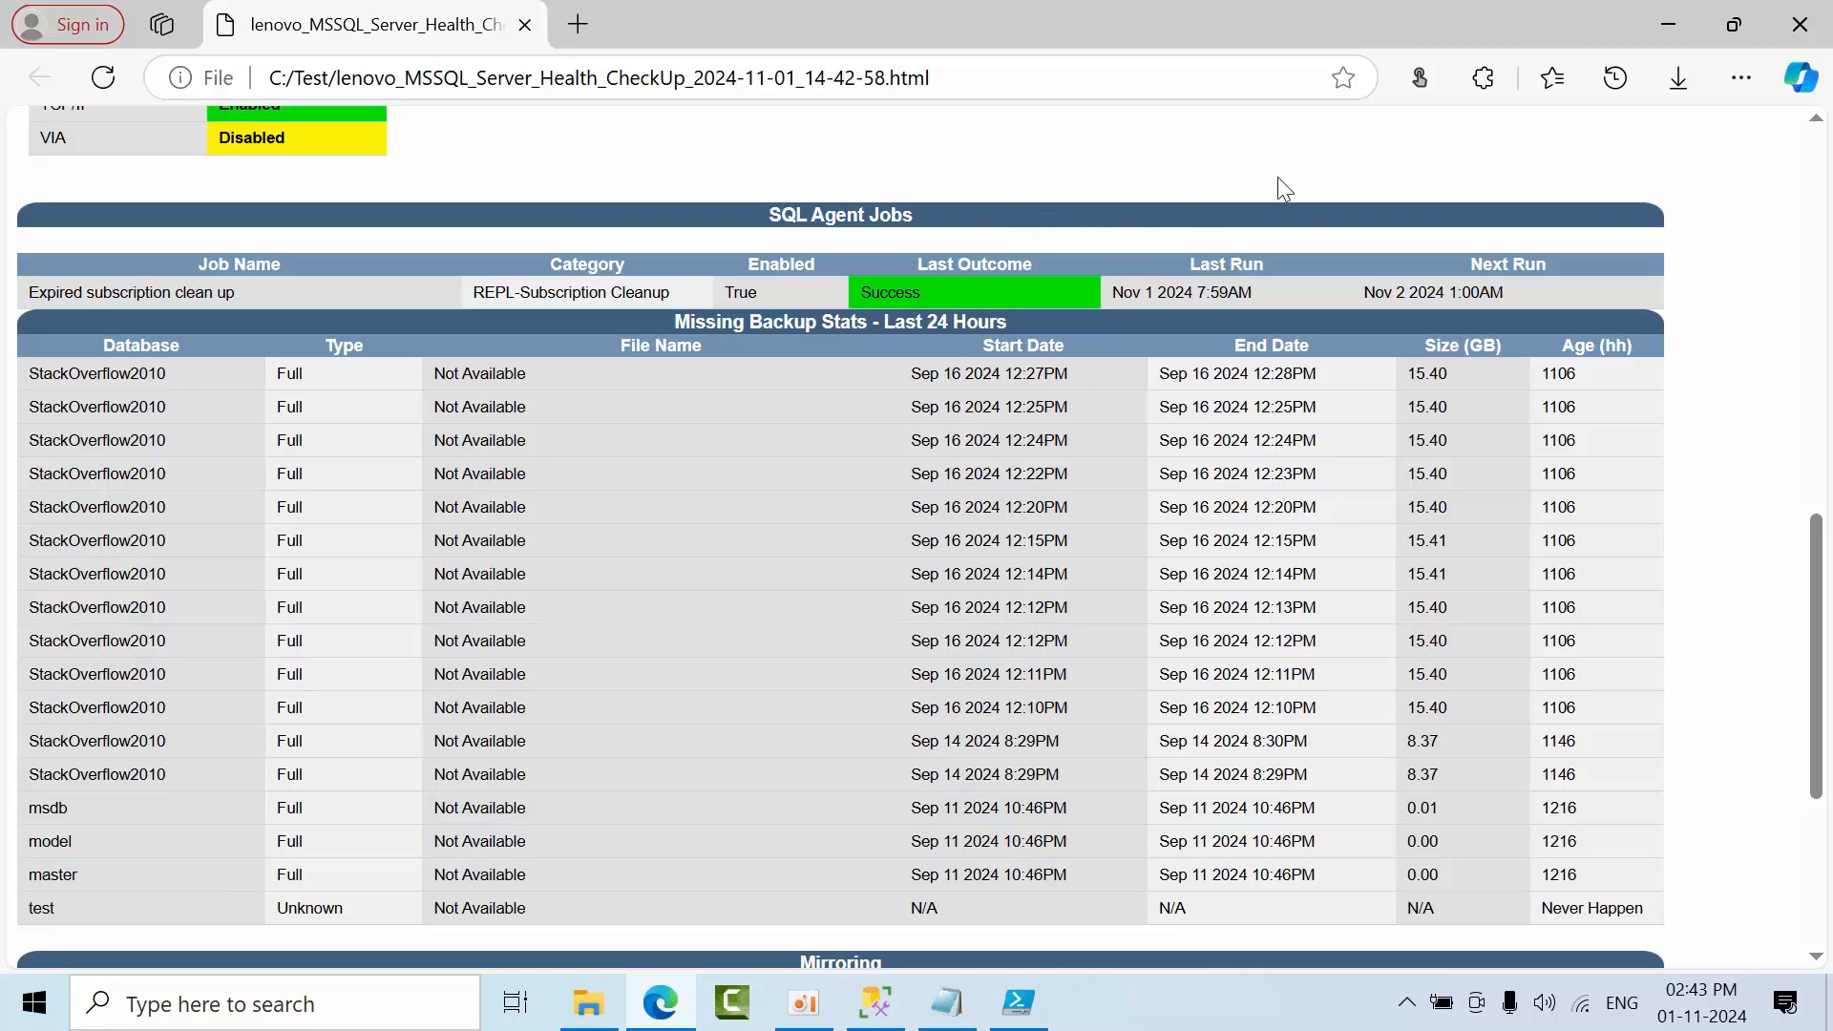
pyautogui.moveTo(1634, 69)
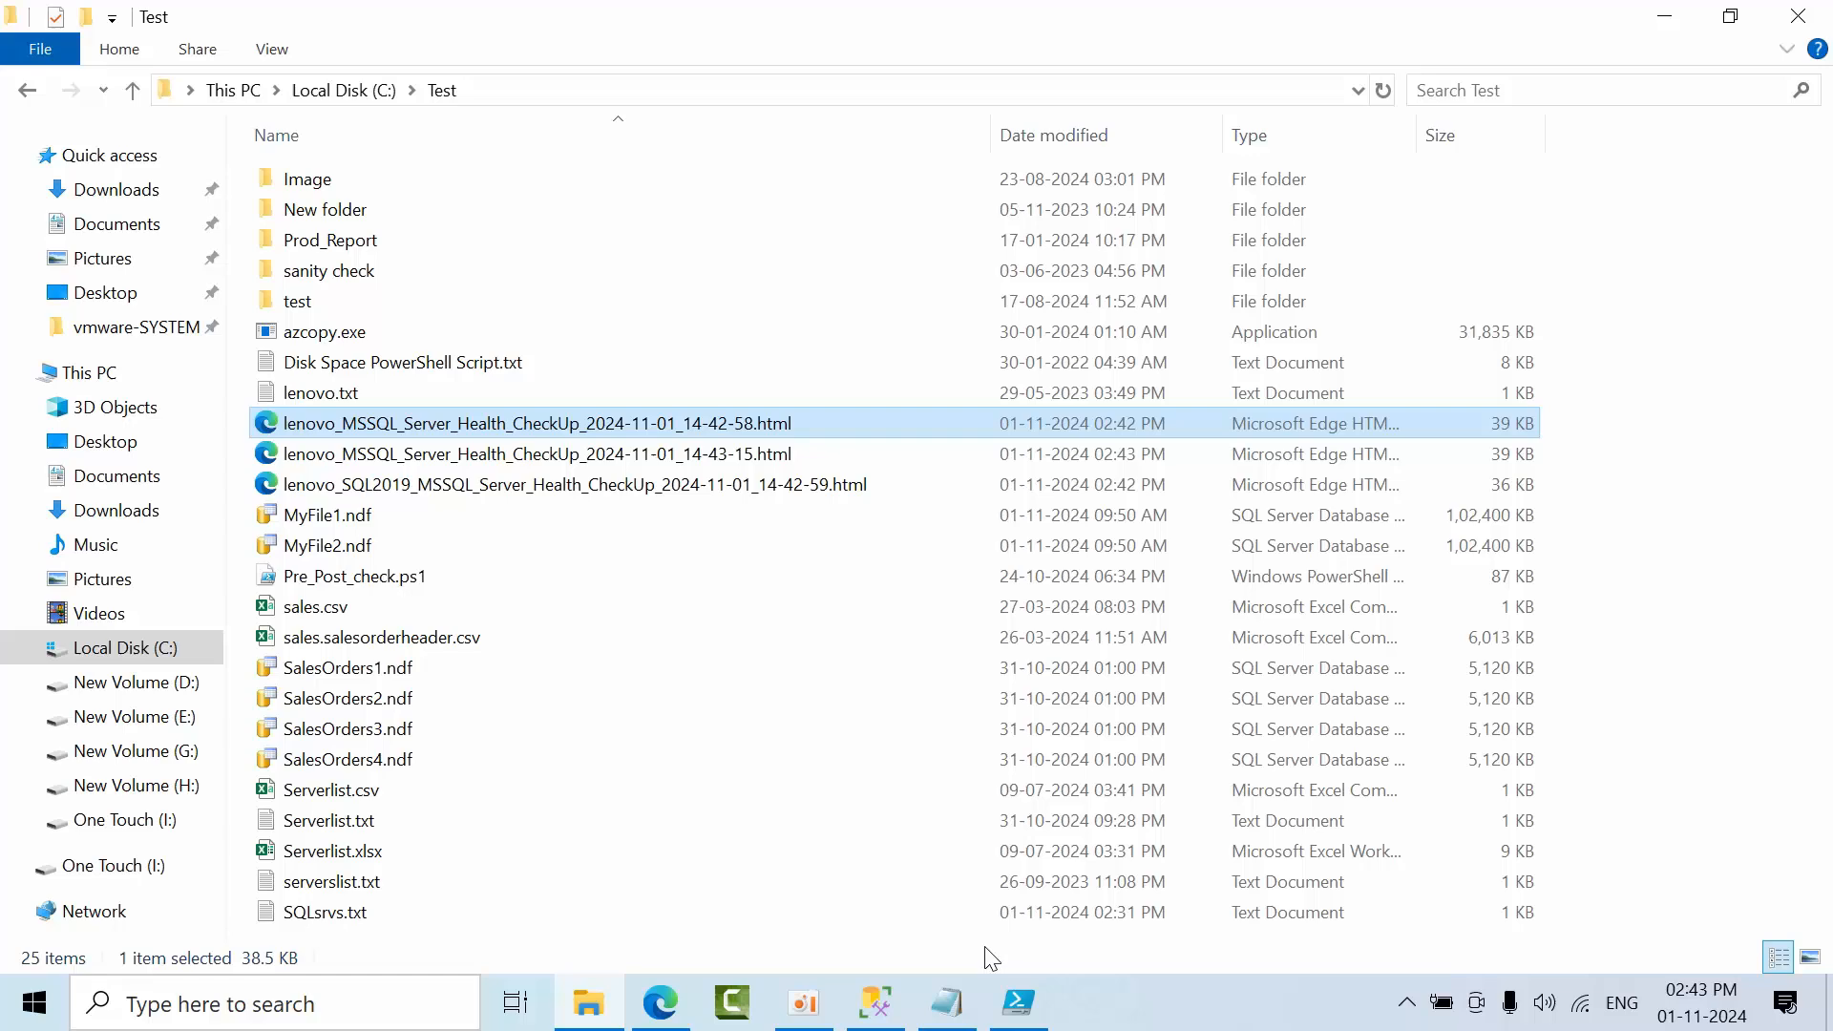
pyautogui.moveTo(768, 556)
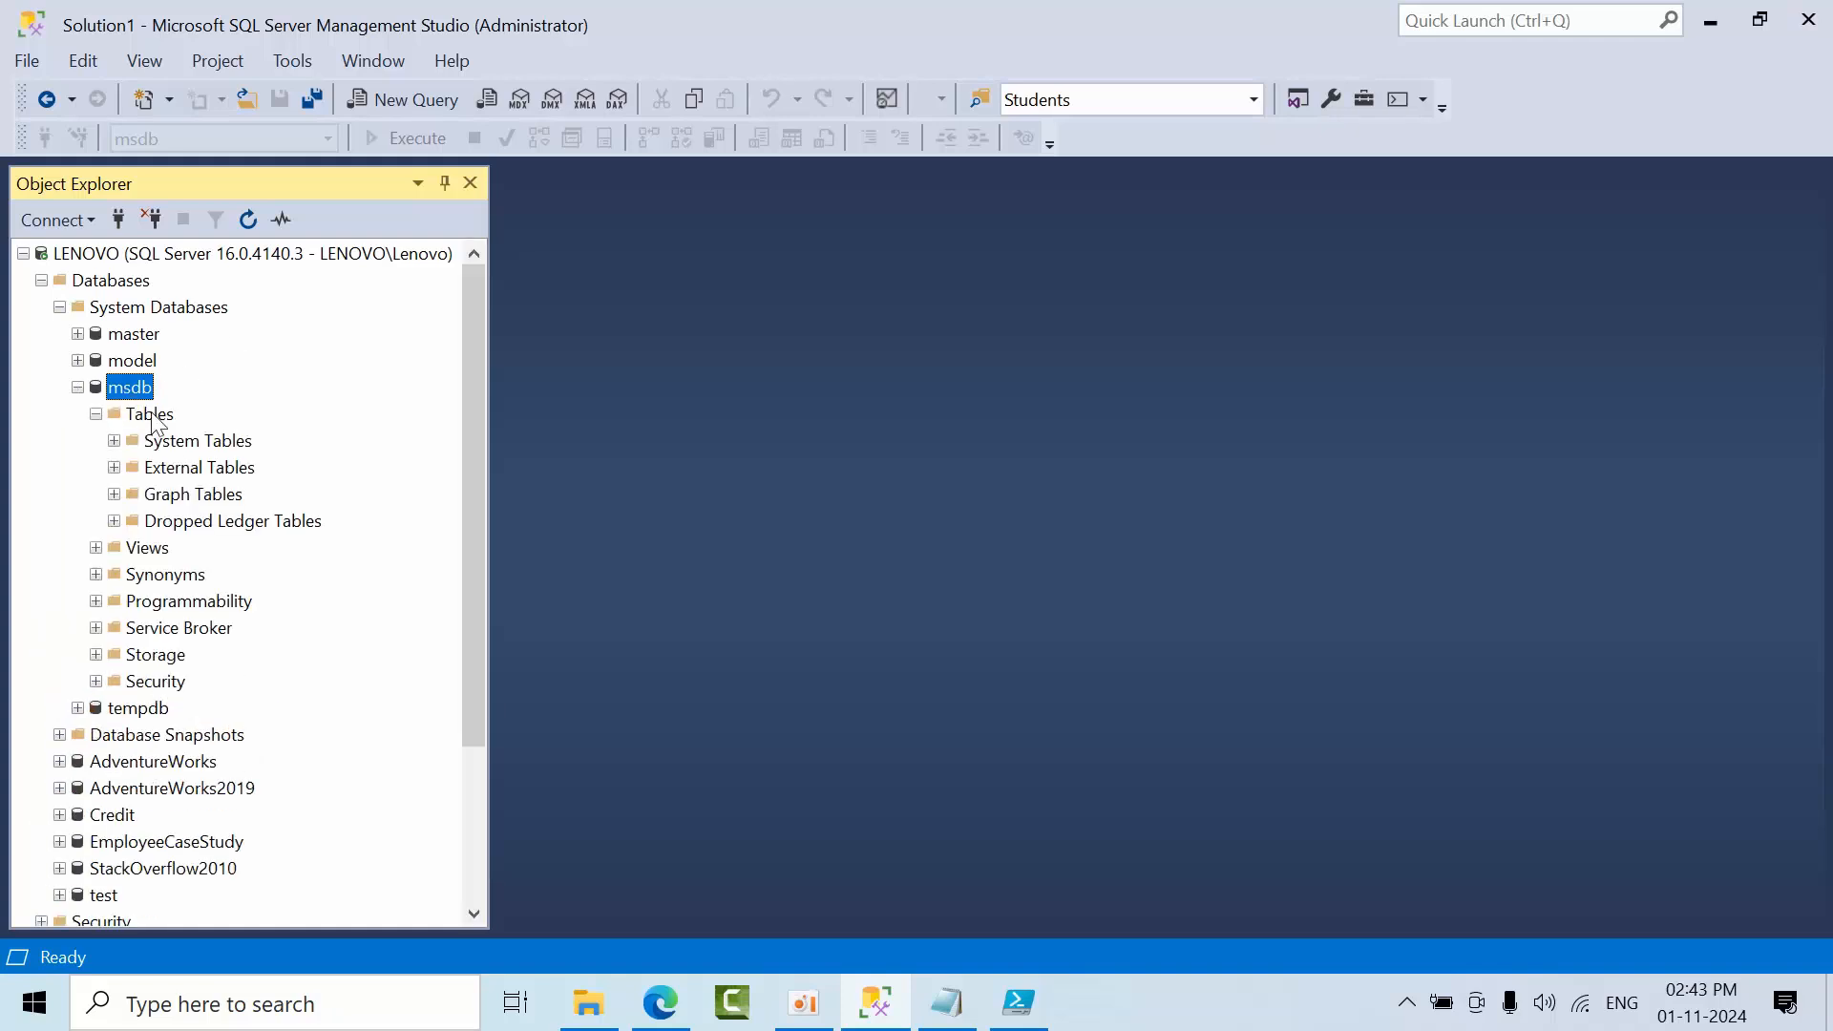
# Select Top 1000 Rows from msdb's dbo.DATABASES table, showing the 10 collected database rows.
pyautogui.doubleClick(129, 386)
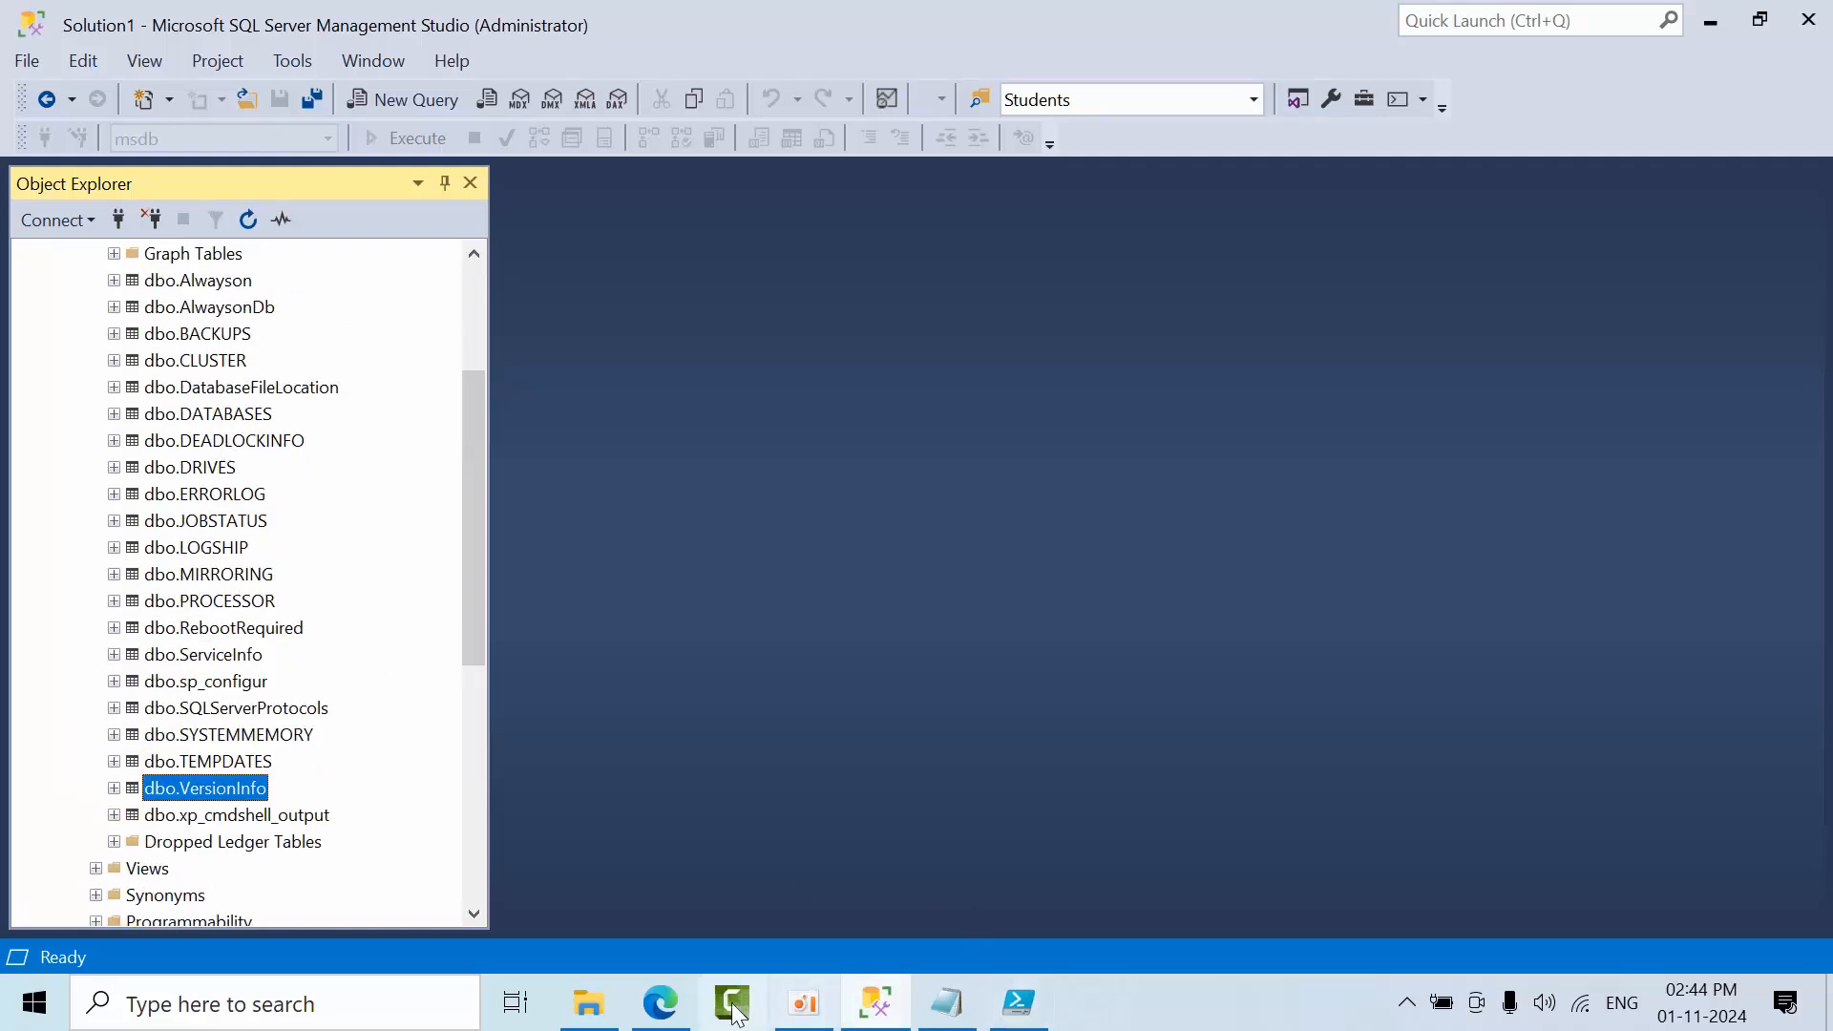
pyautogui.click(661, 1002)
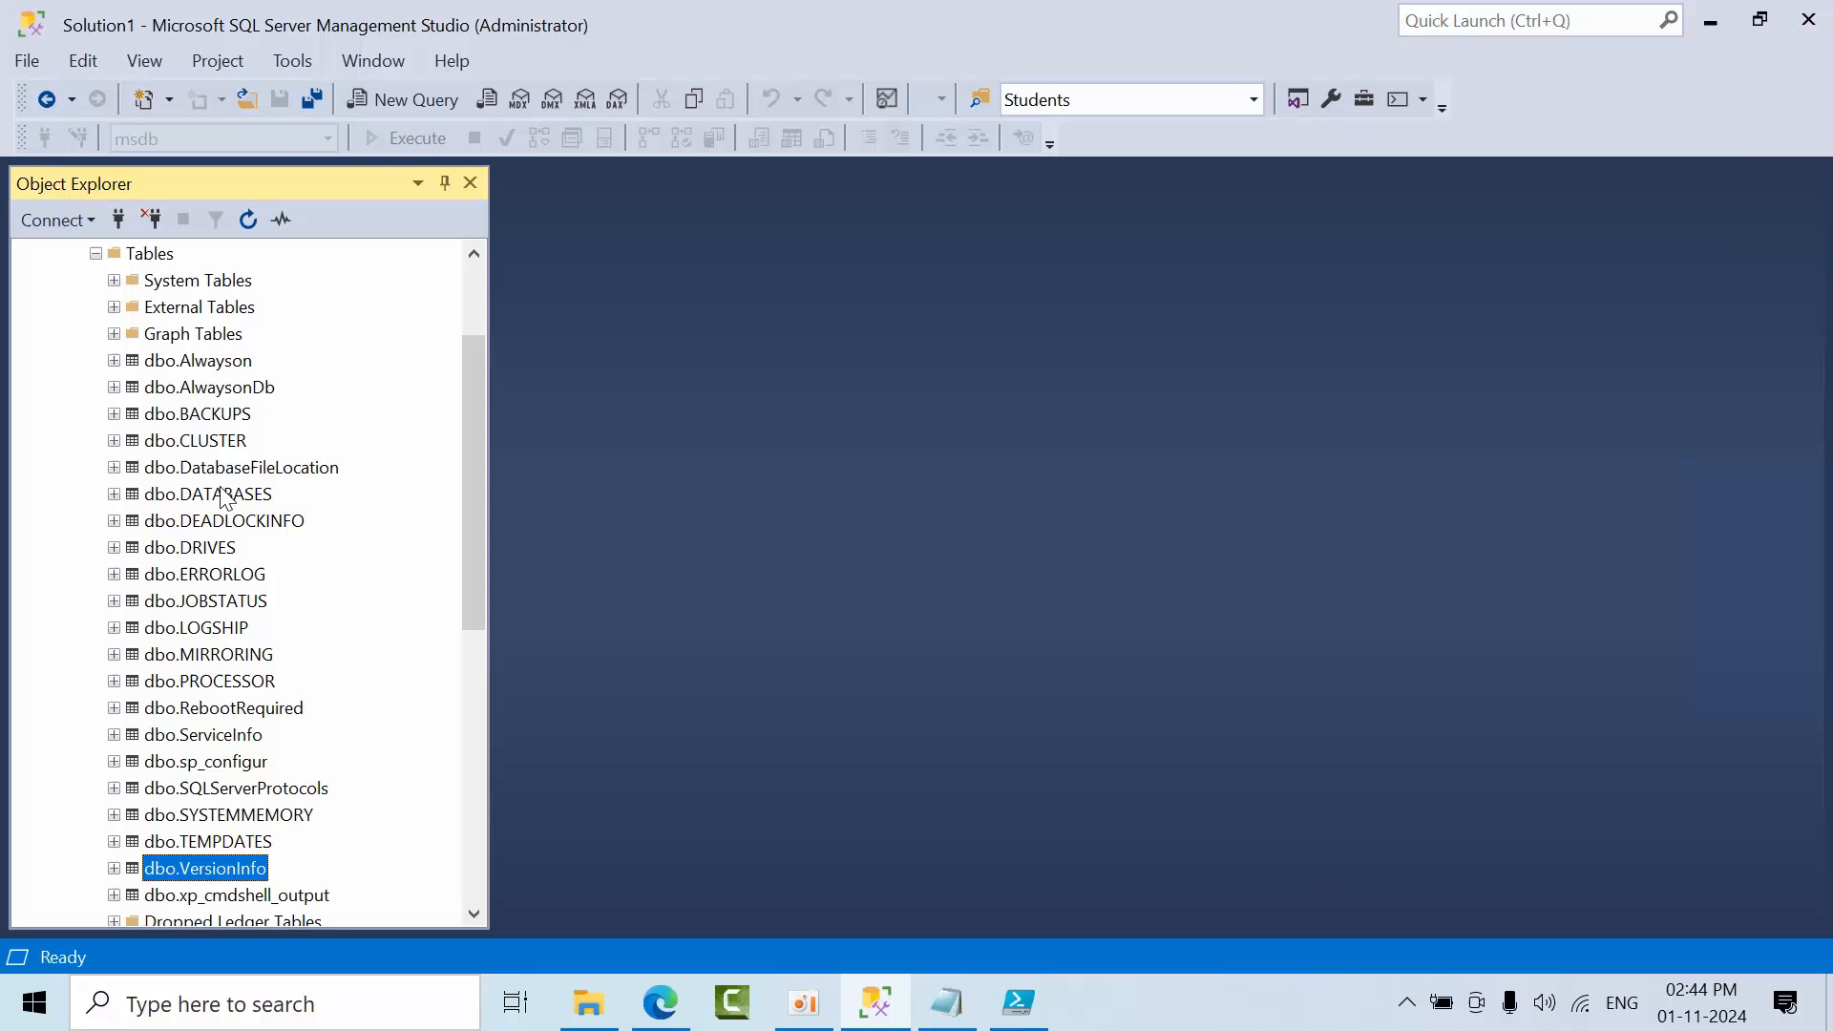
pyautogui.doubleClick(206, 493)
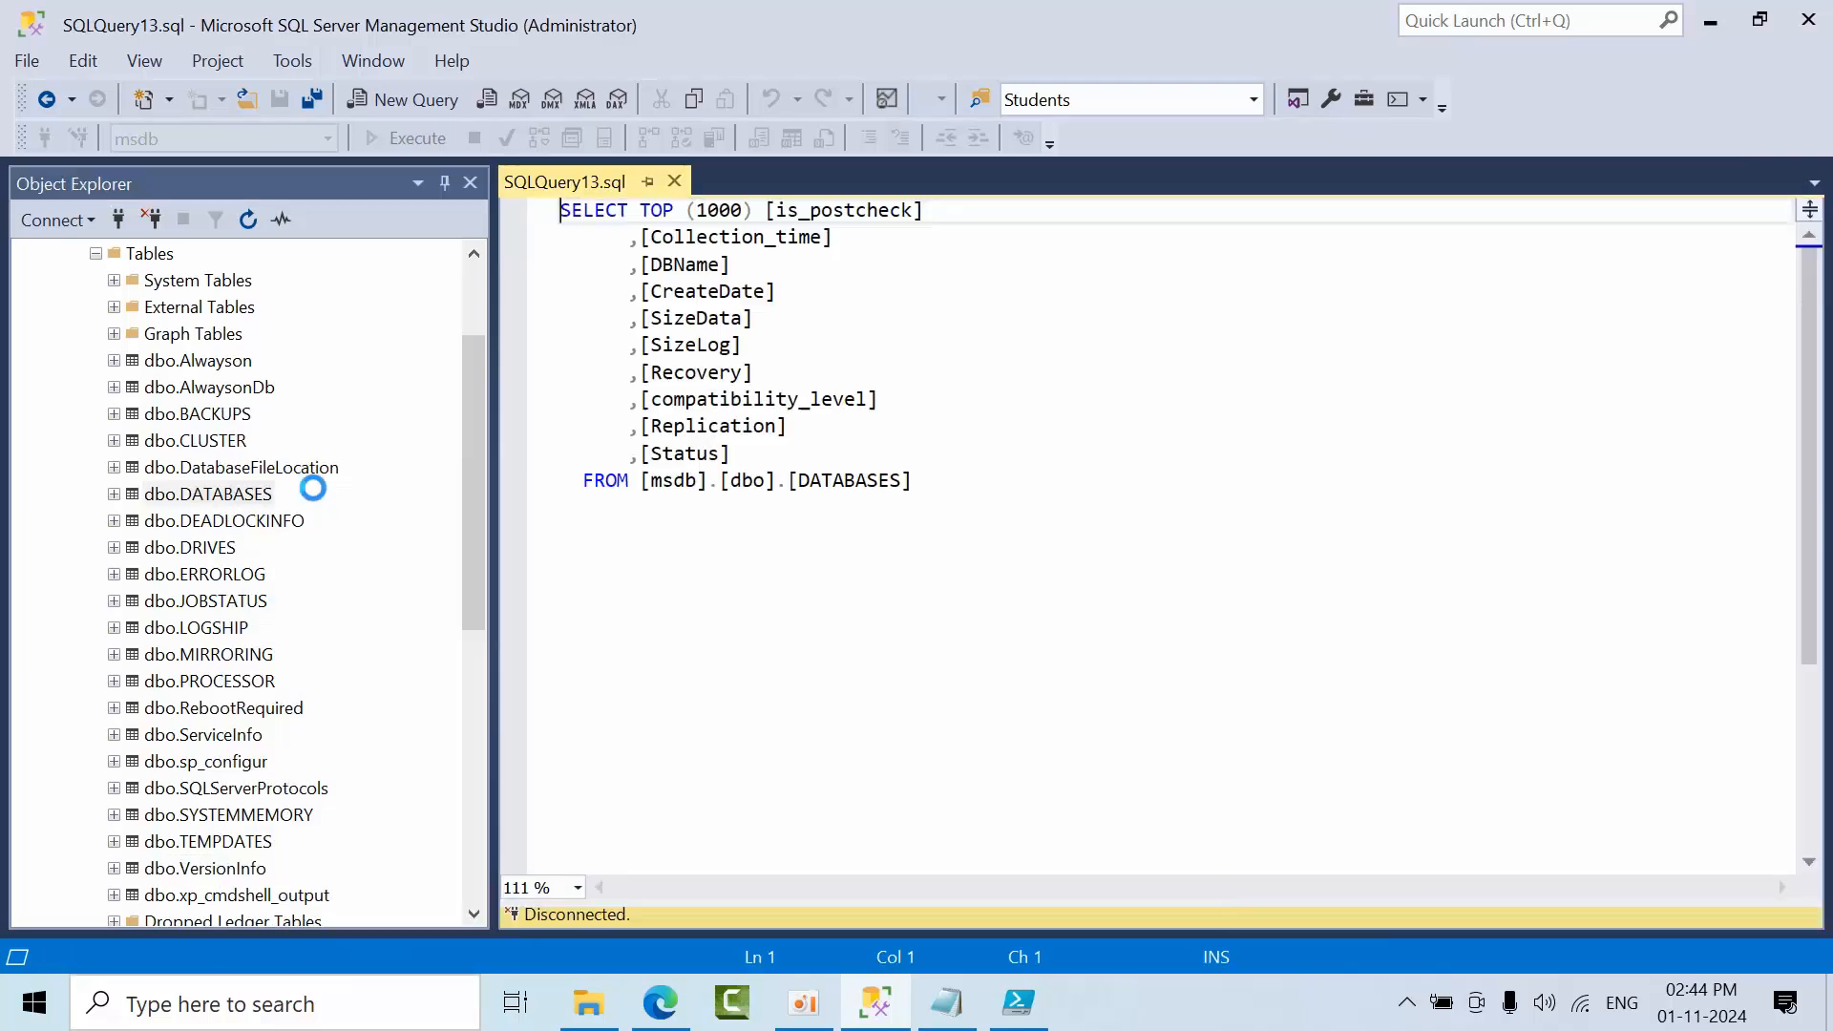
pyautogui.click(371, 137)
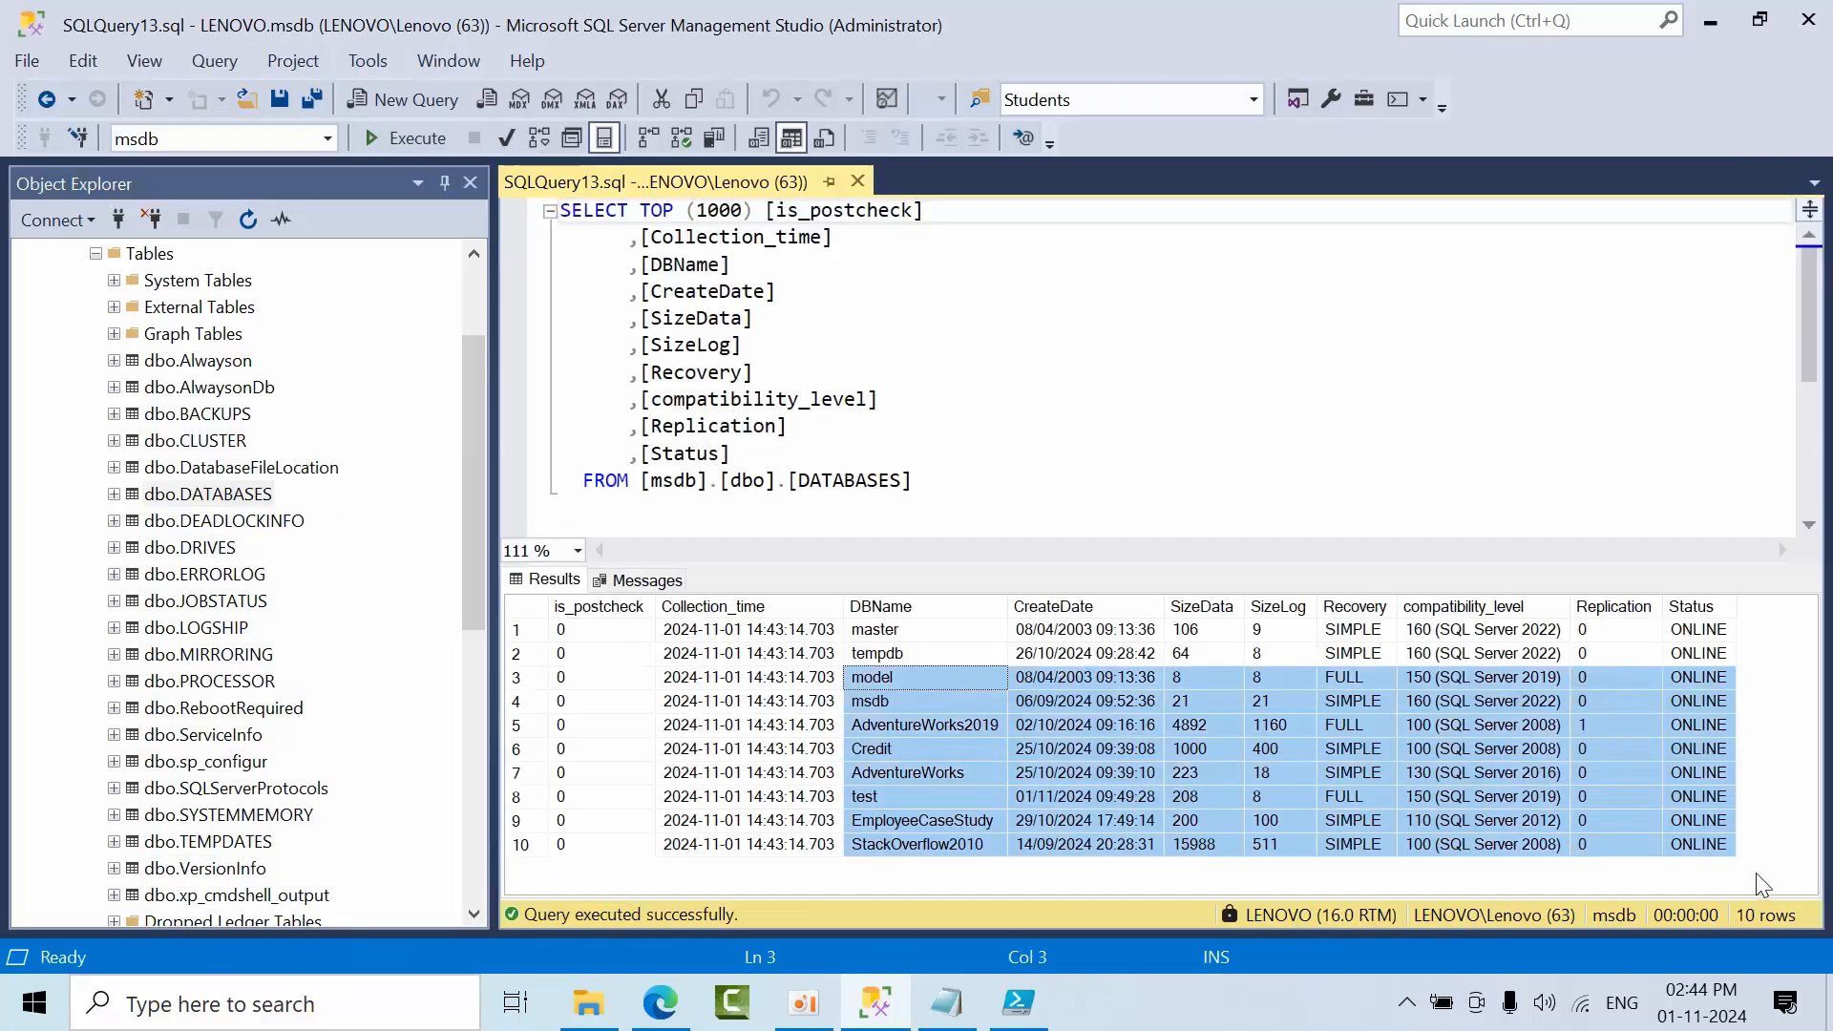
pyautogui.click(1085, 653)
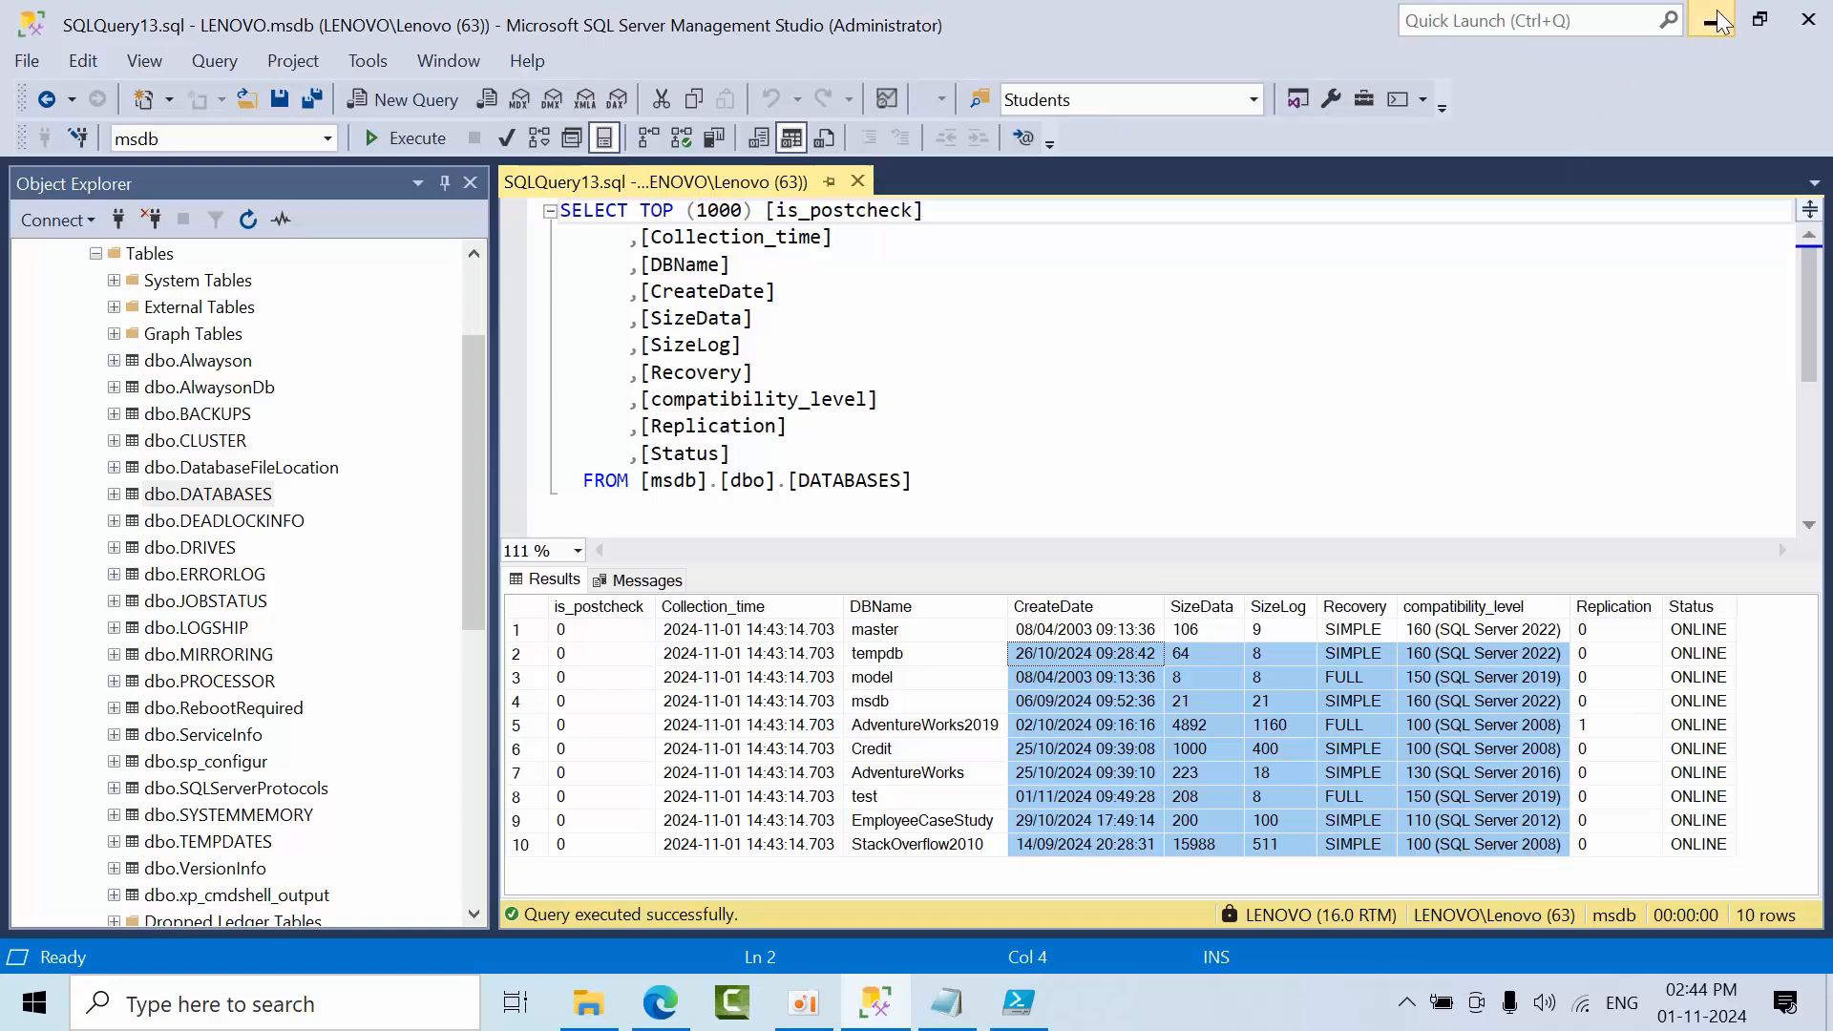
pyautogui.click(1018, 1000)
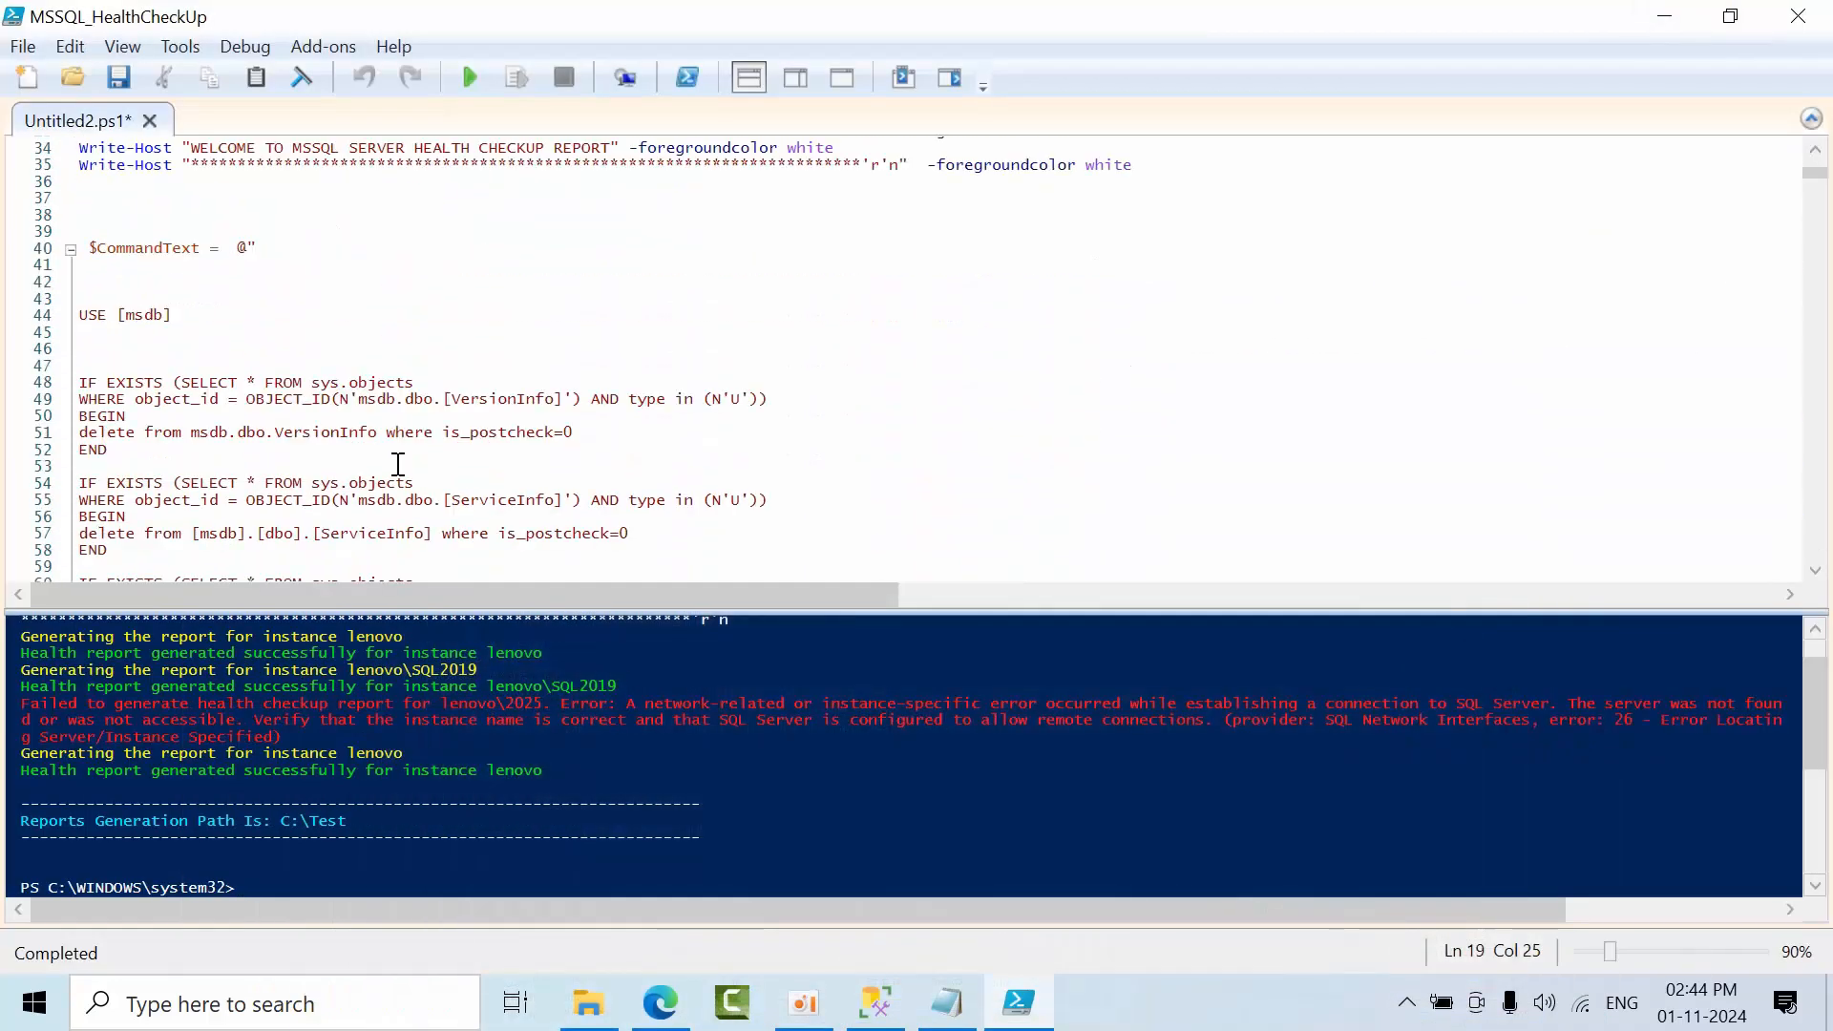
pyautogui.scroll(-3)
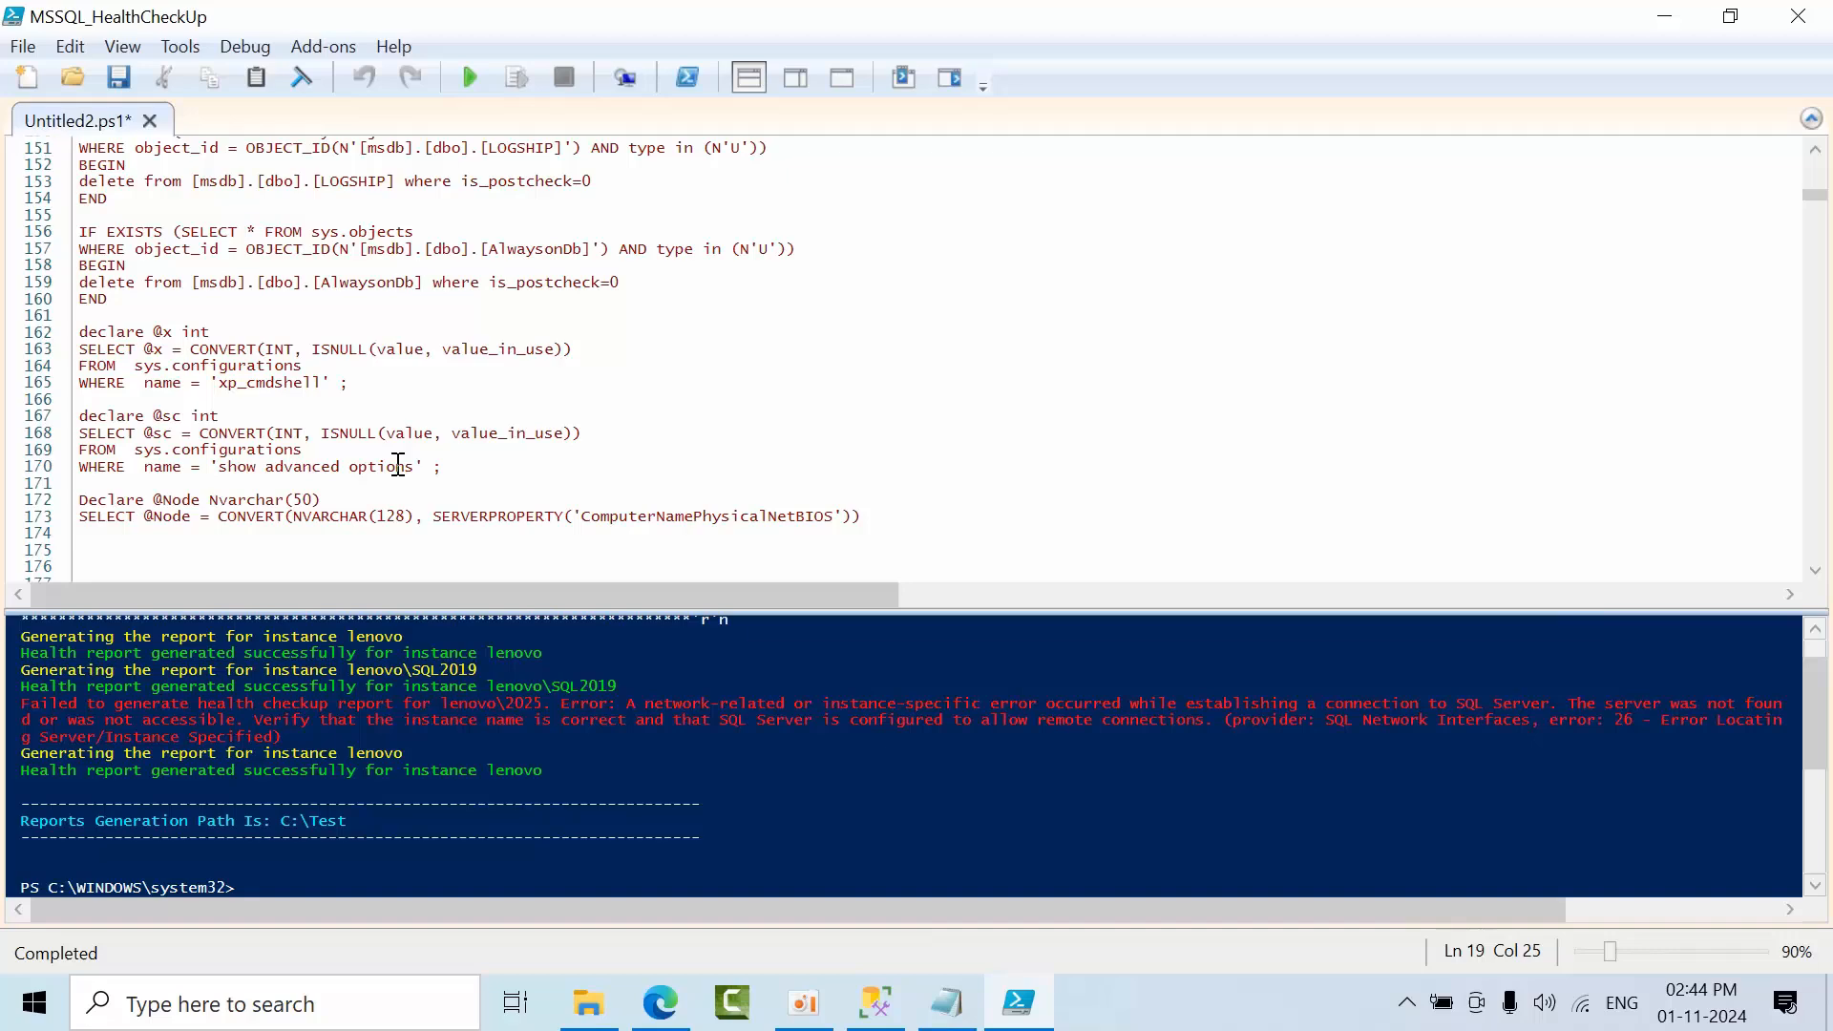
pyautogui.scroll(-3)
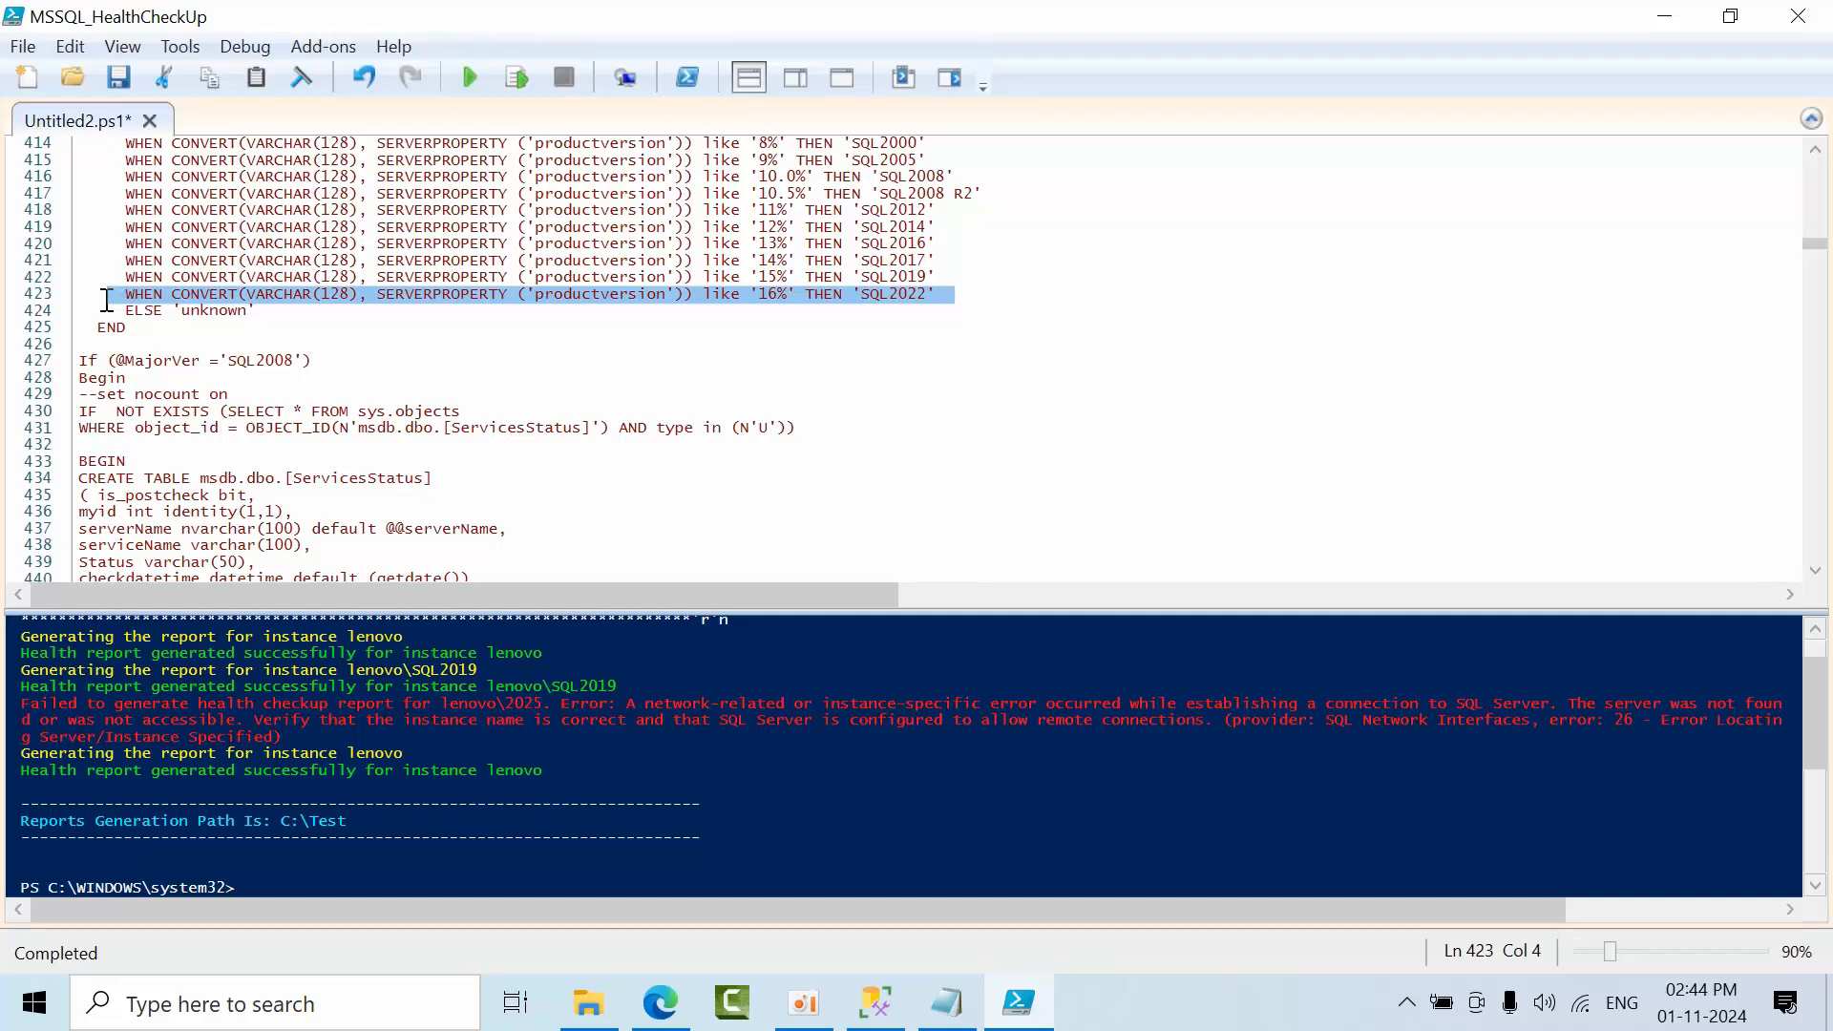
pyautogui.scroll(-3)
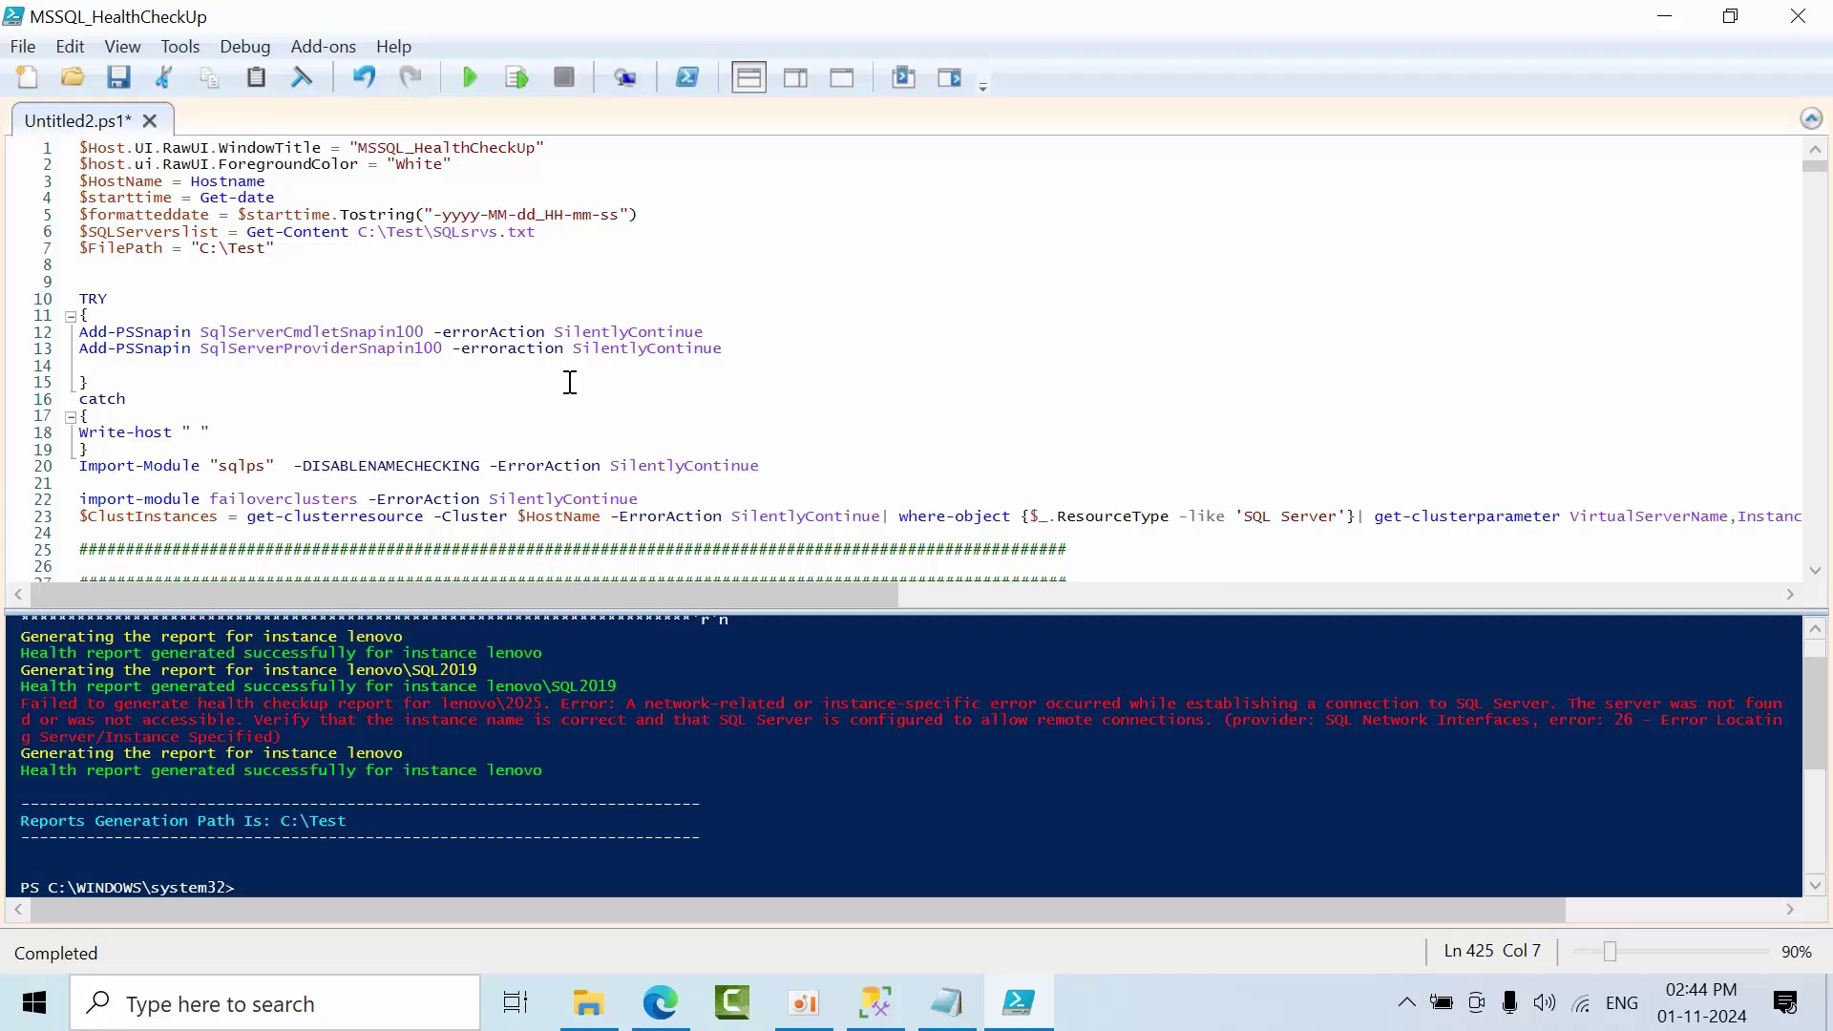
pyautogui.scroll(-3)
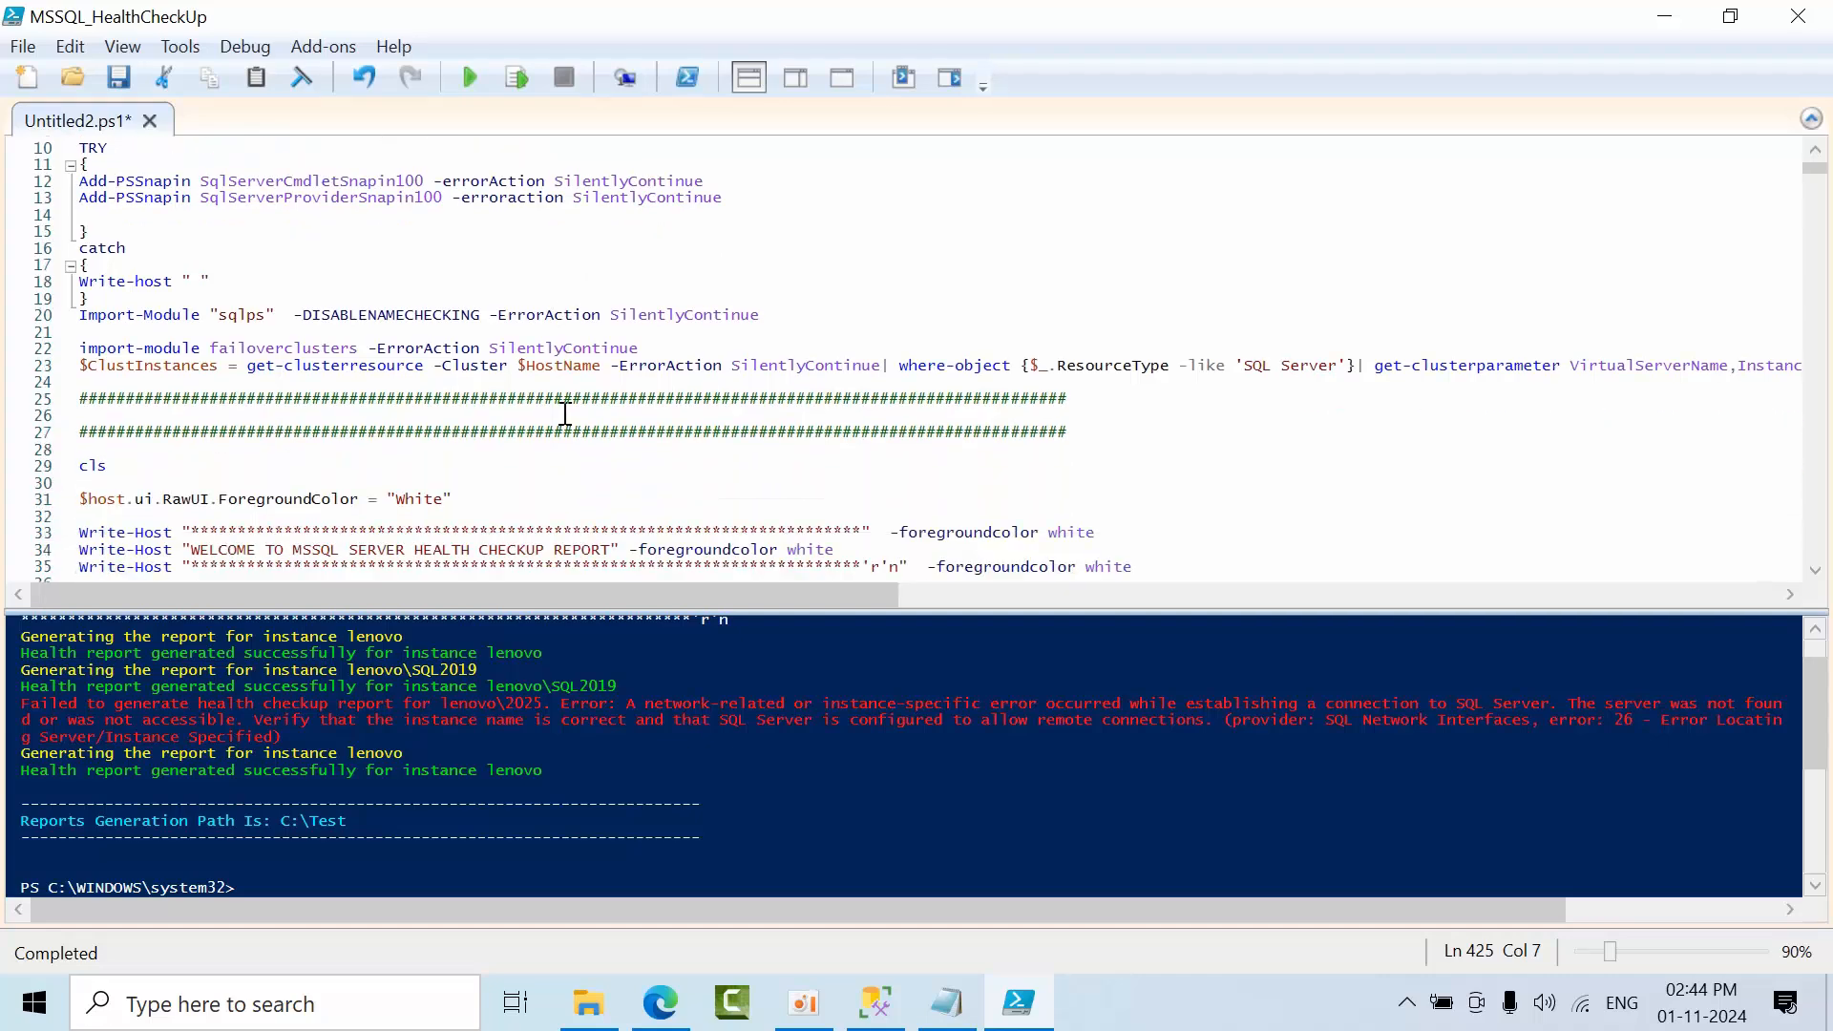